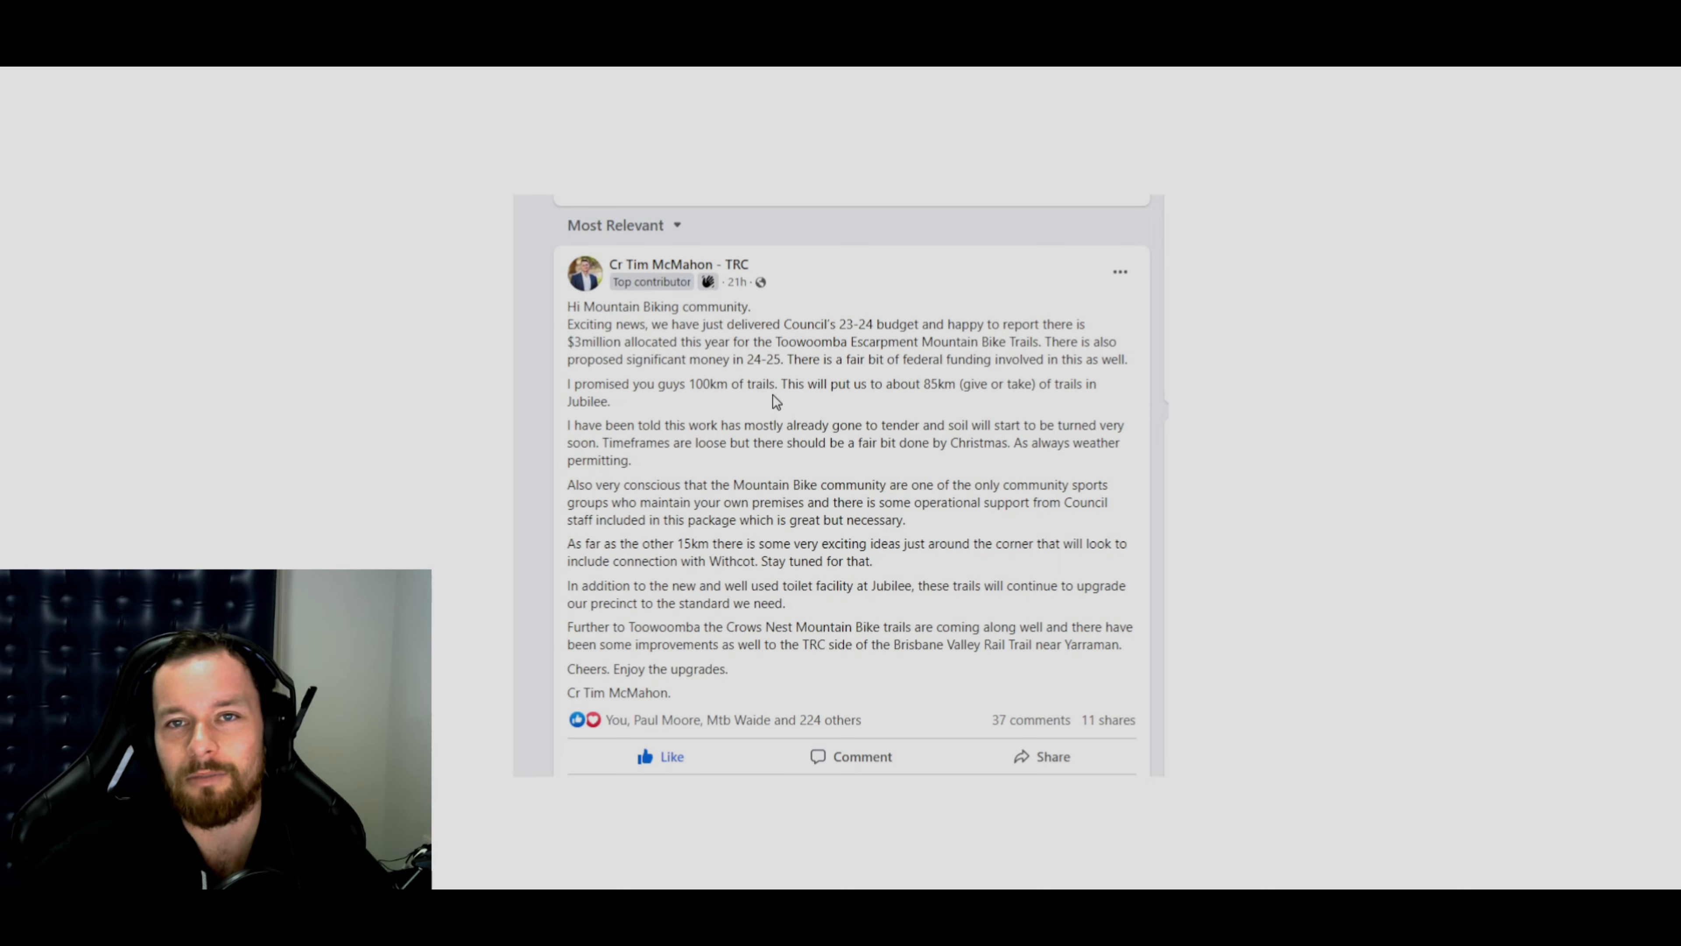
pyautogui.moveTo(568, 359)
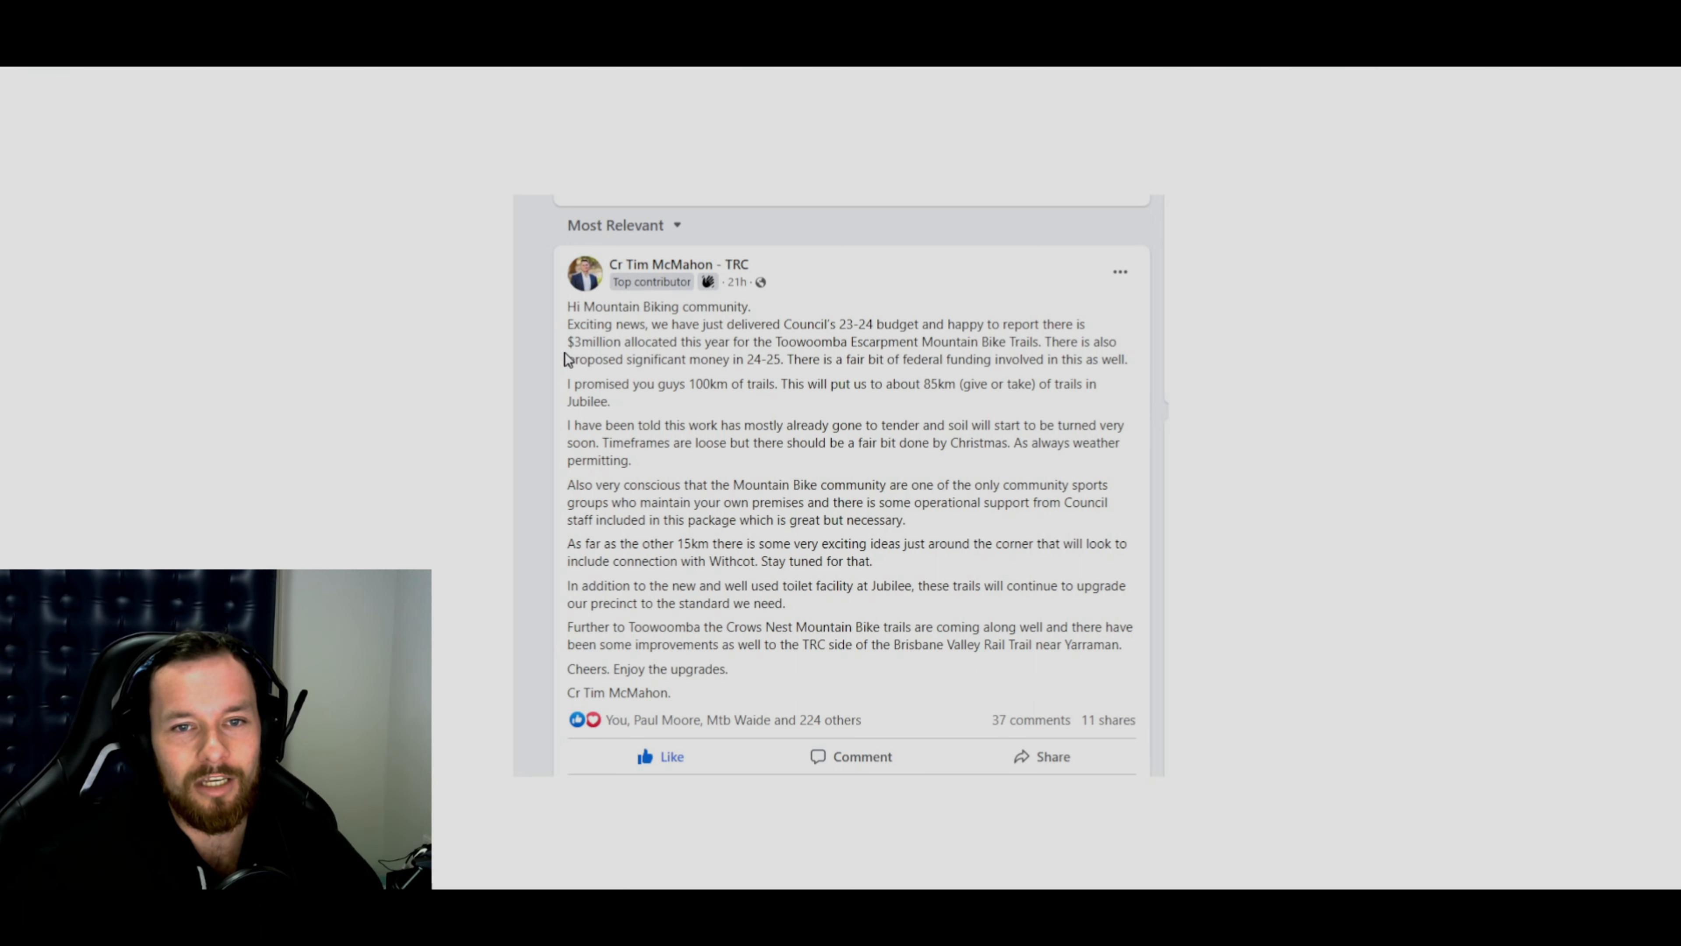
pyautogui.moveTo(624, 364)
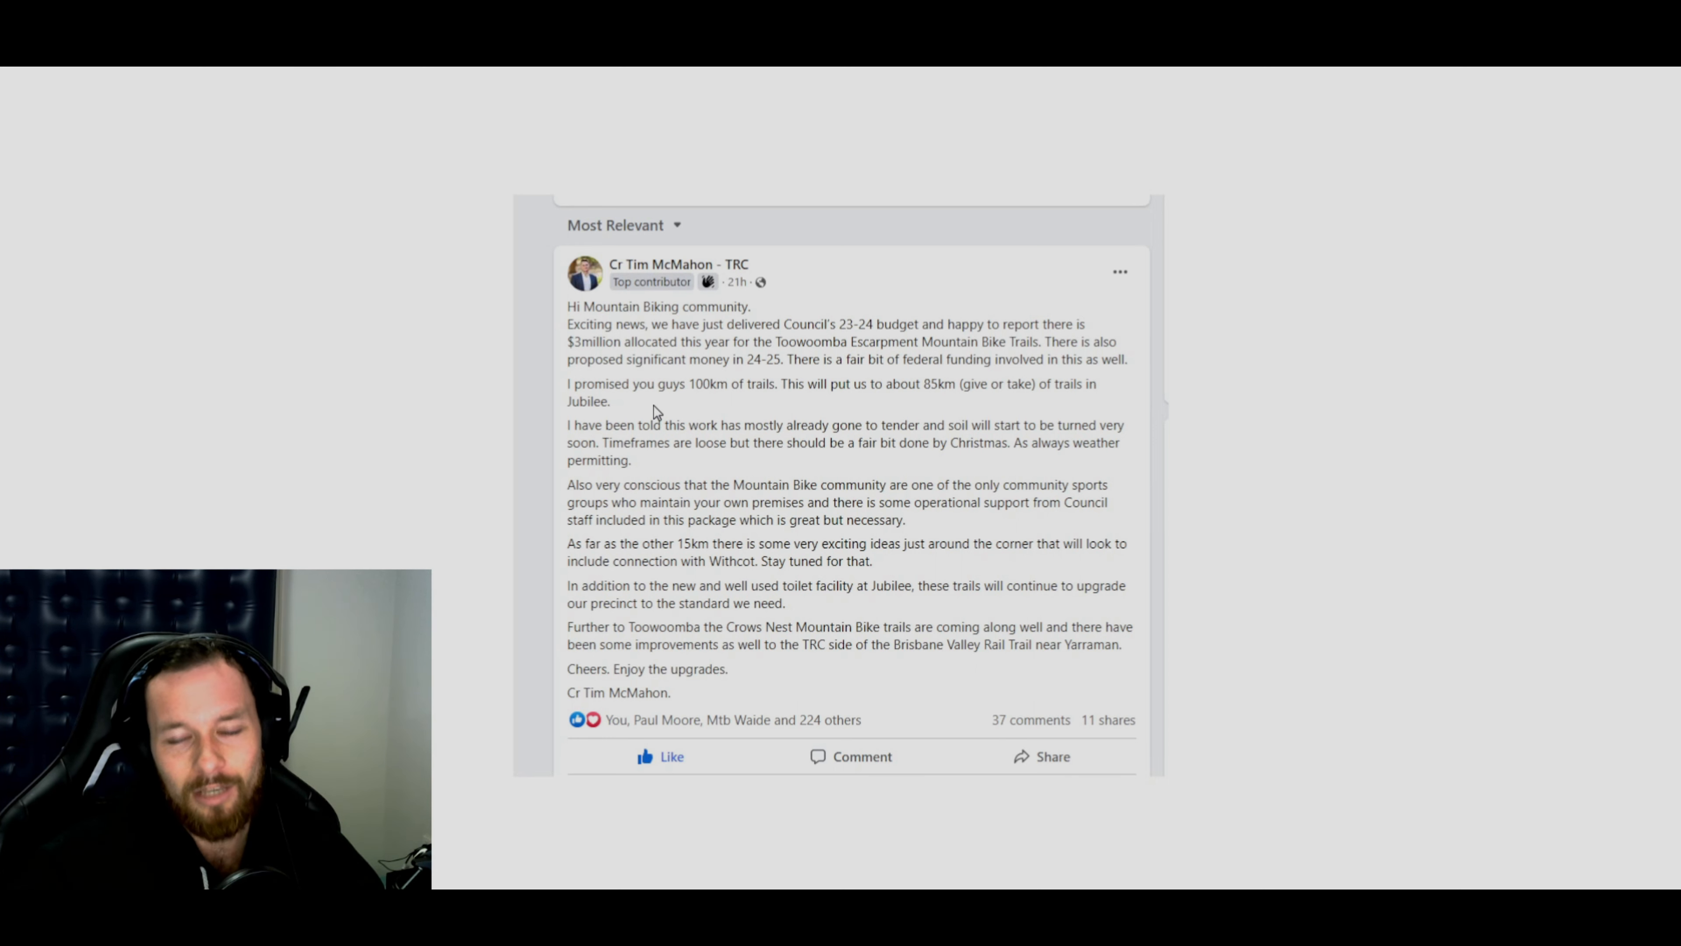
pyautogui.moveTo(978, 419)
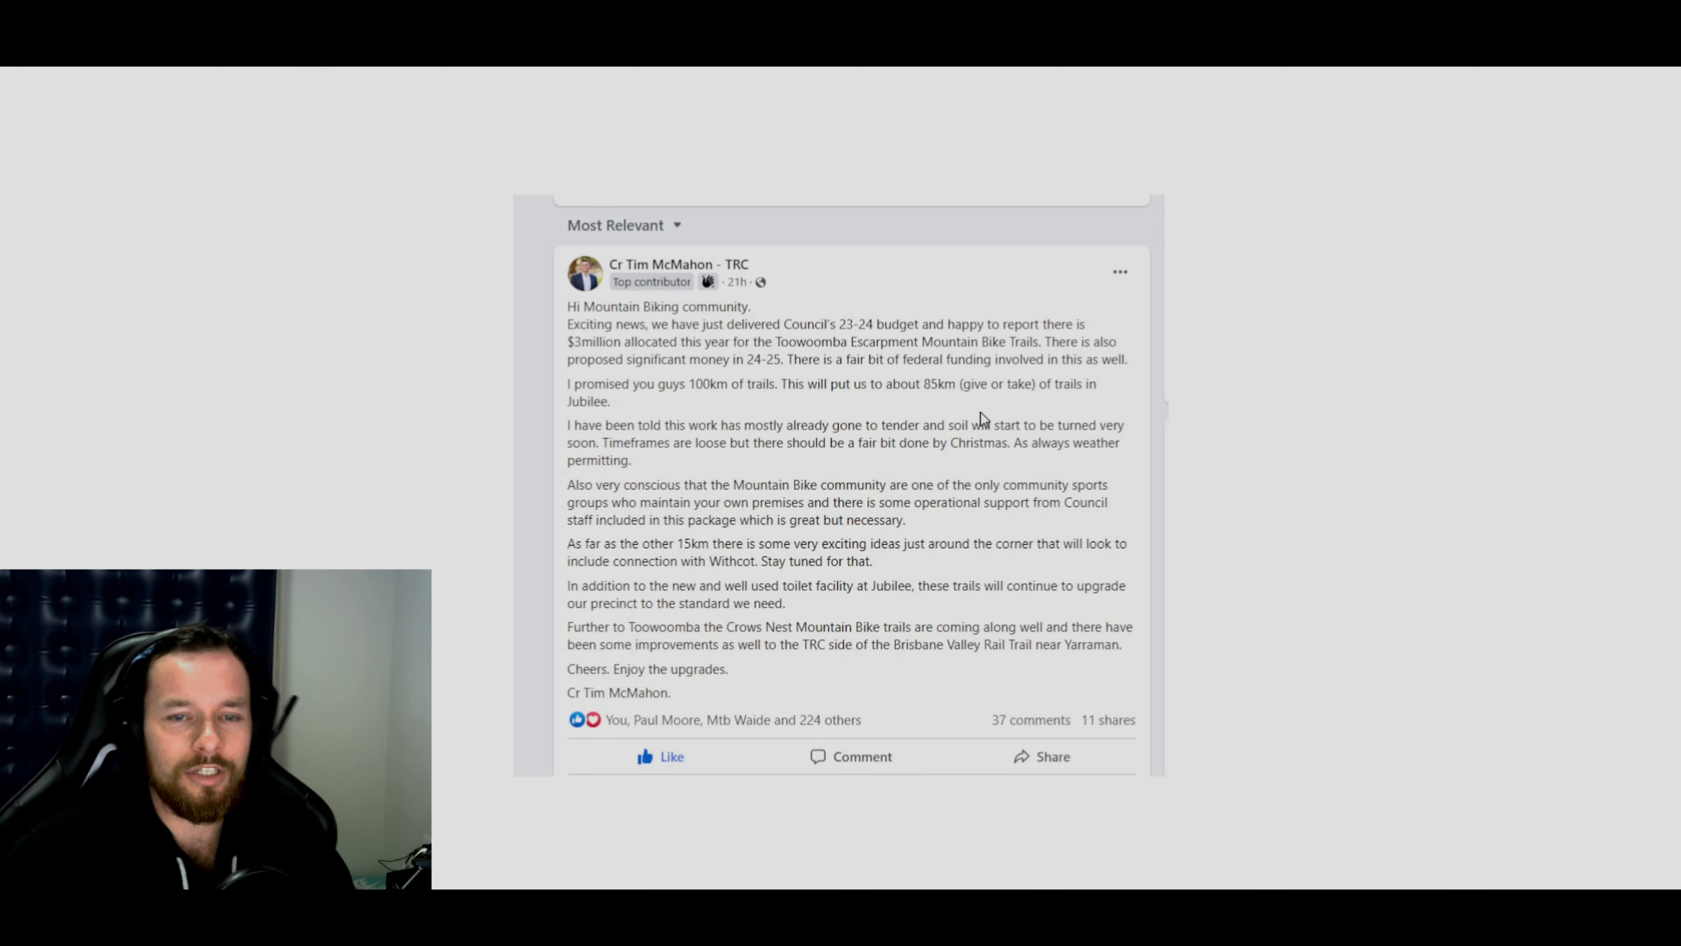
pyautogui.moveTo(992, 427)
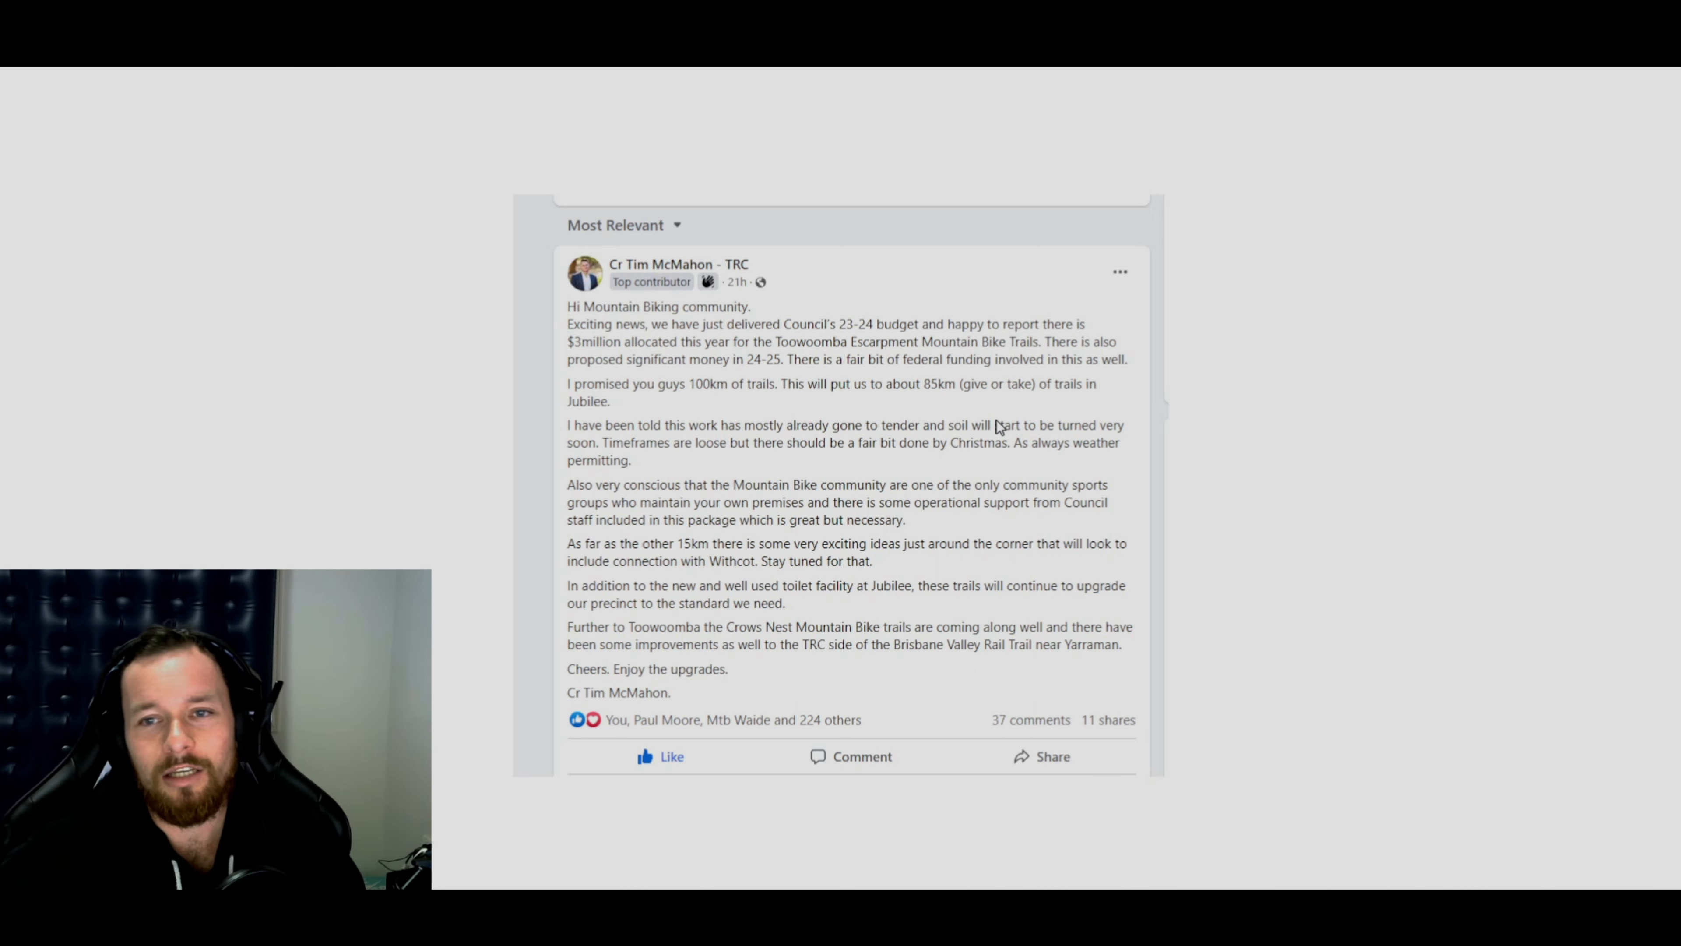
pyautogui.moveTo(954, 421)
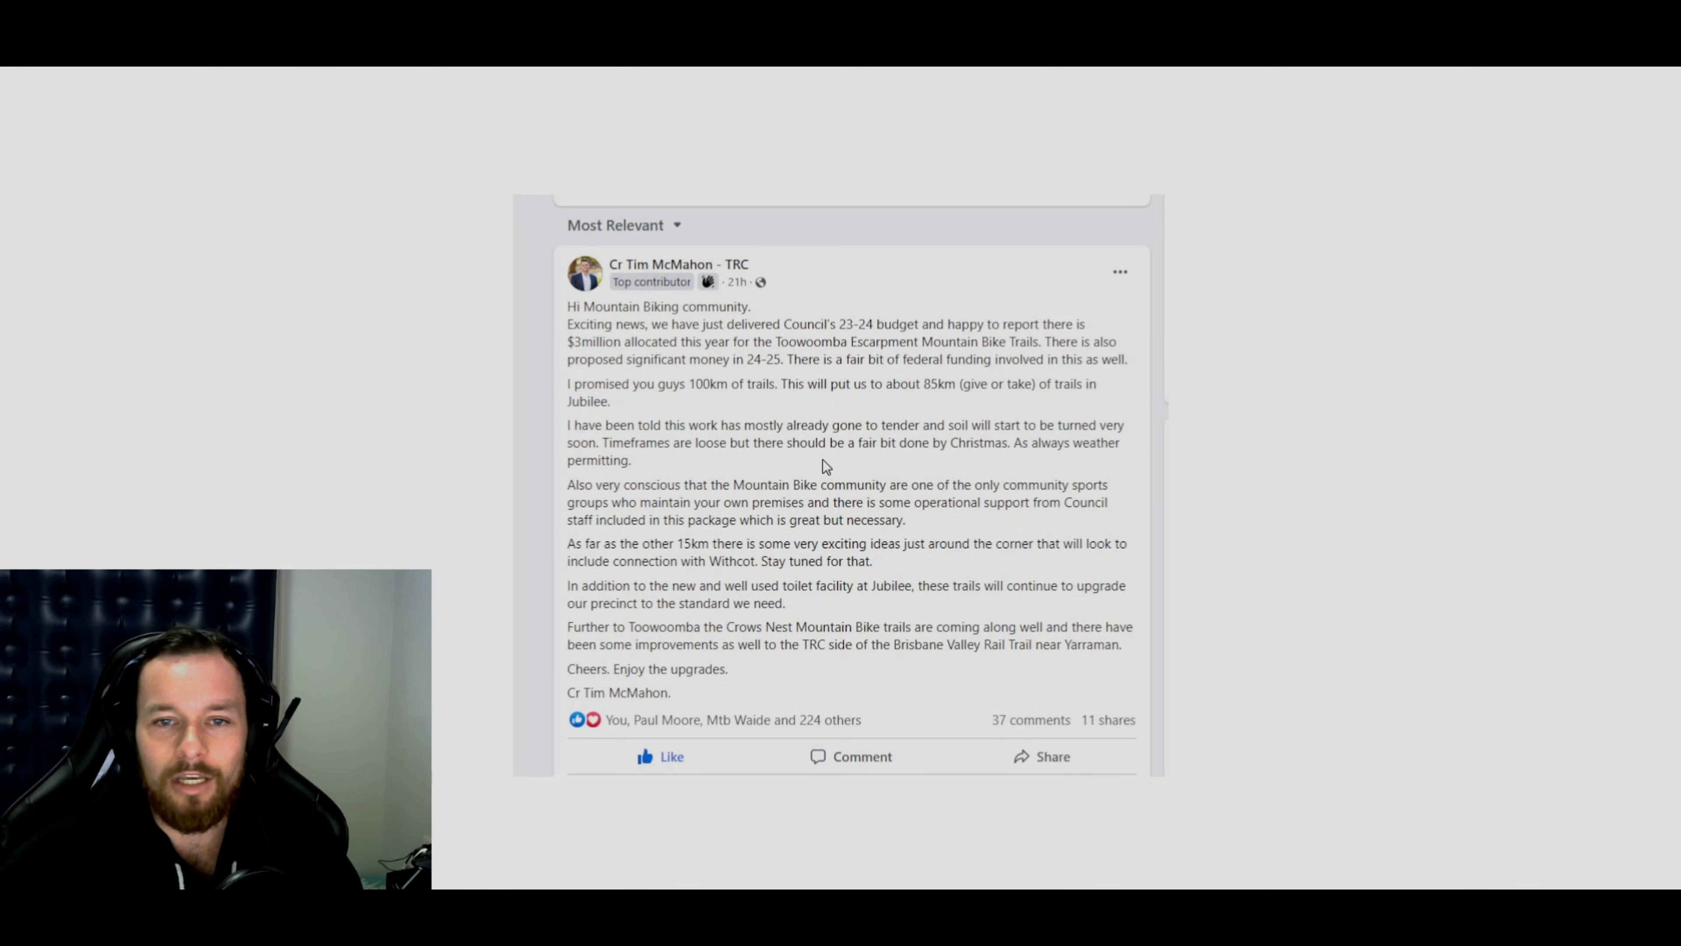
pyautogui.moveTo(733, 453)
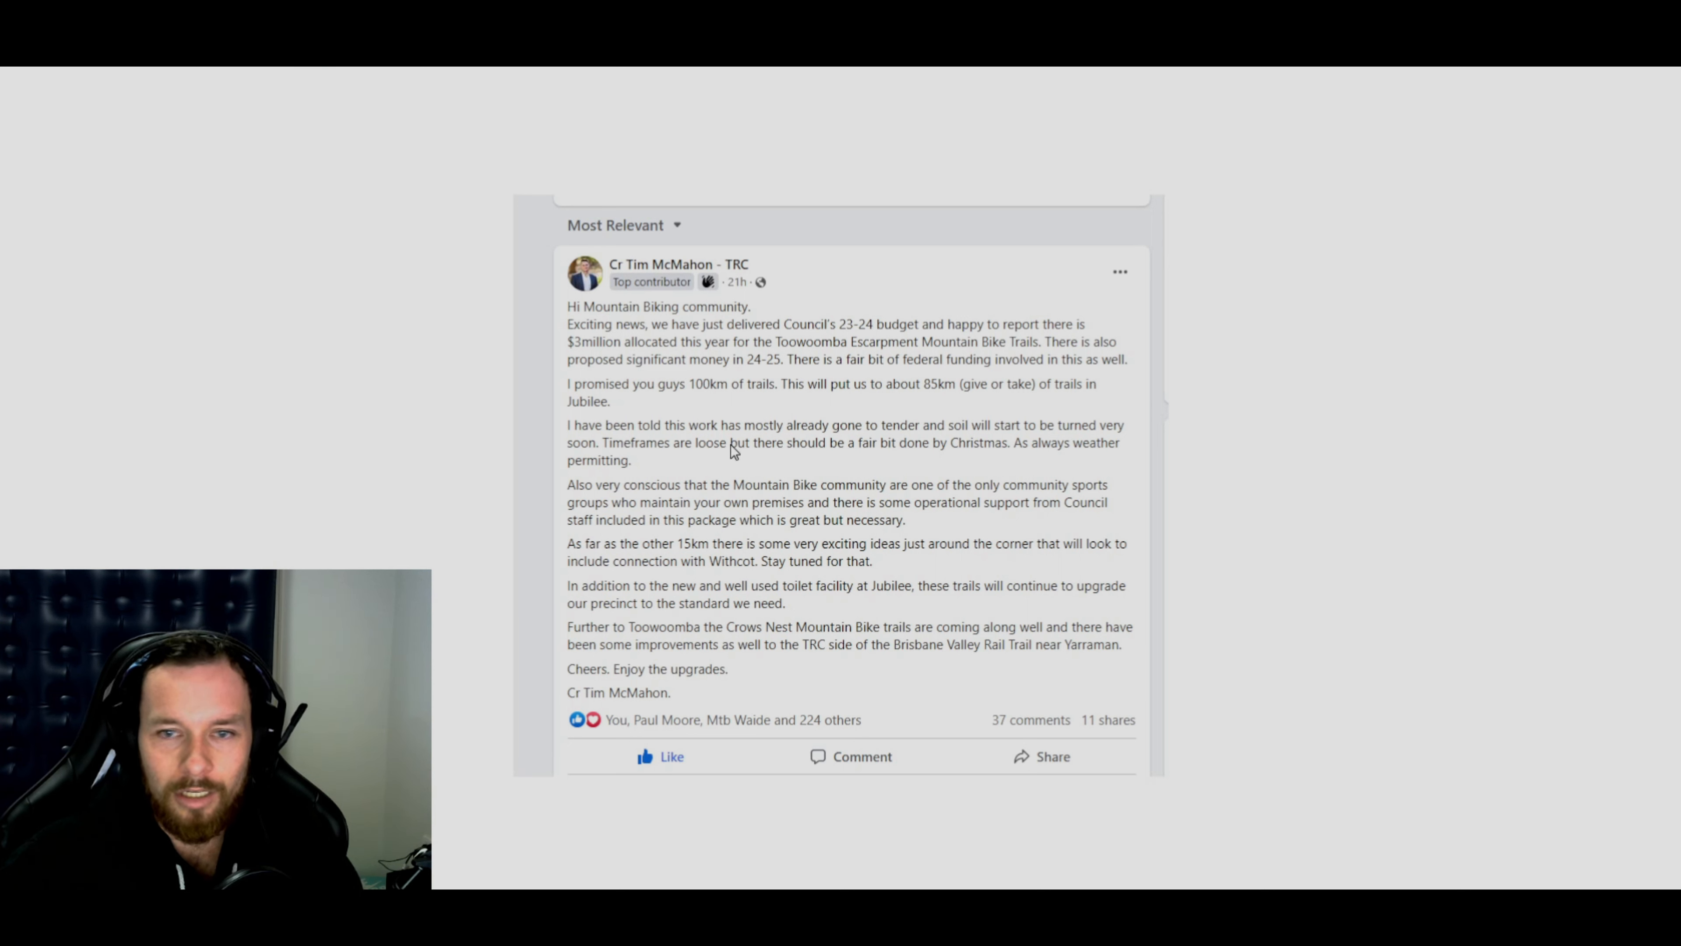
pyautogui.moveTo(804, 440)
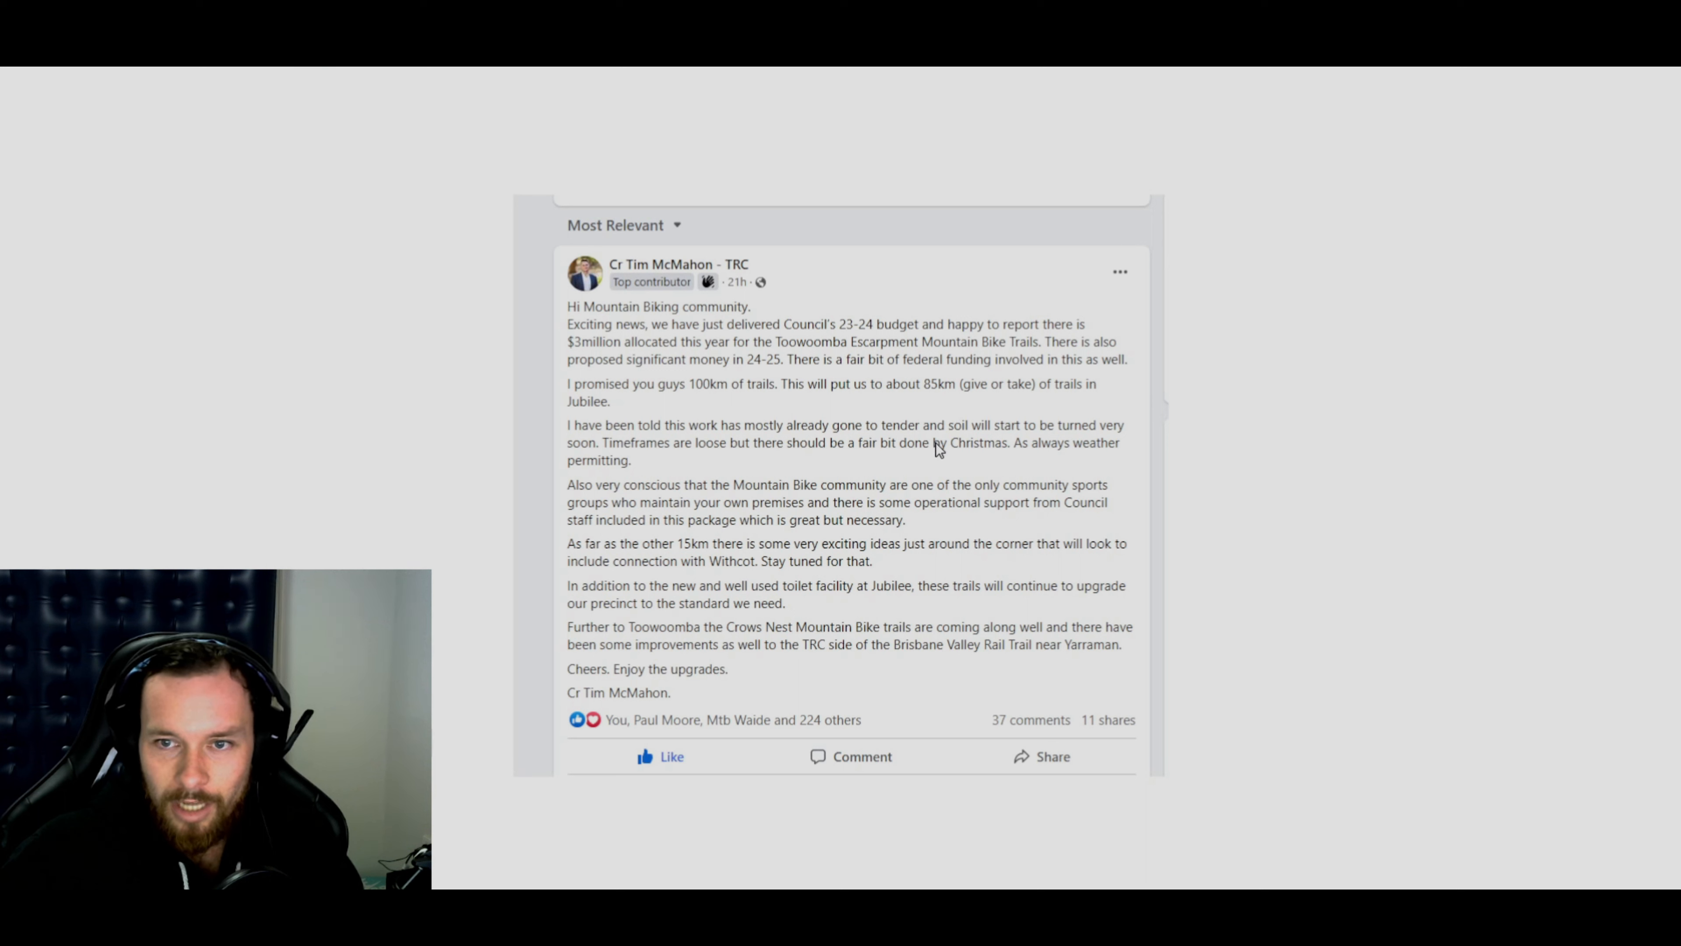
pyautogui.moveTo(757, 479)
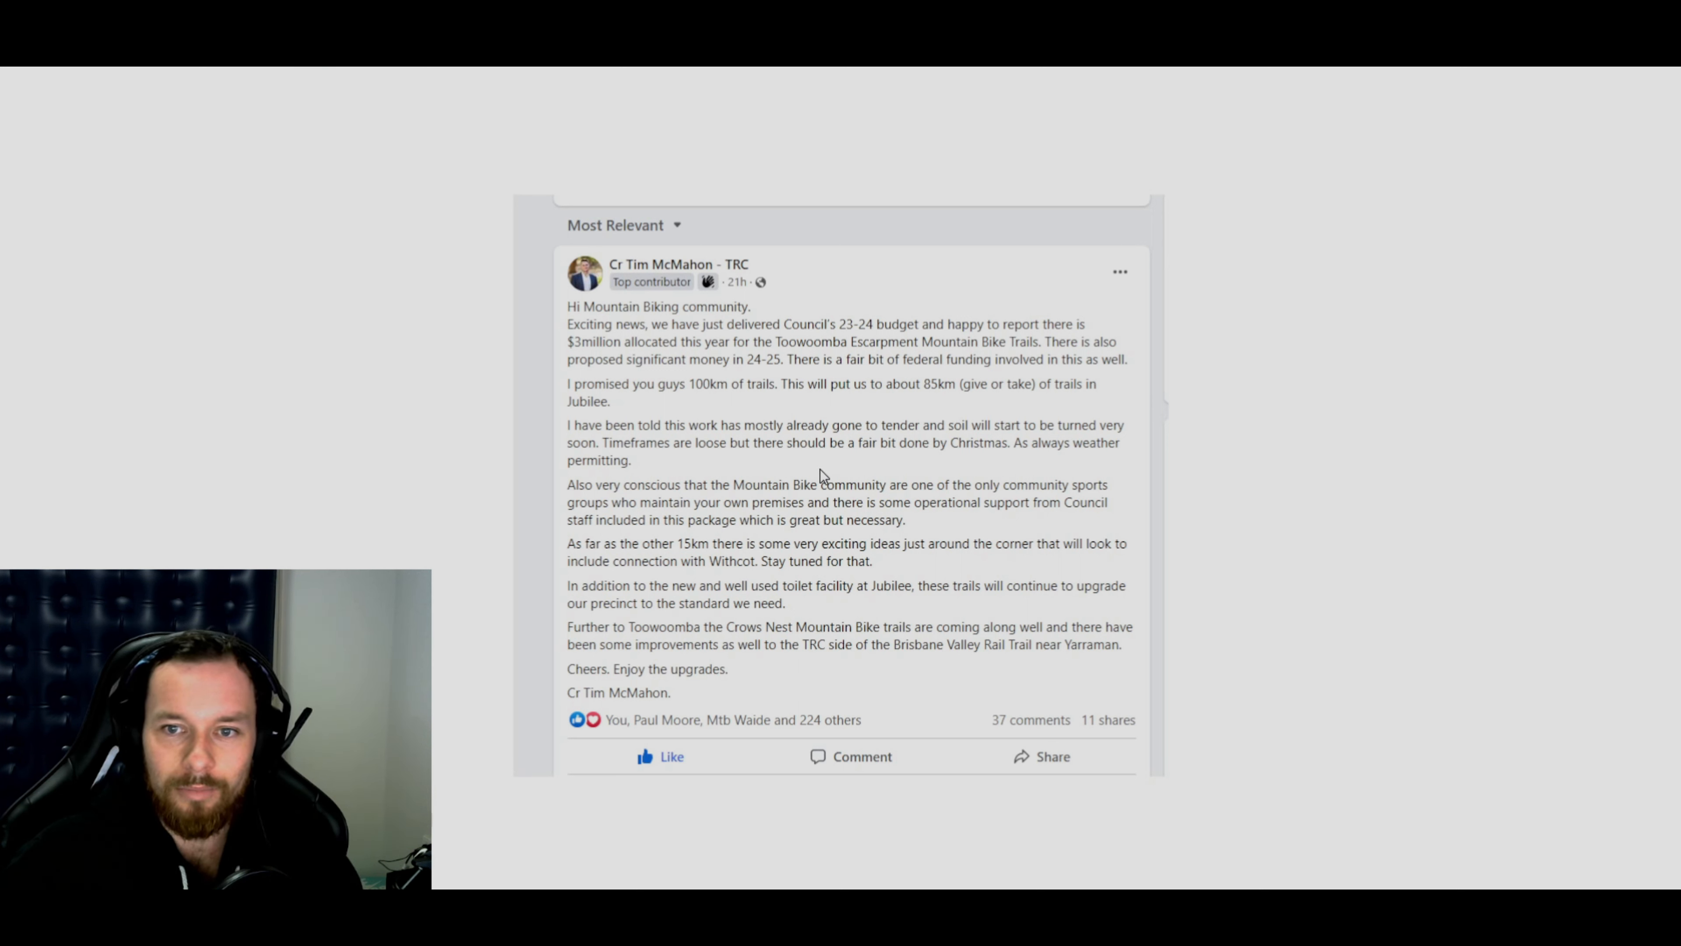
pyautogui.moveTo(836, 477)
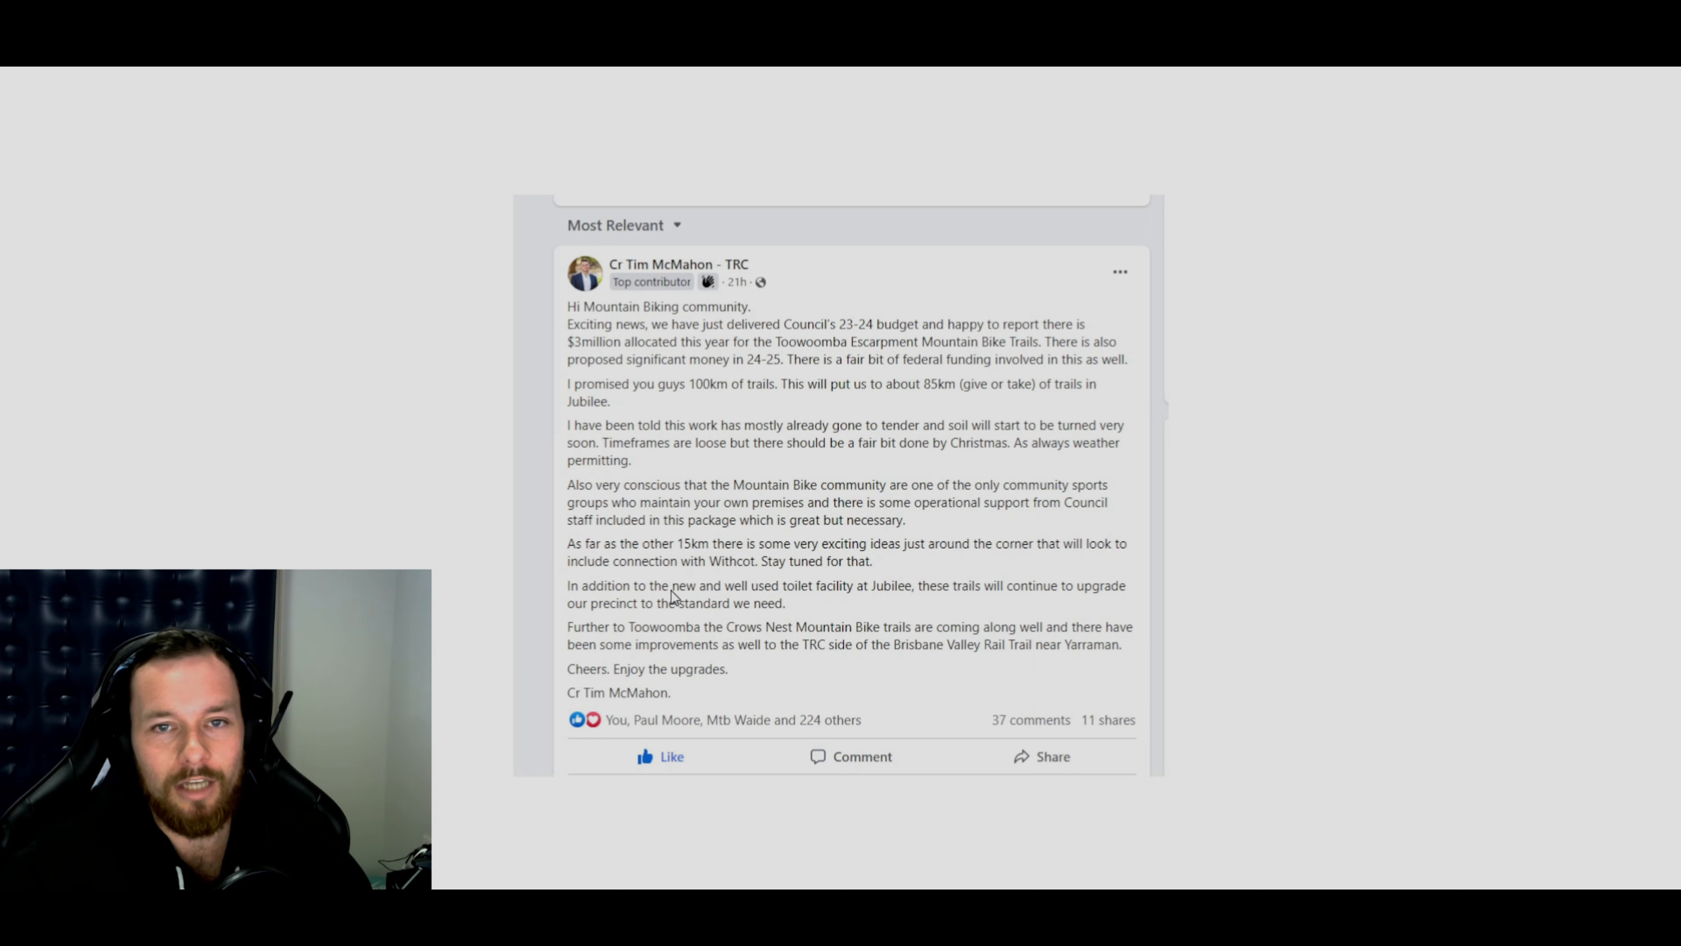
pyautogui.moveTo(697, 506)
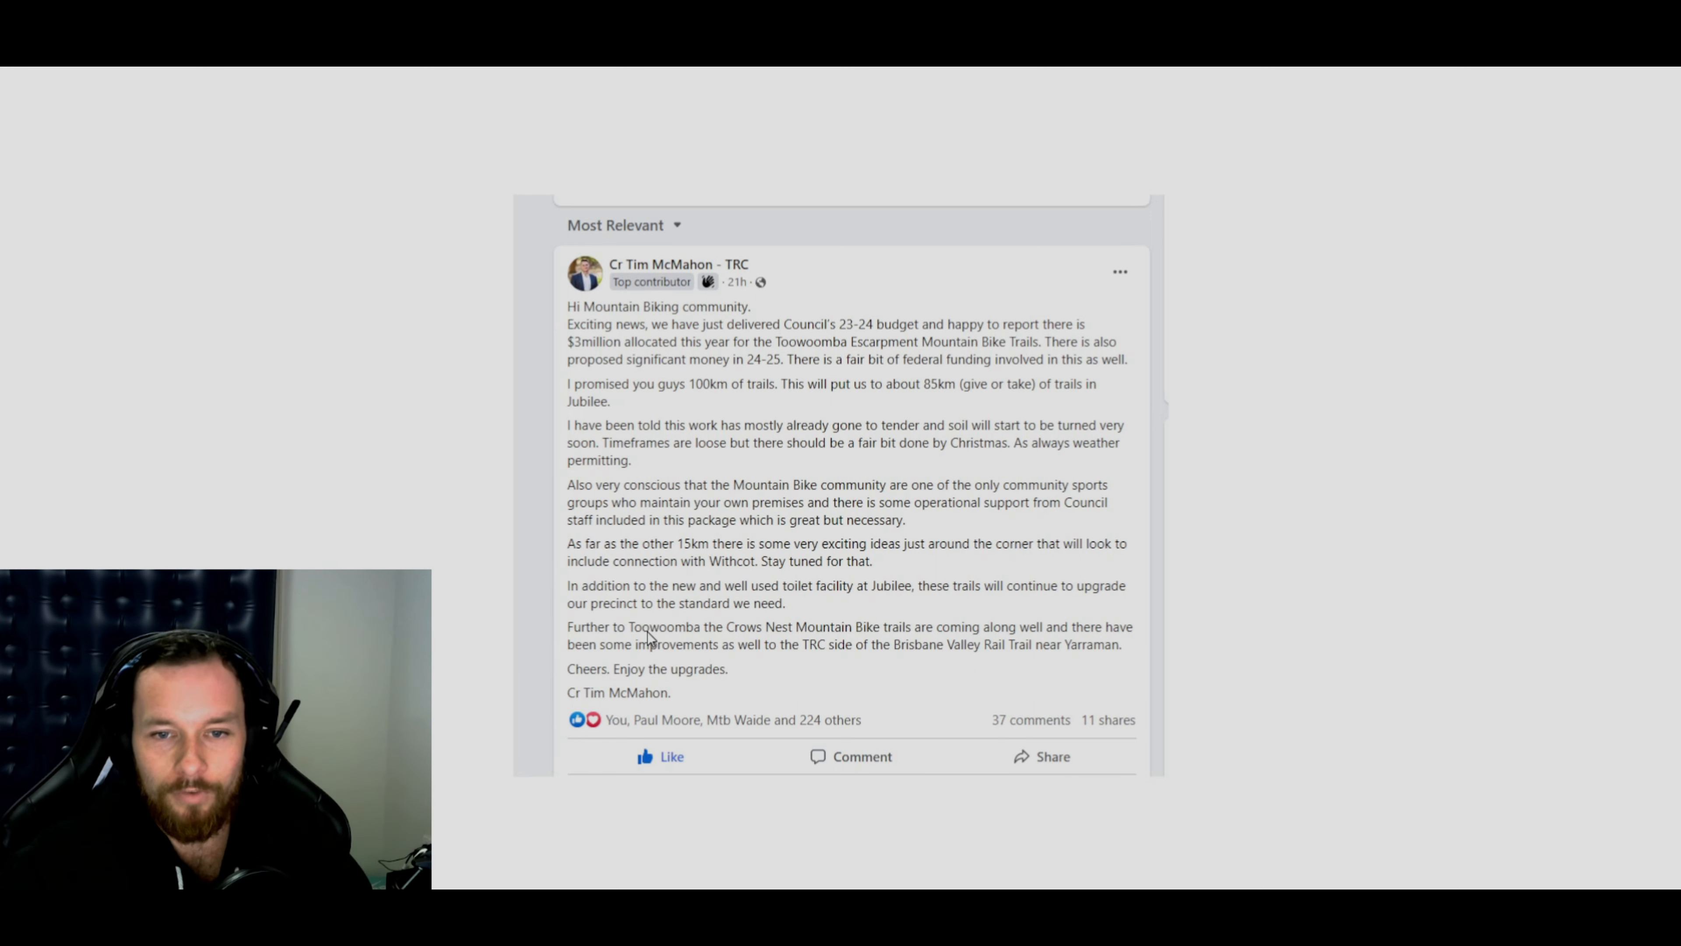
pyautogui.moveTo(726, 644)
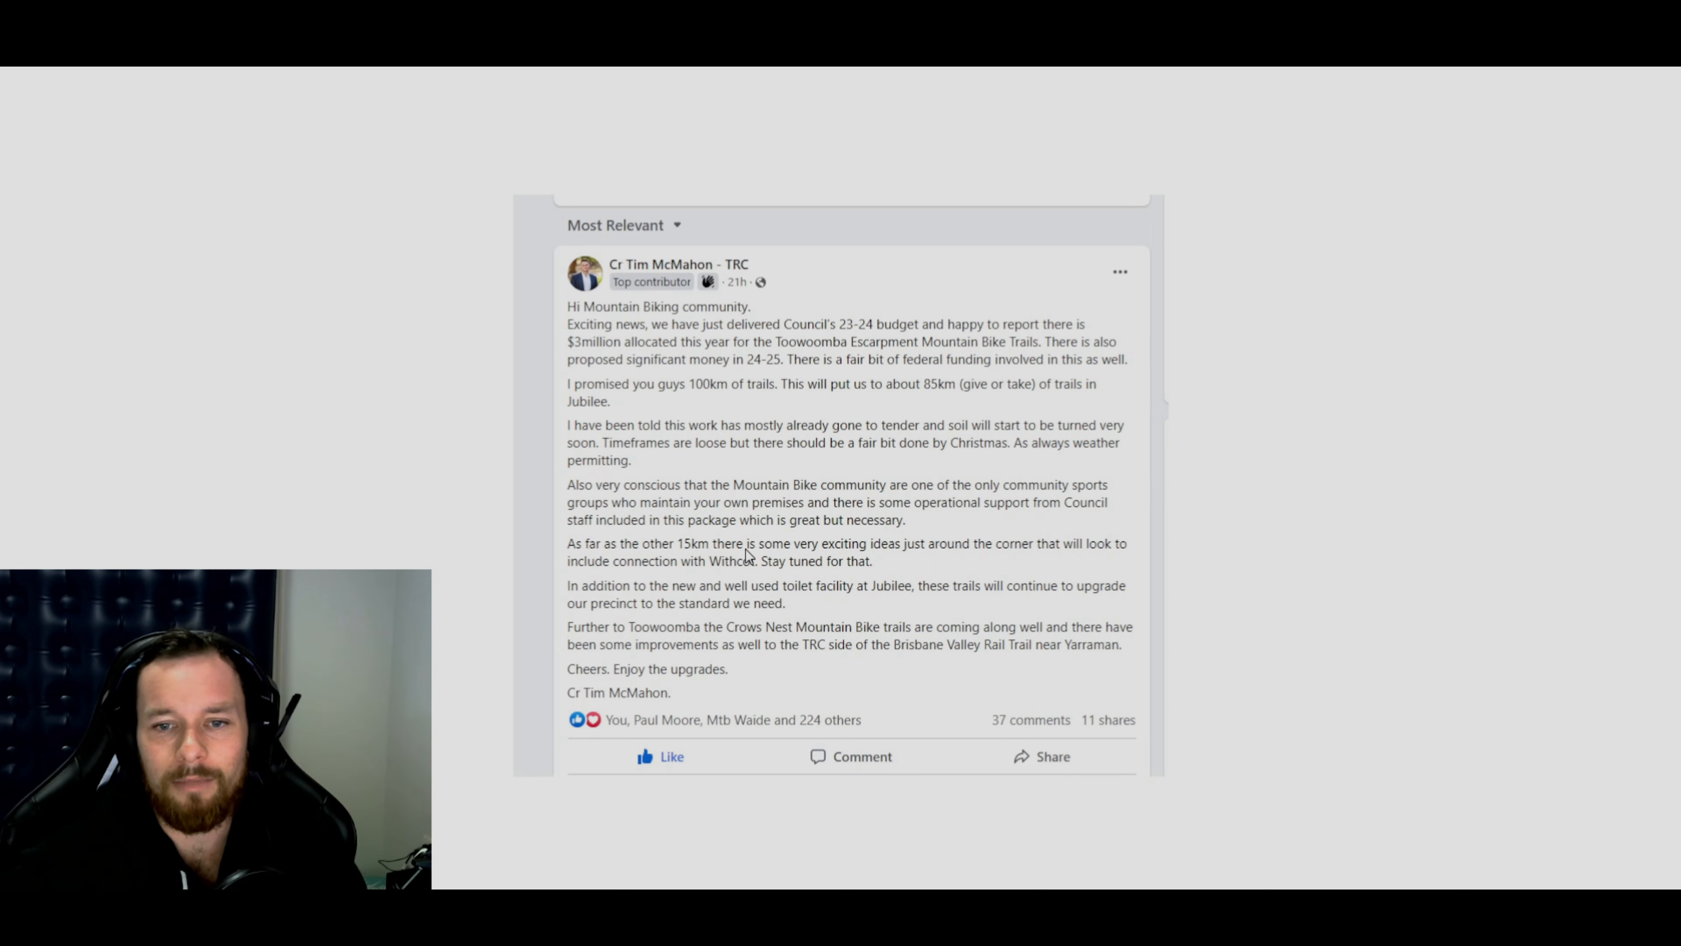
pyautogui.moveTo(517, 333)
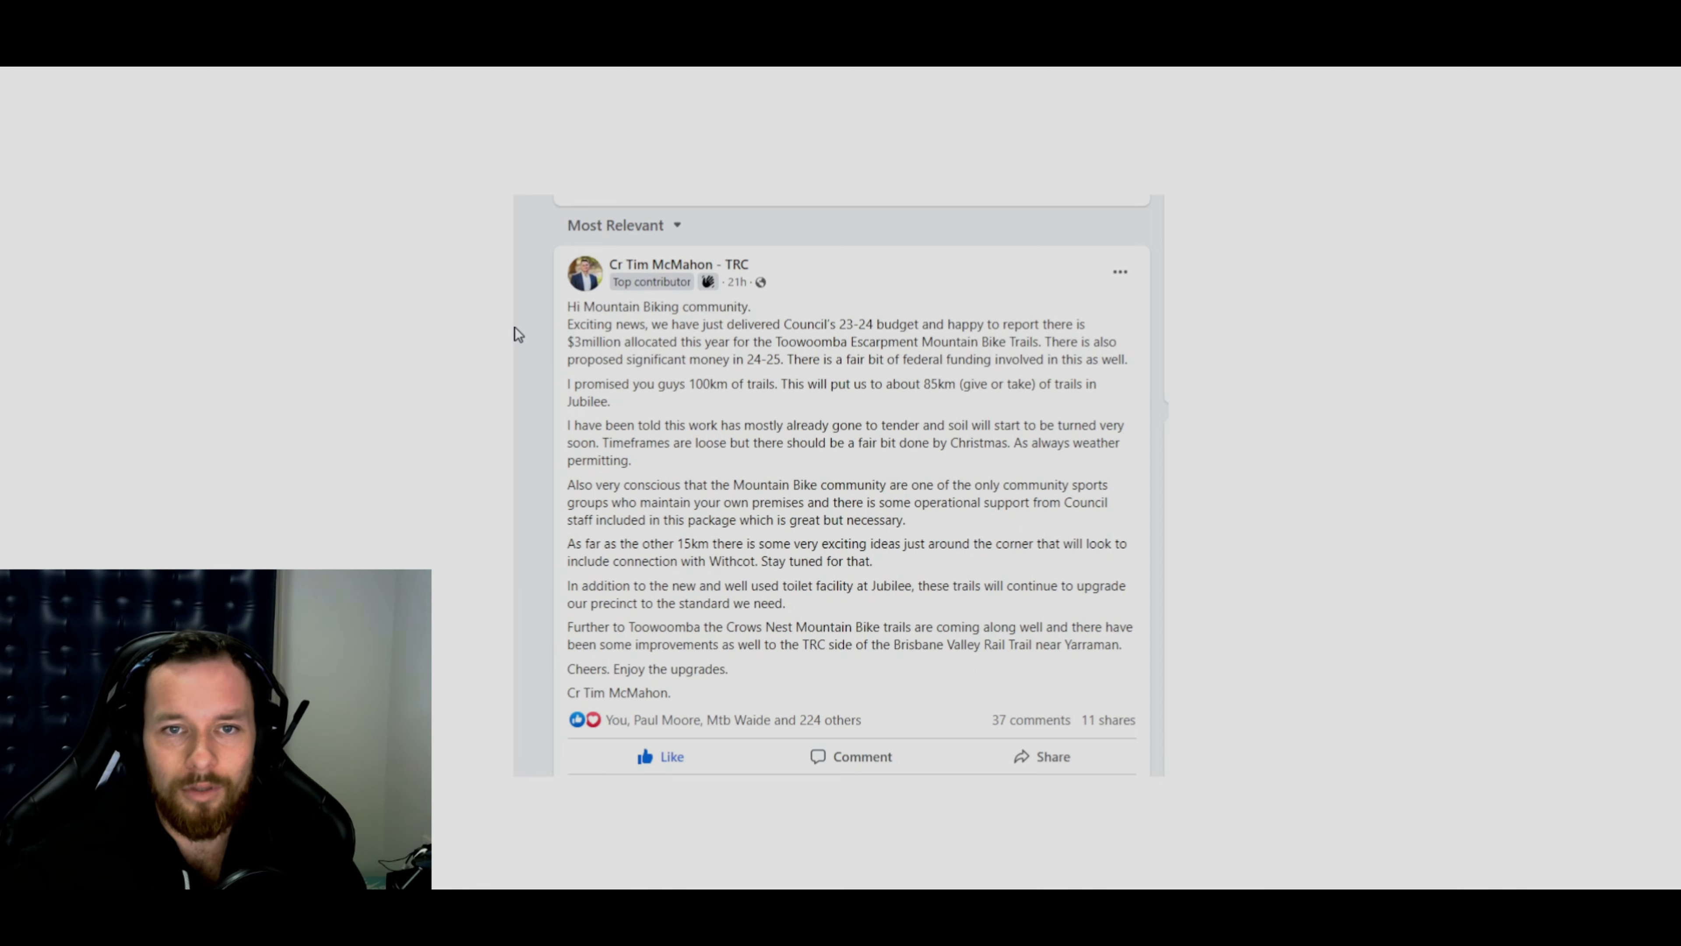
pyautogui.moveTo(849, 625)
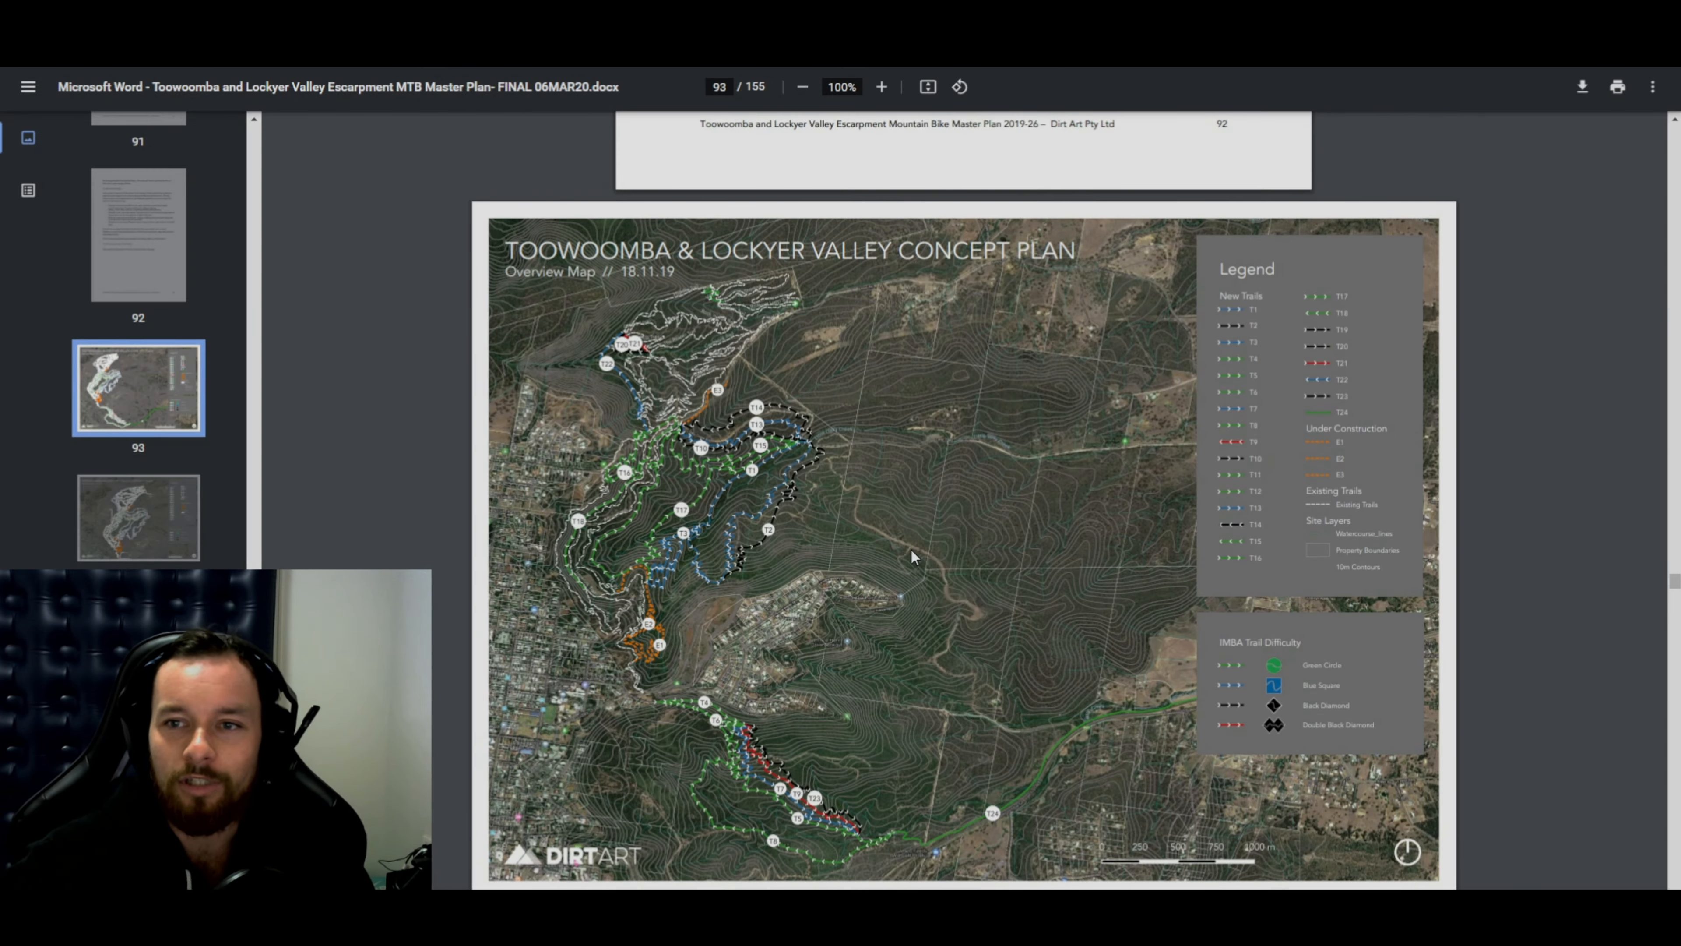
# Step: Scroll to page 93, the Toowoomba & Lockyer Valley Concept Plan overview map
pyautogui.scroll(-3)
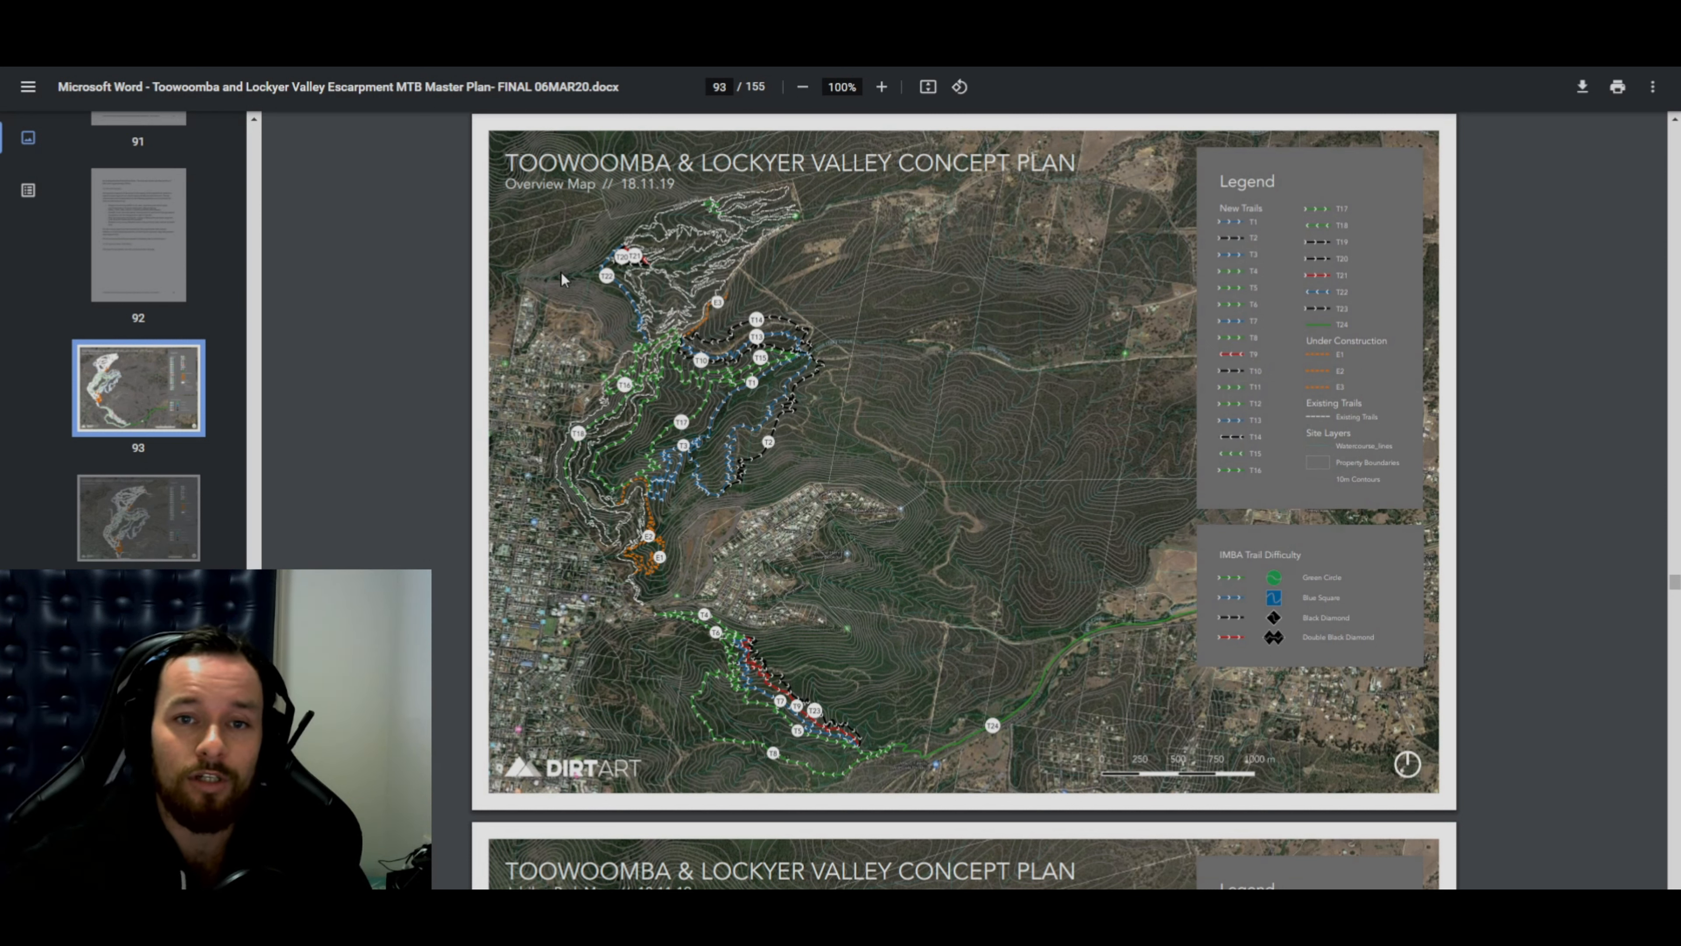
pyautogui.moveTo(632, 539)
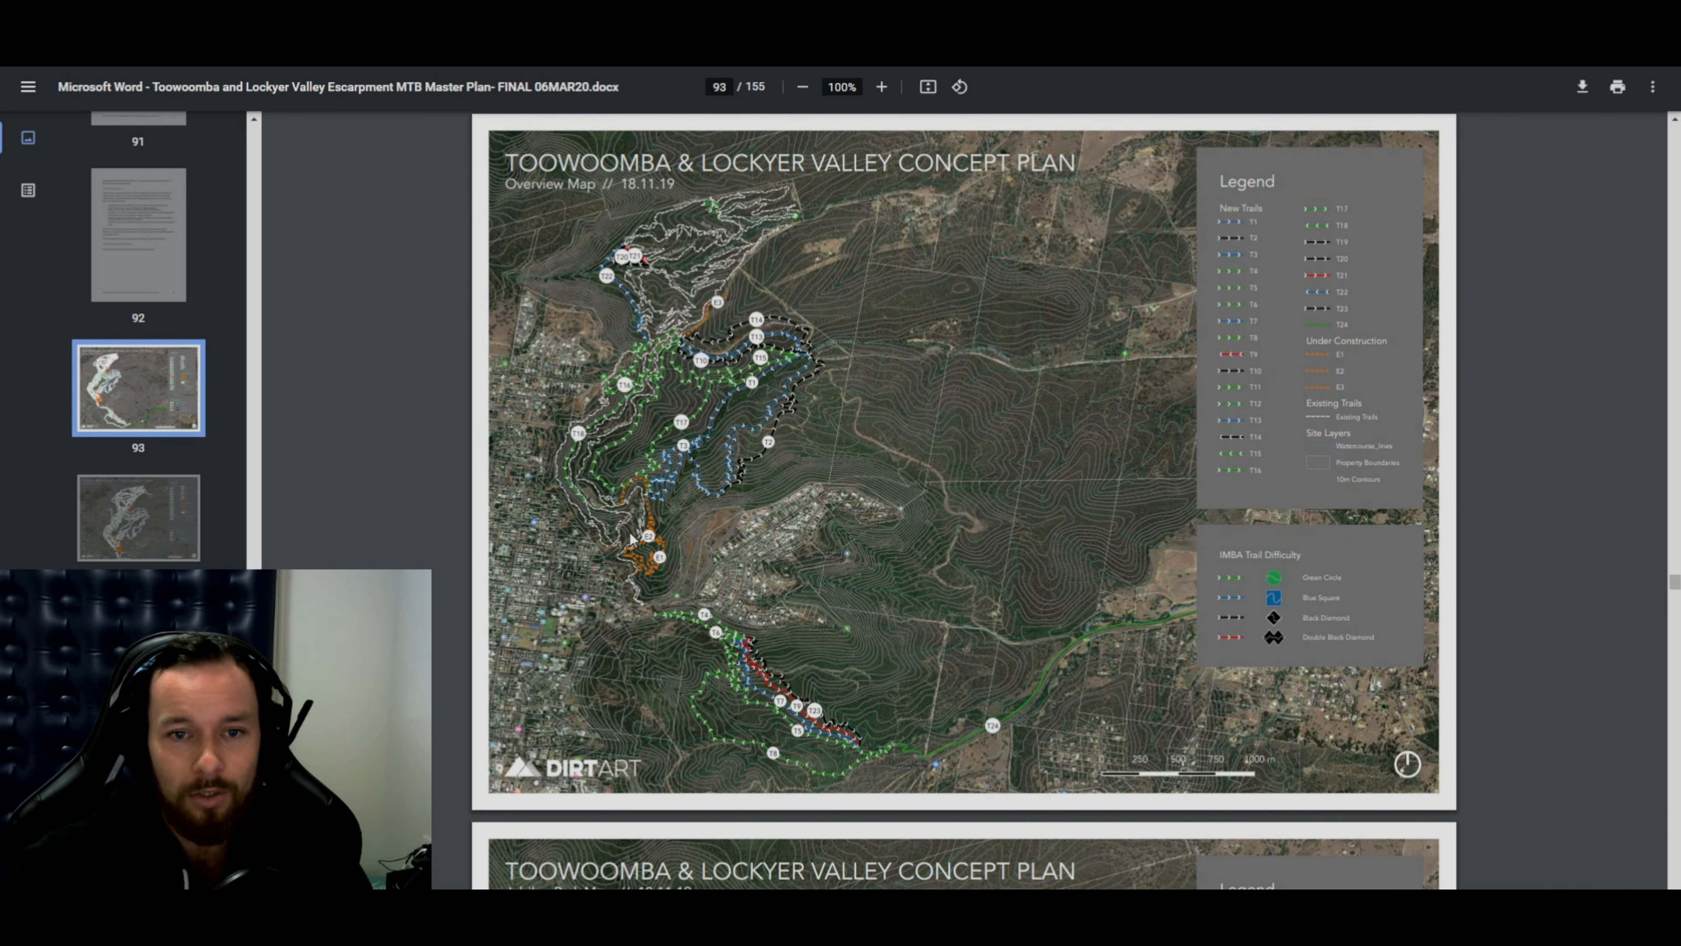
pyautogui.moveTo(711, 228)
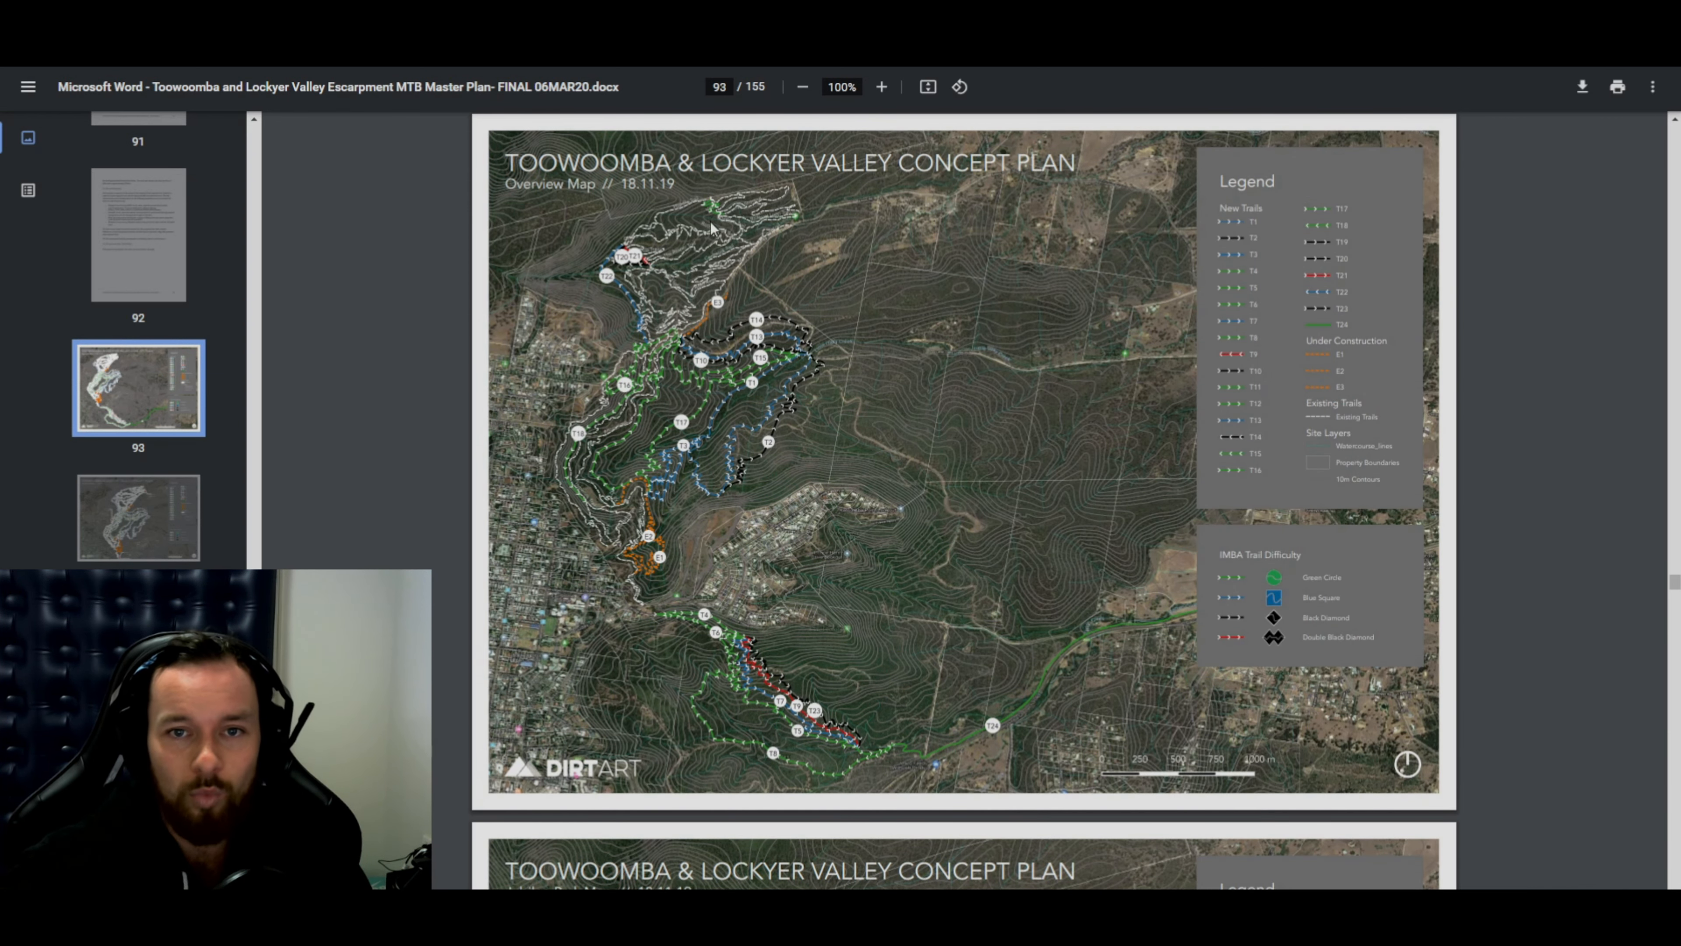
pyautogui.moveTo(632, 595)
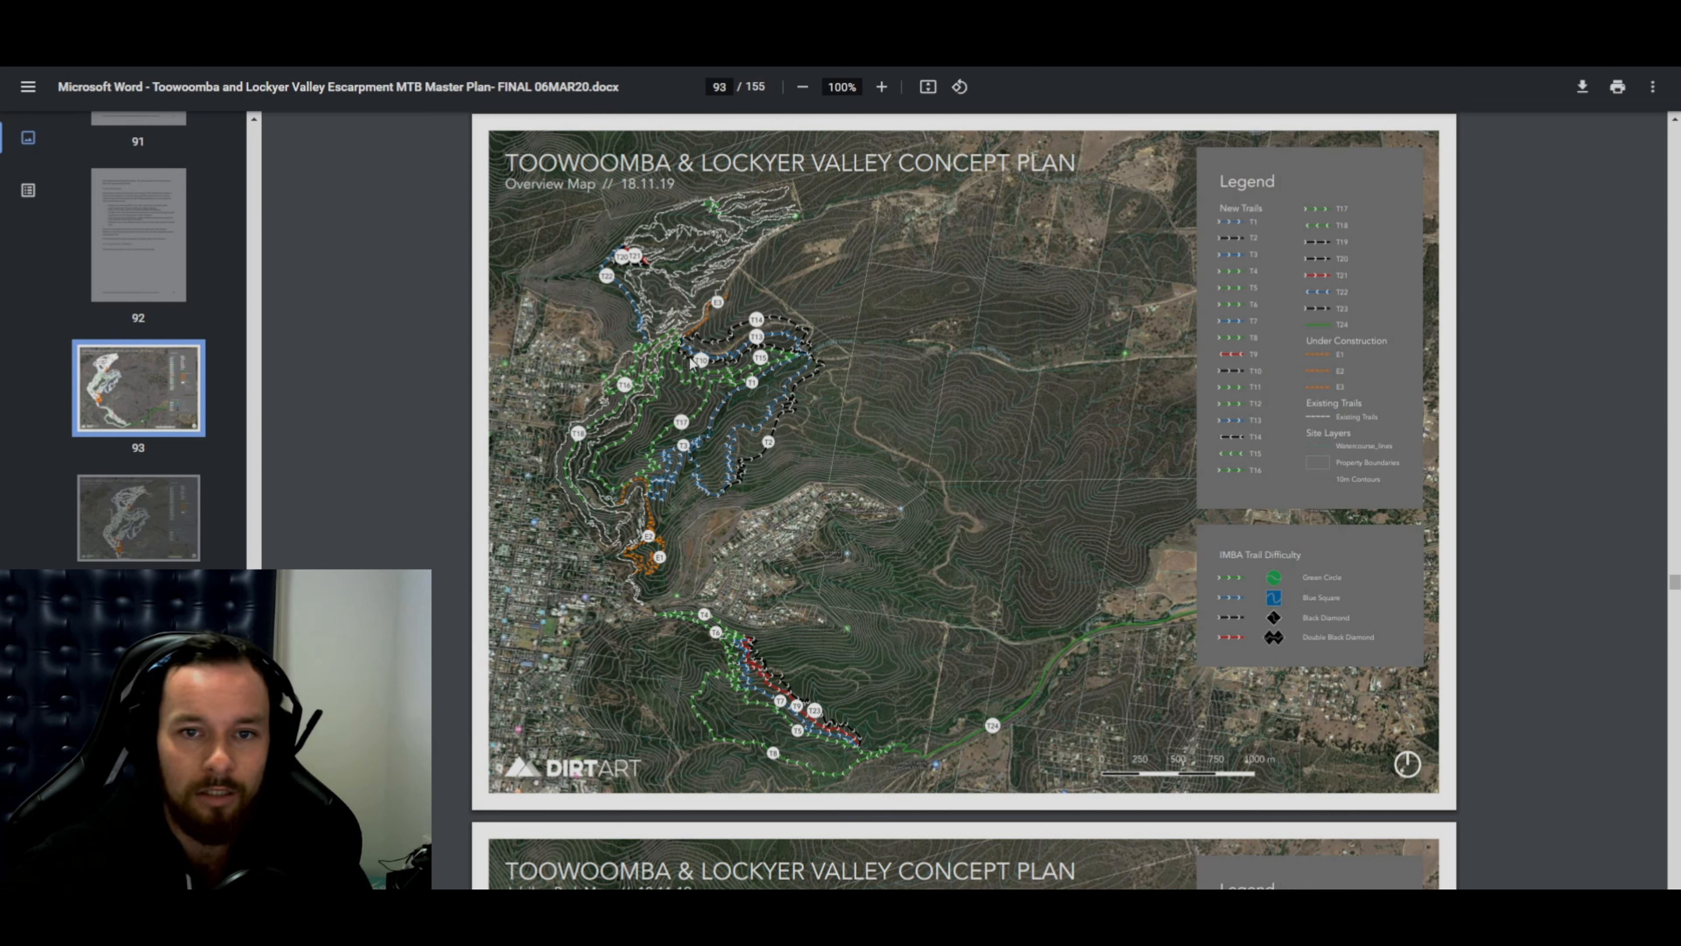
pyautogui.moveTo(868, 611)
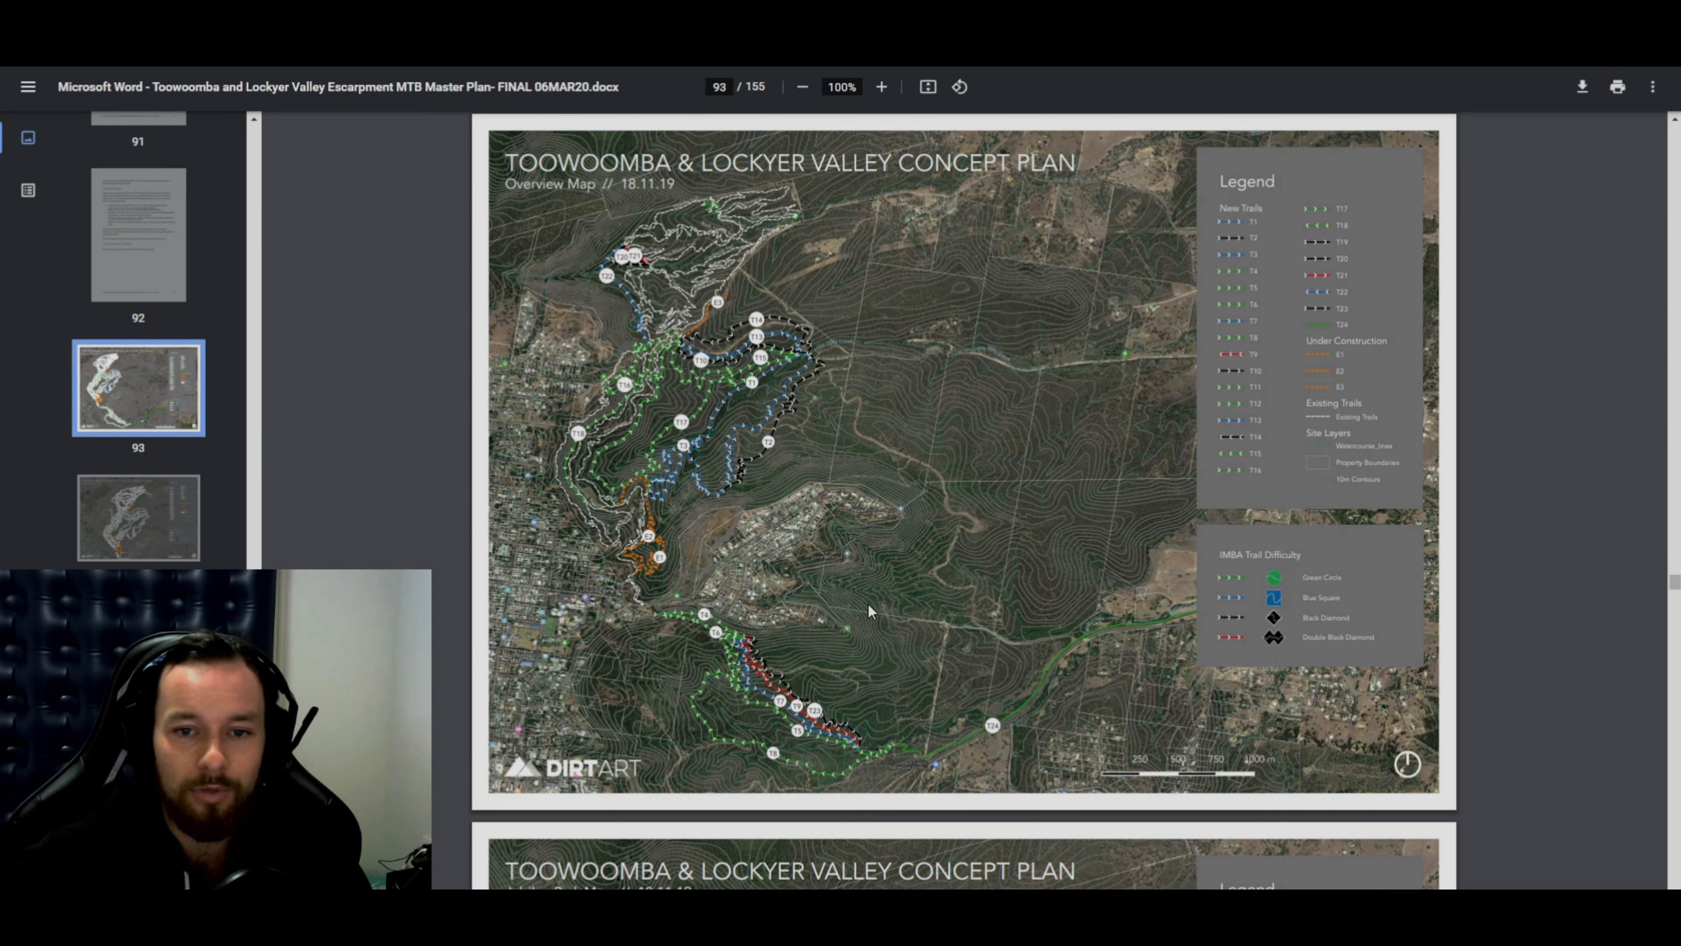
pyautogui.moveTo(729, 672)
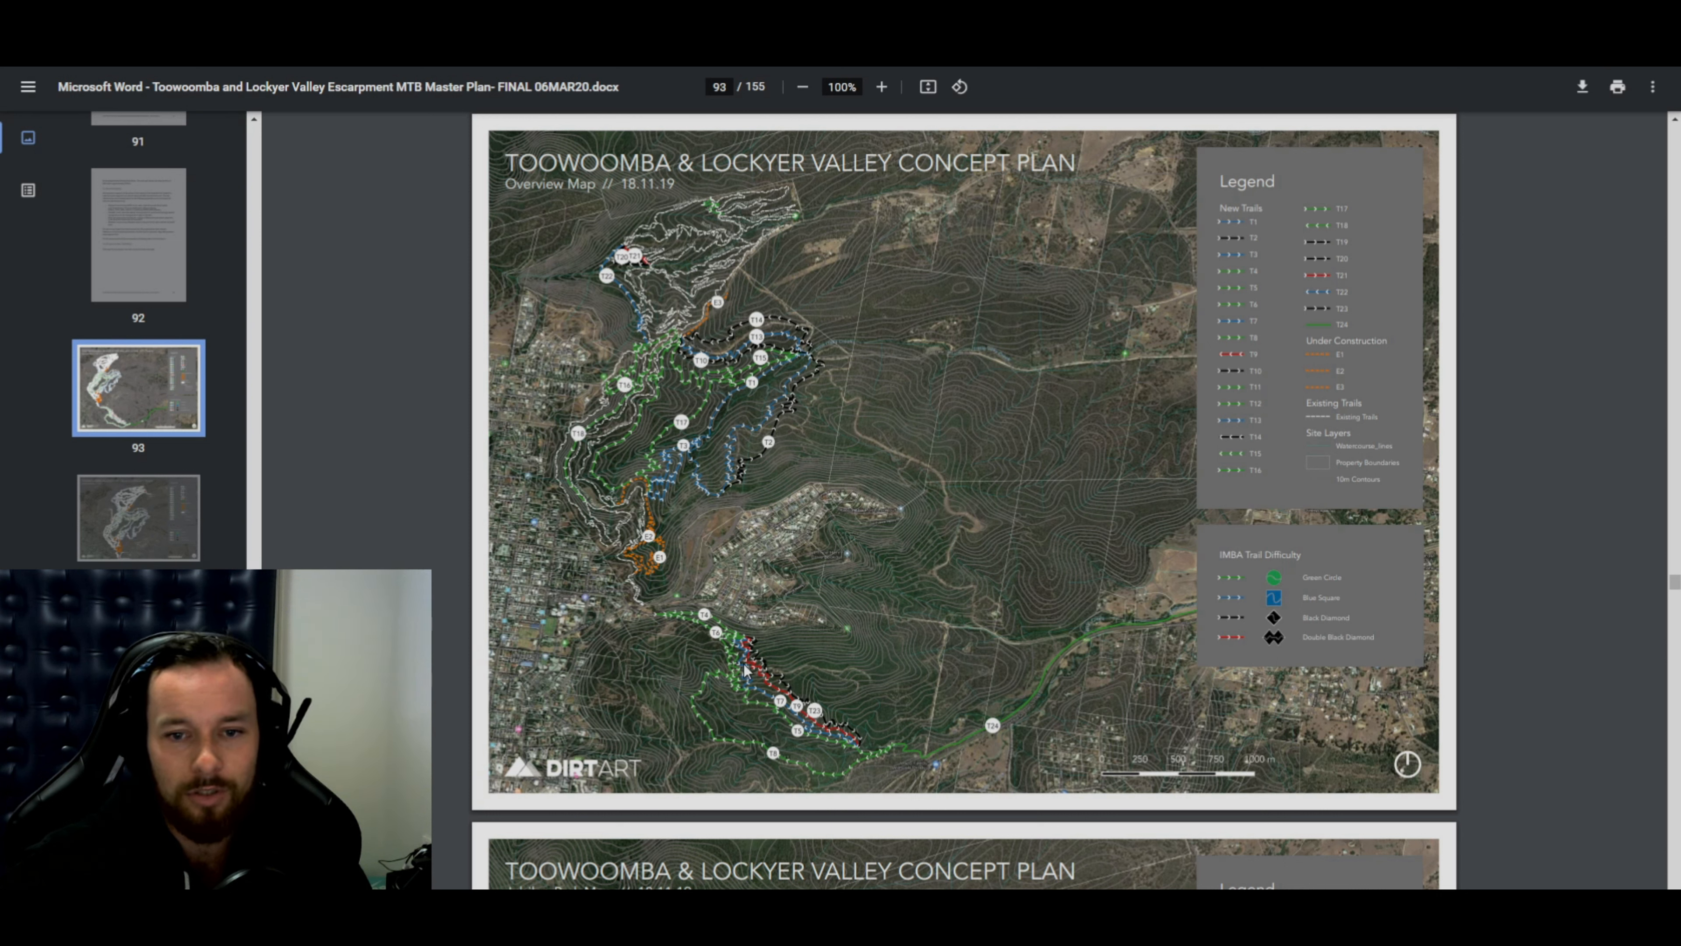
pyautogui.moveTo(978, 693)
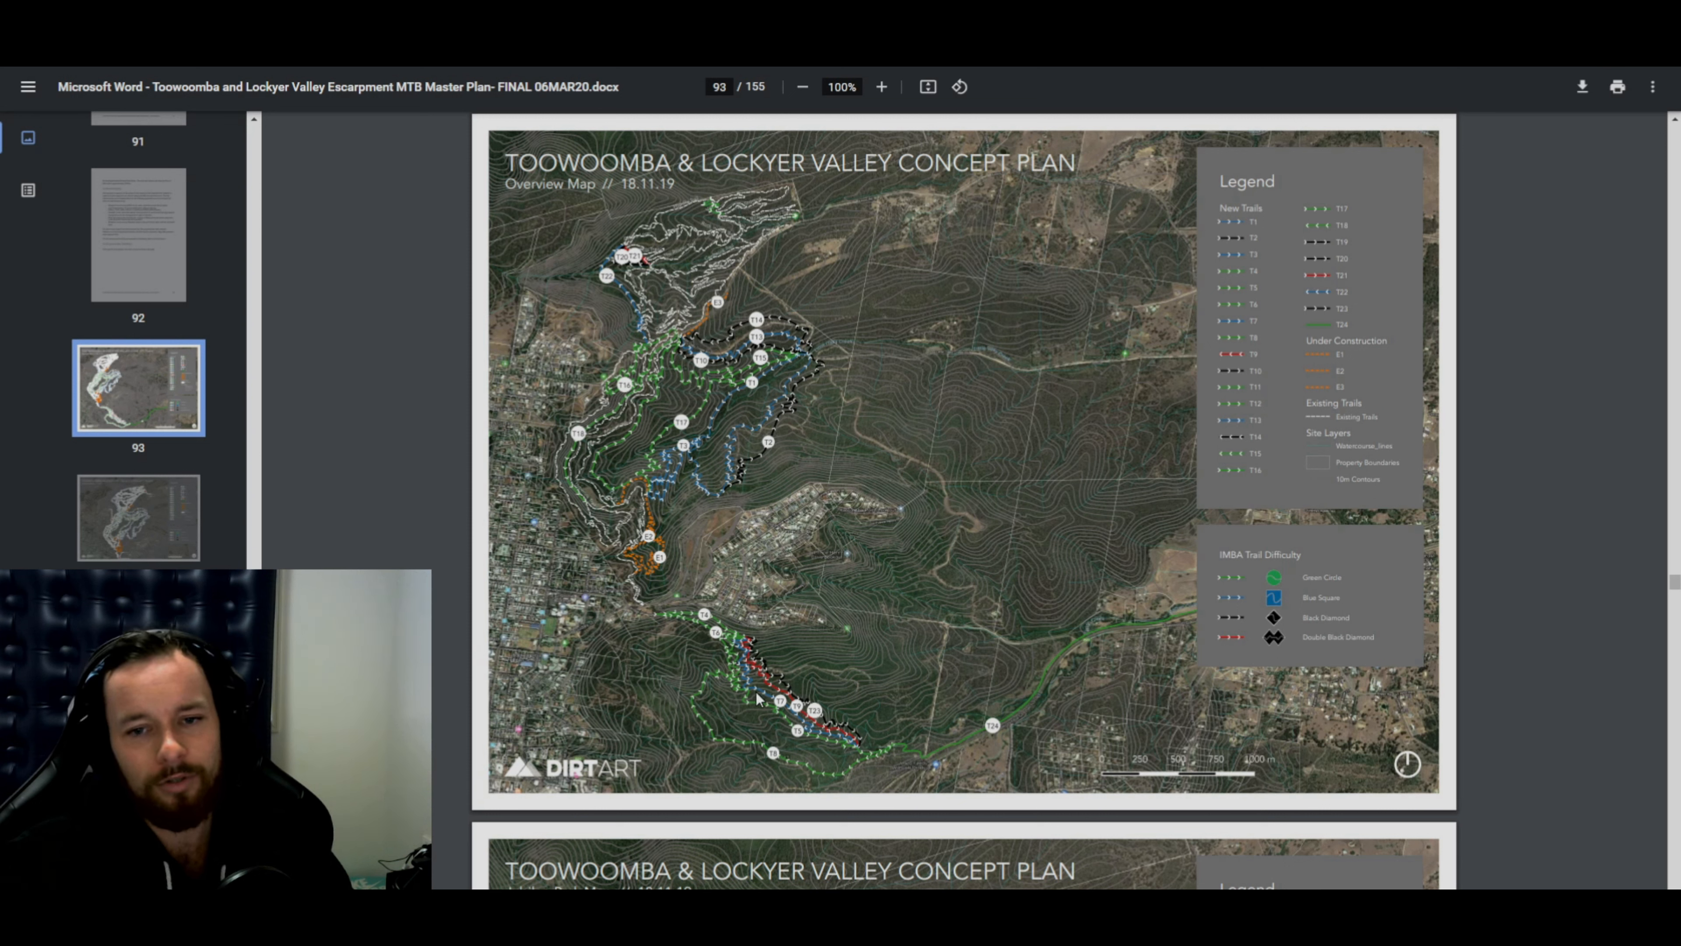
pyautogui.moveTo(744, 673)
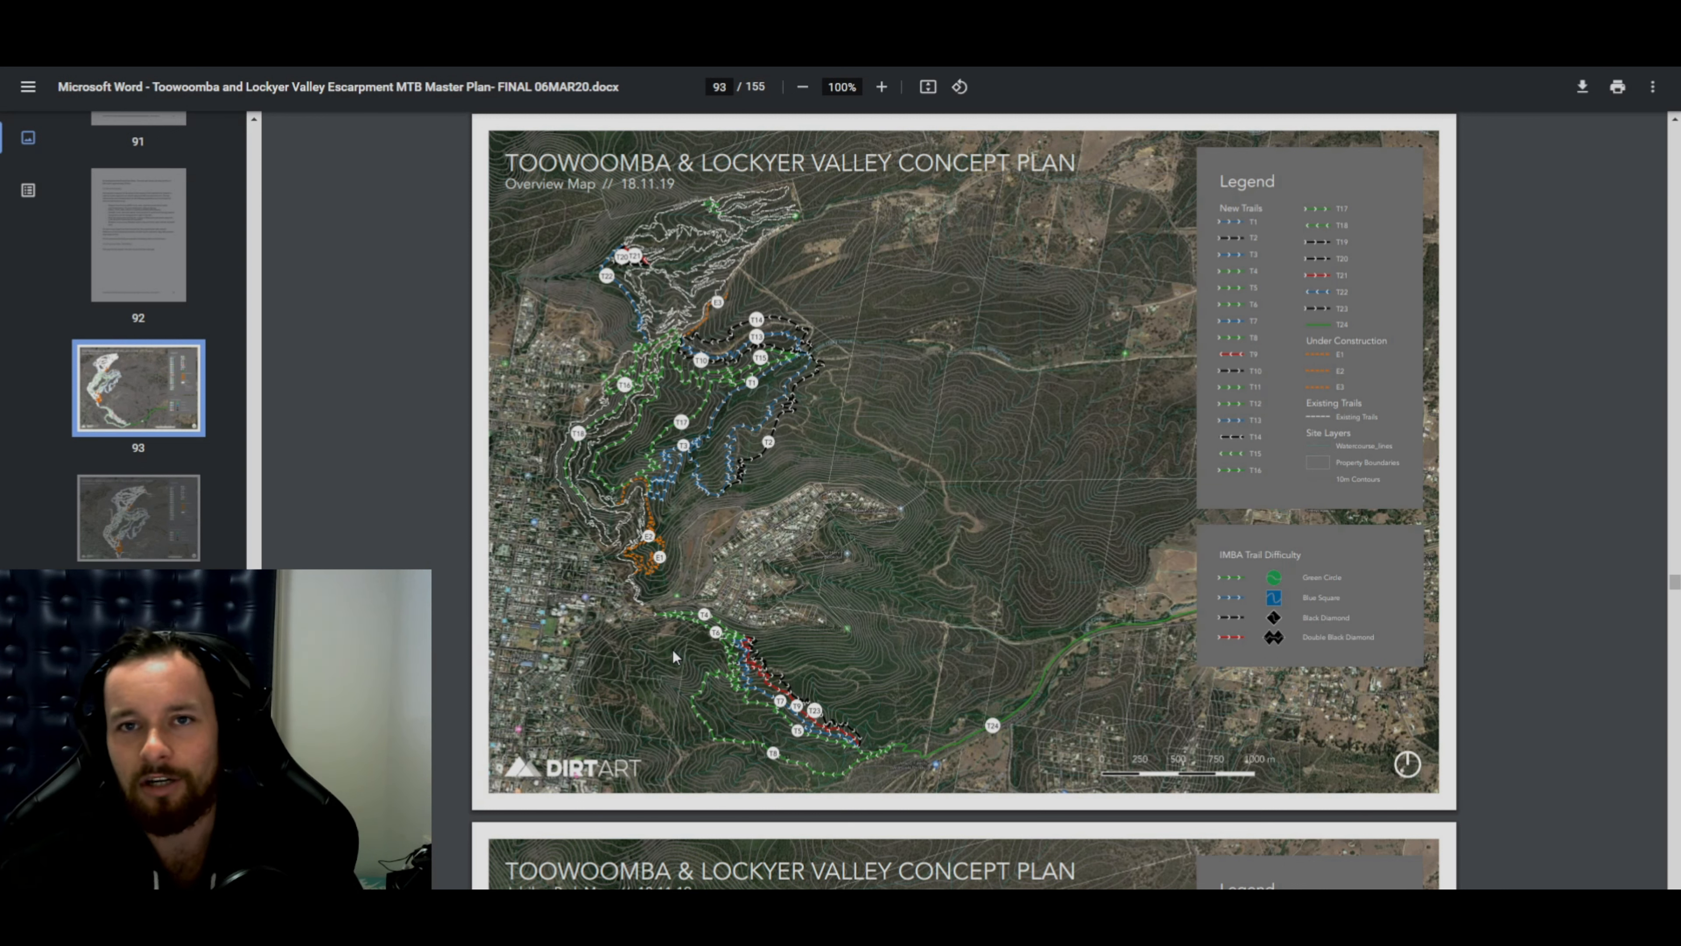
pyautogui.moveTo(767, 697)
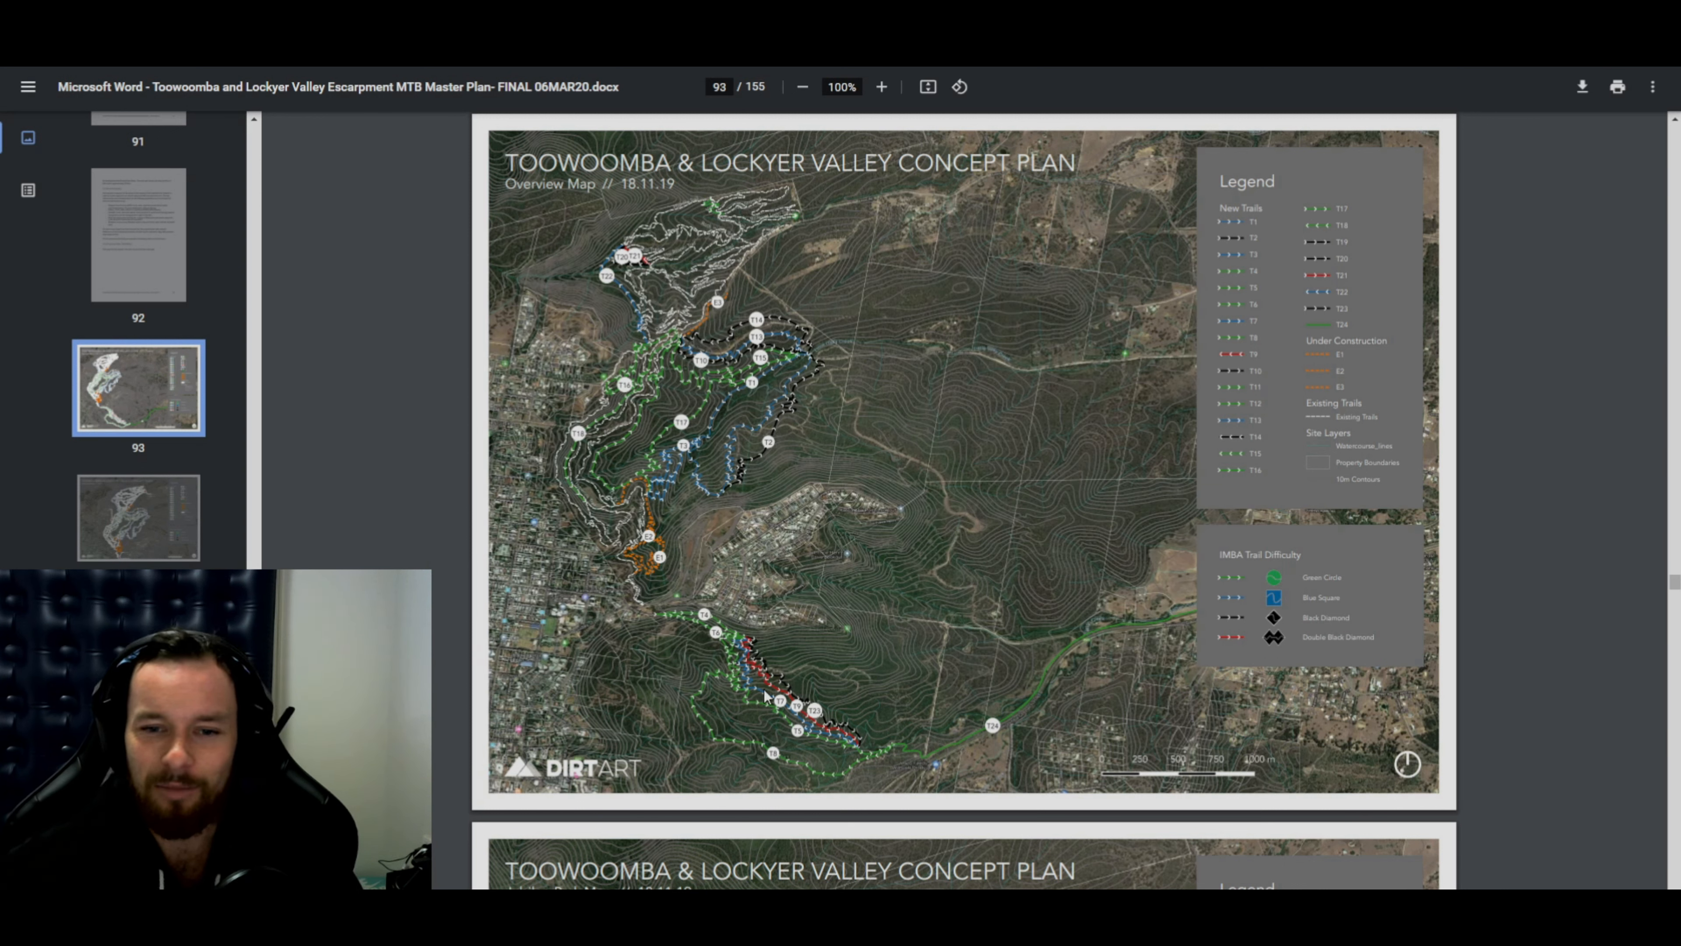
pyautogui.moveTo(786, 727)
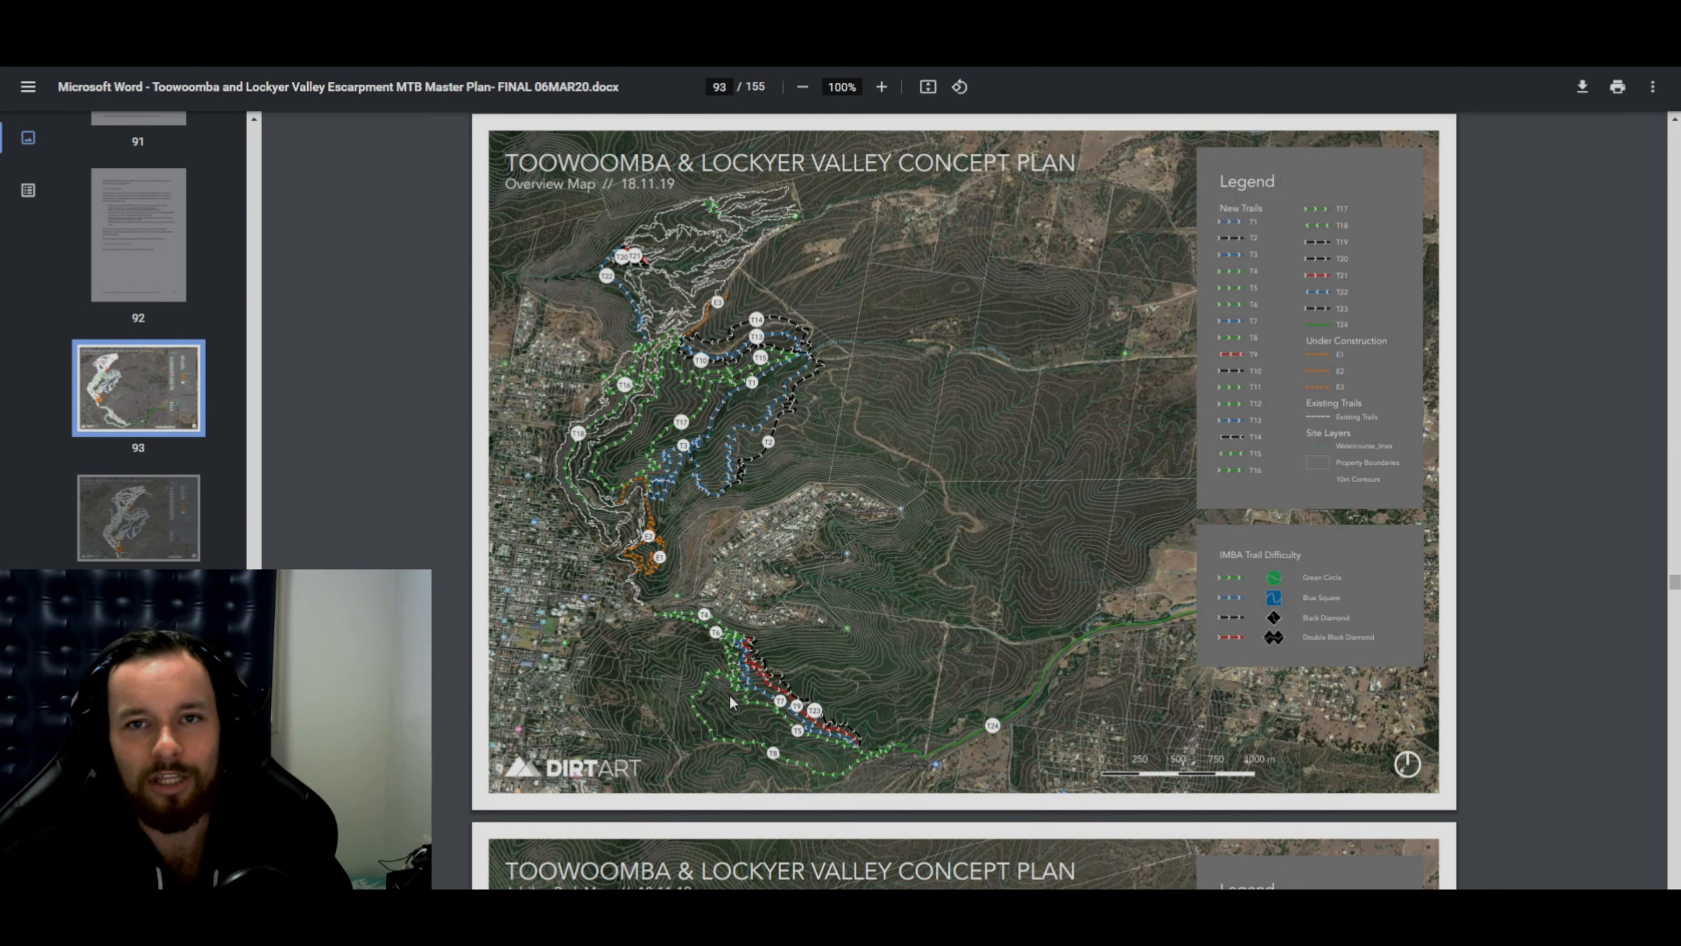
pyautogui.moveTo(651, 644)
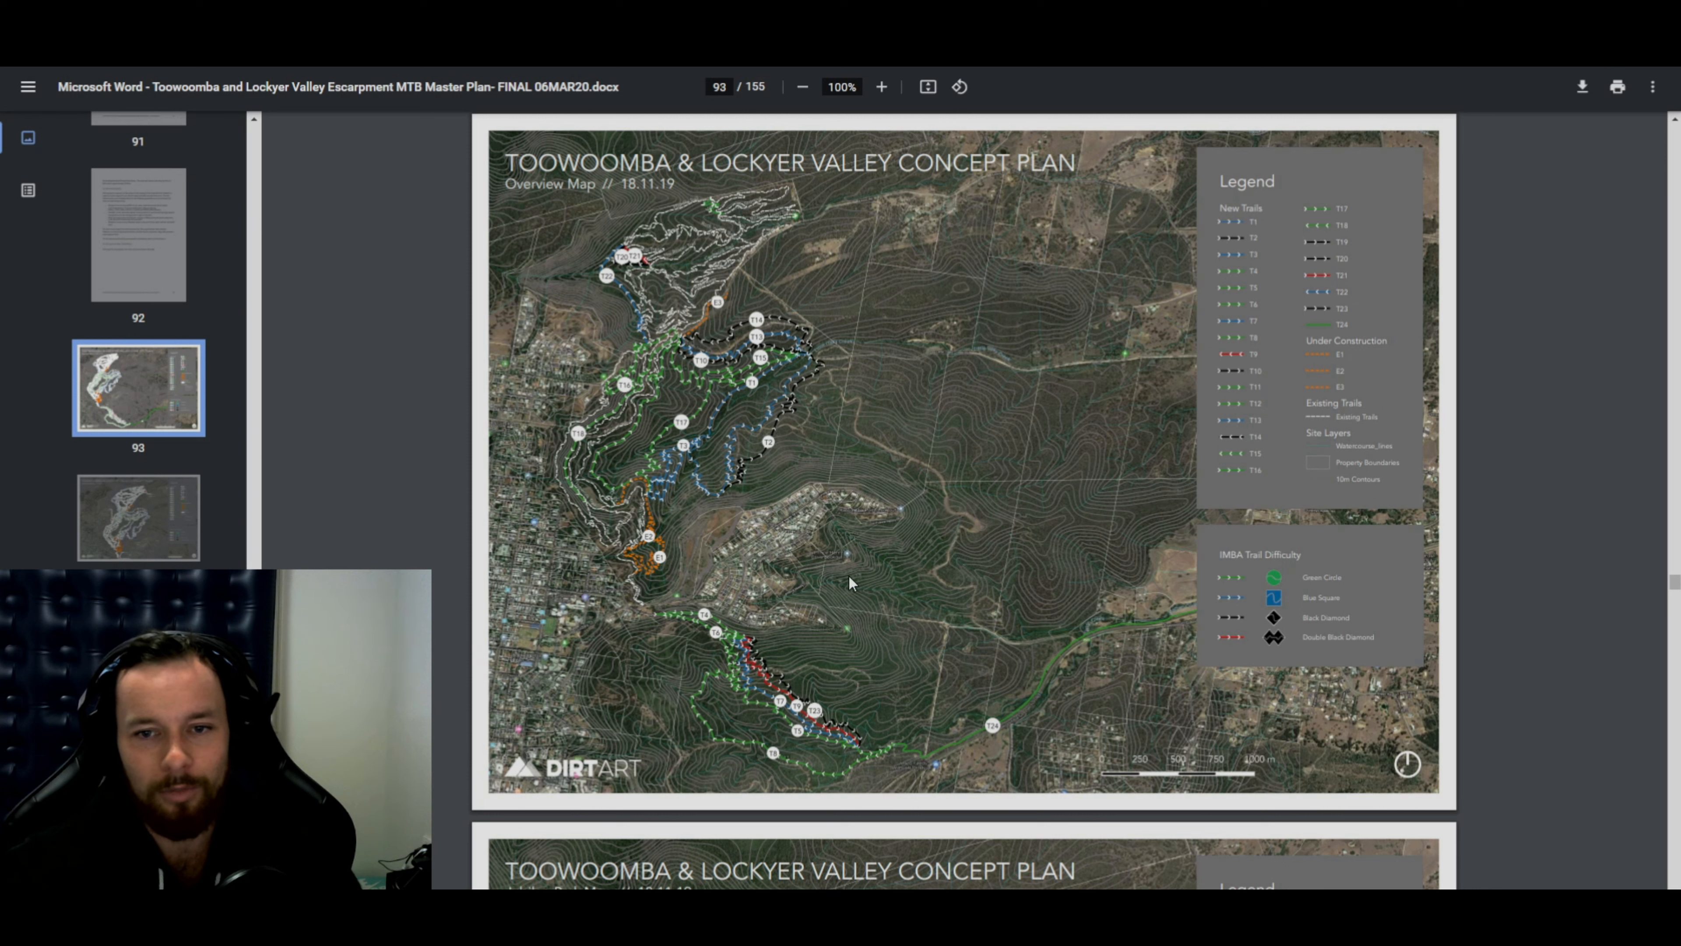
pyautogui.moveTo(845, 562)
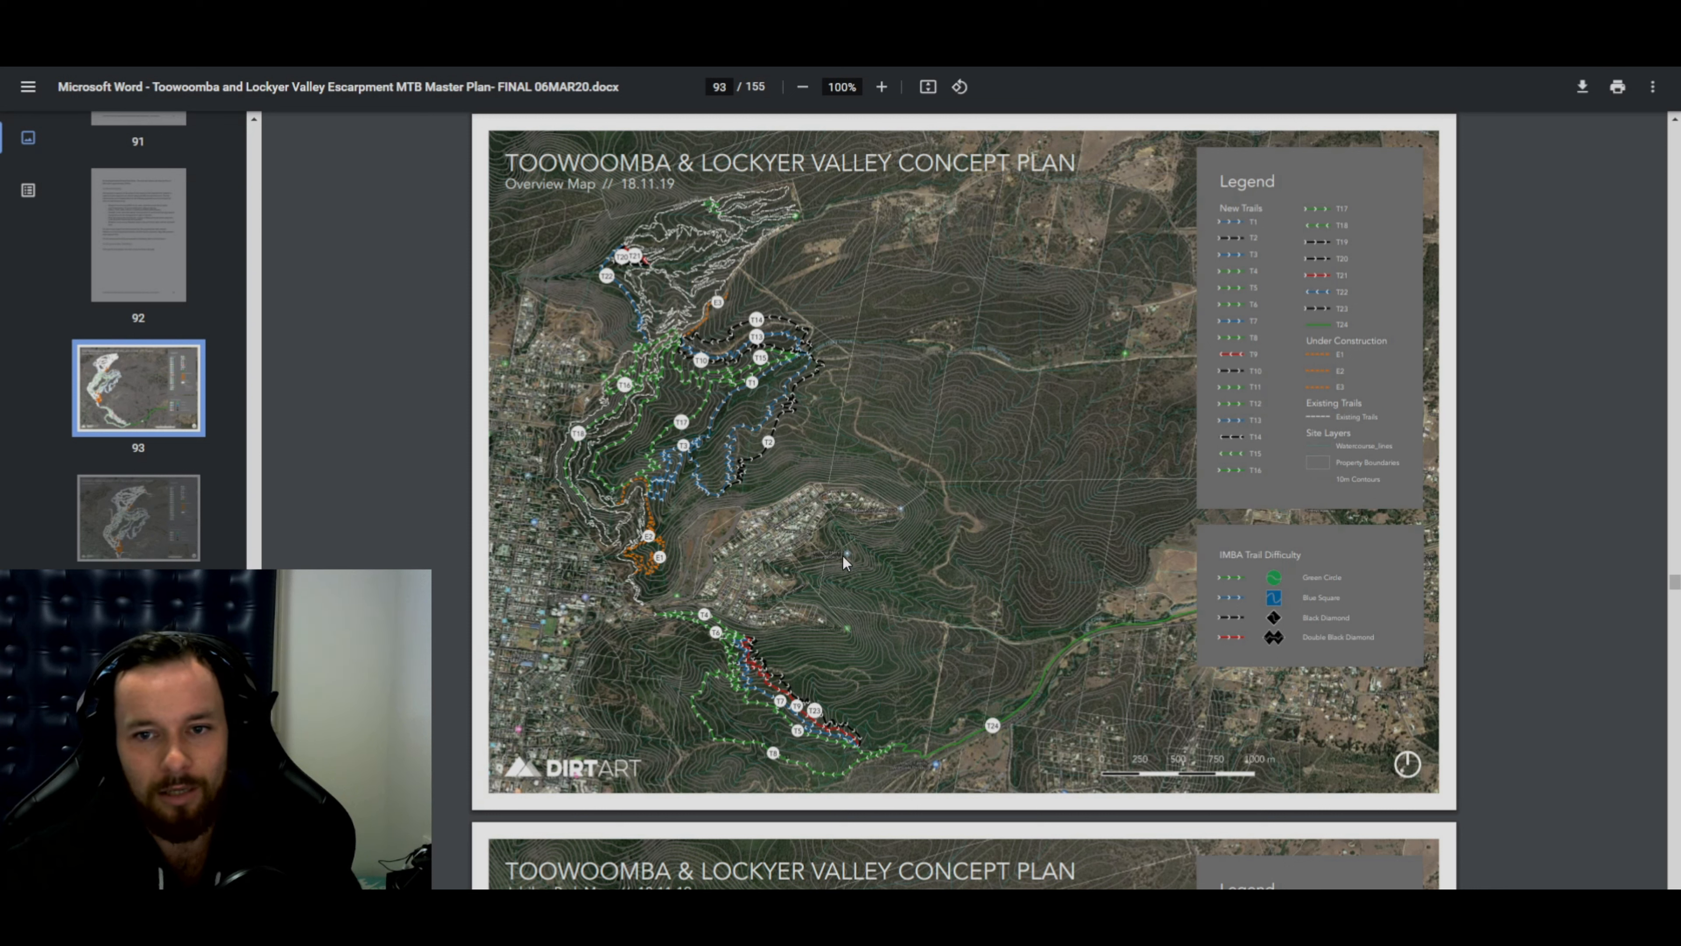
pyautogui.moveTo(887, 548)
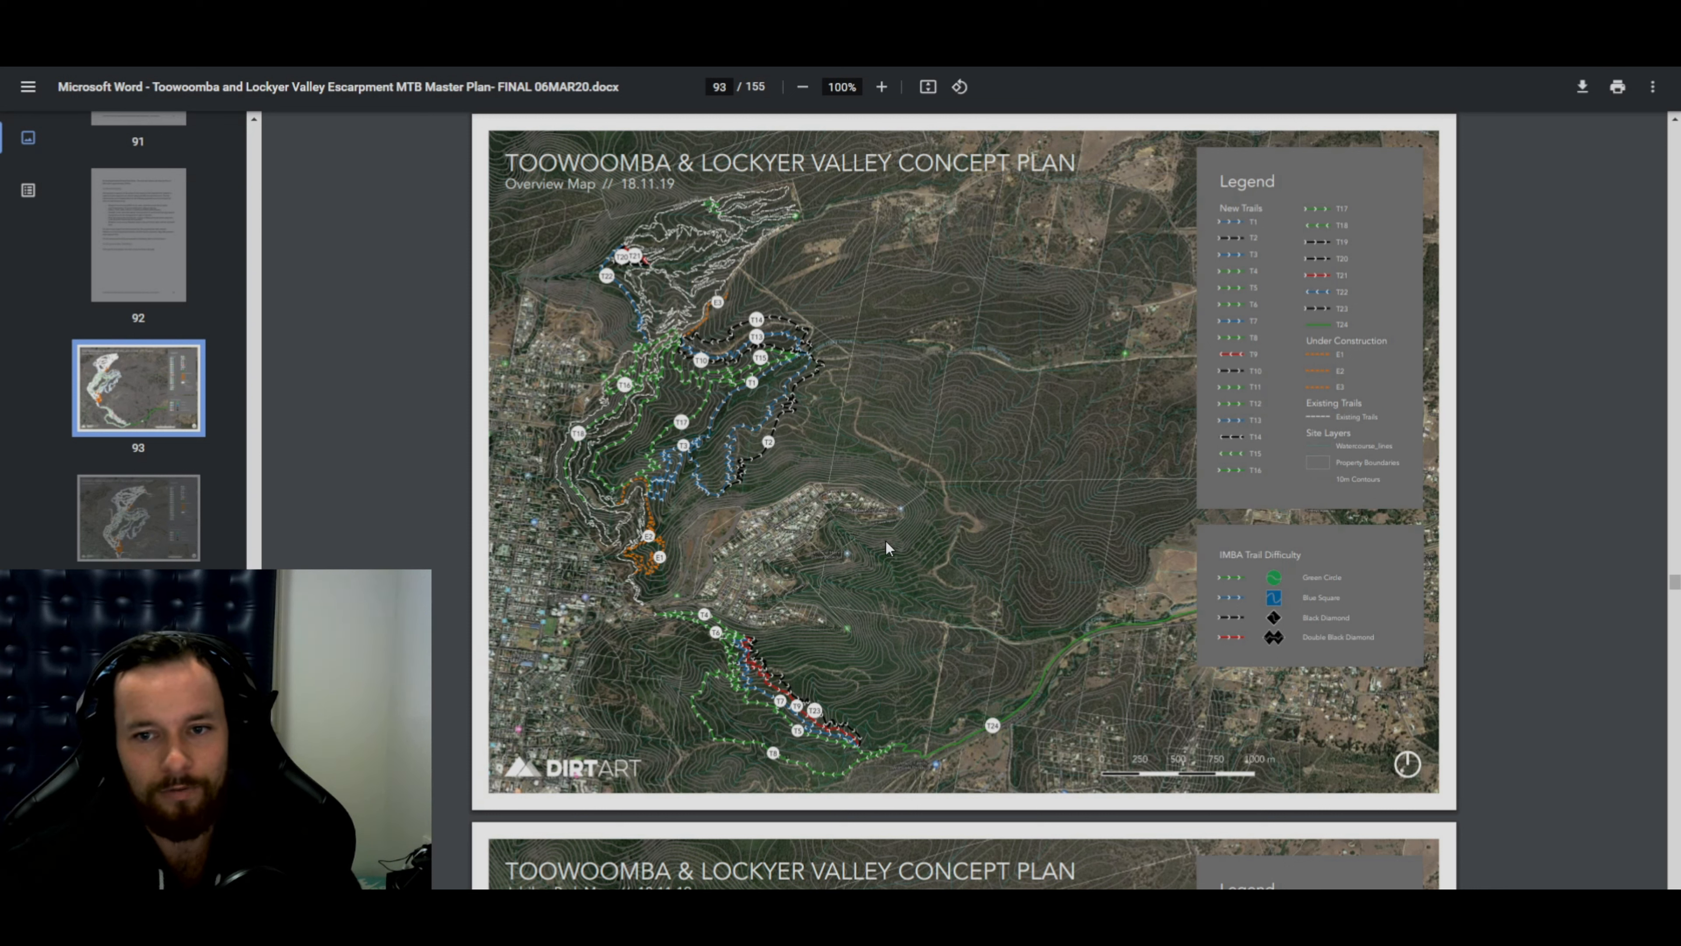
pyautogui.moveTo(904, 512)
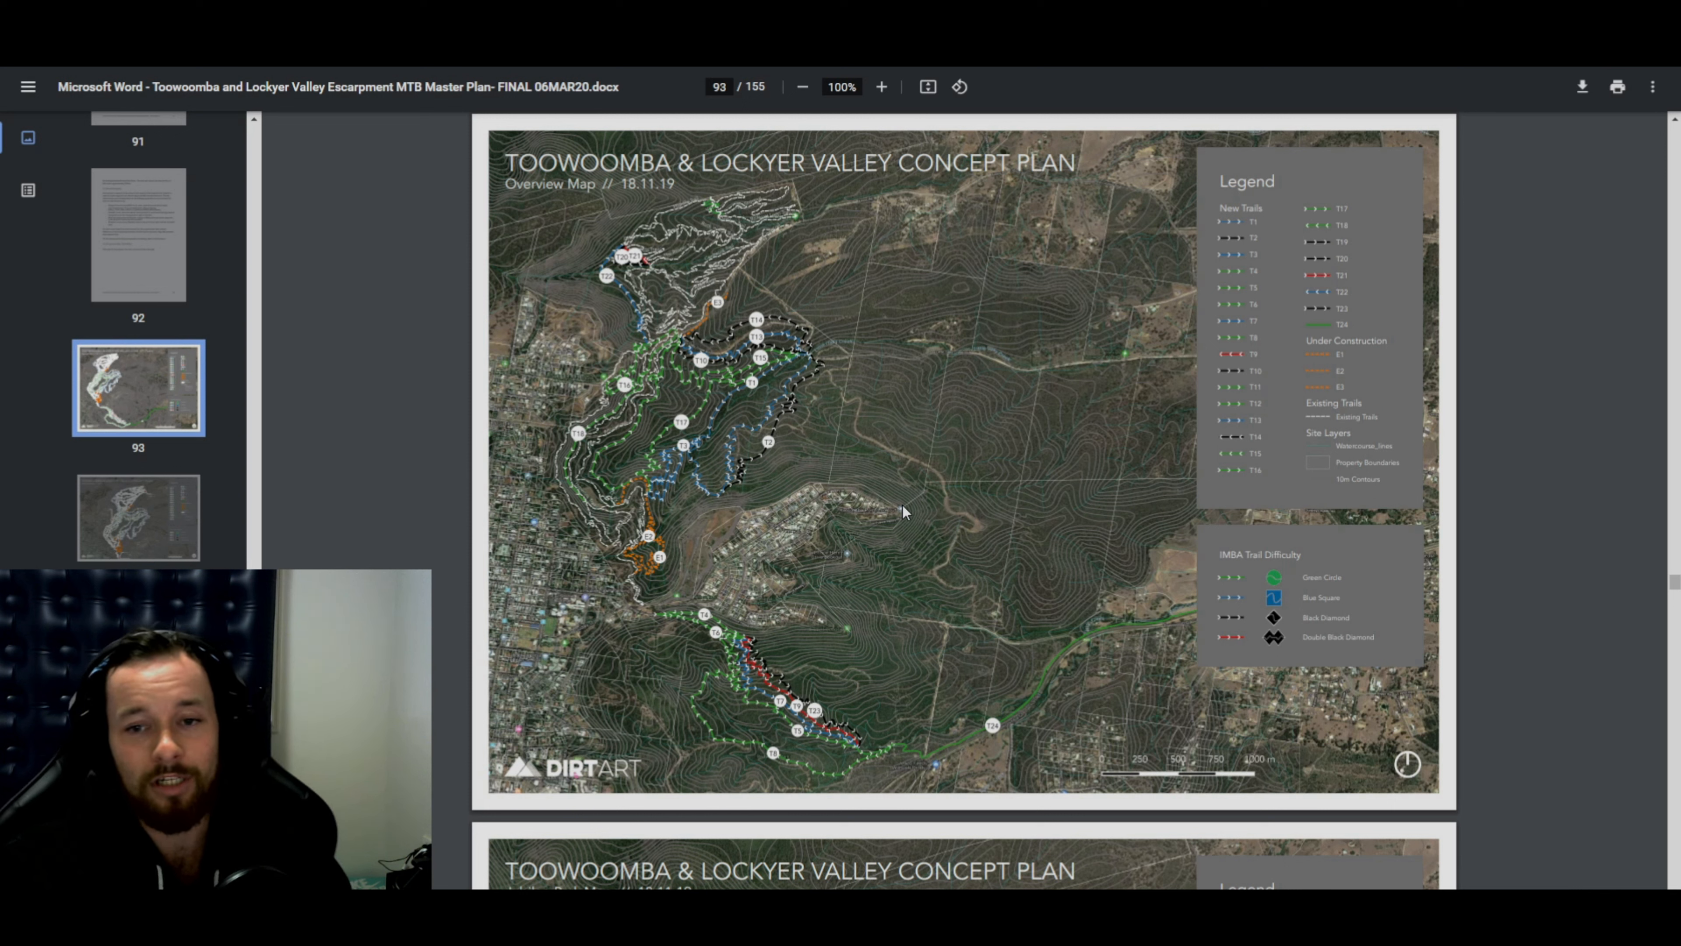
pyautogui.moveTo(866, 505)
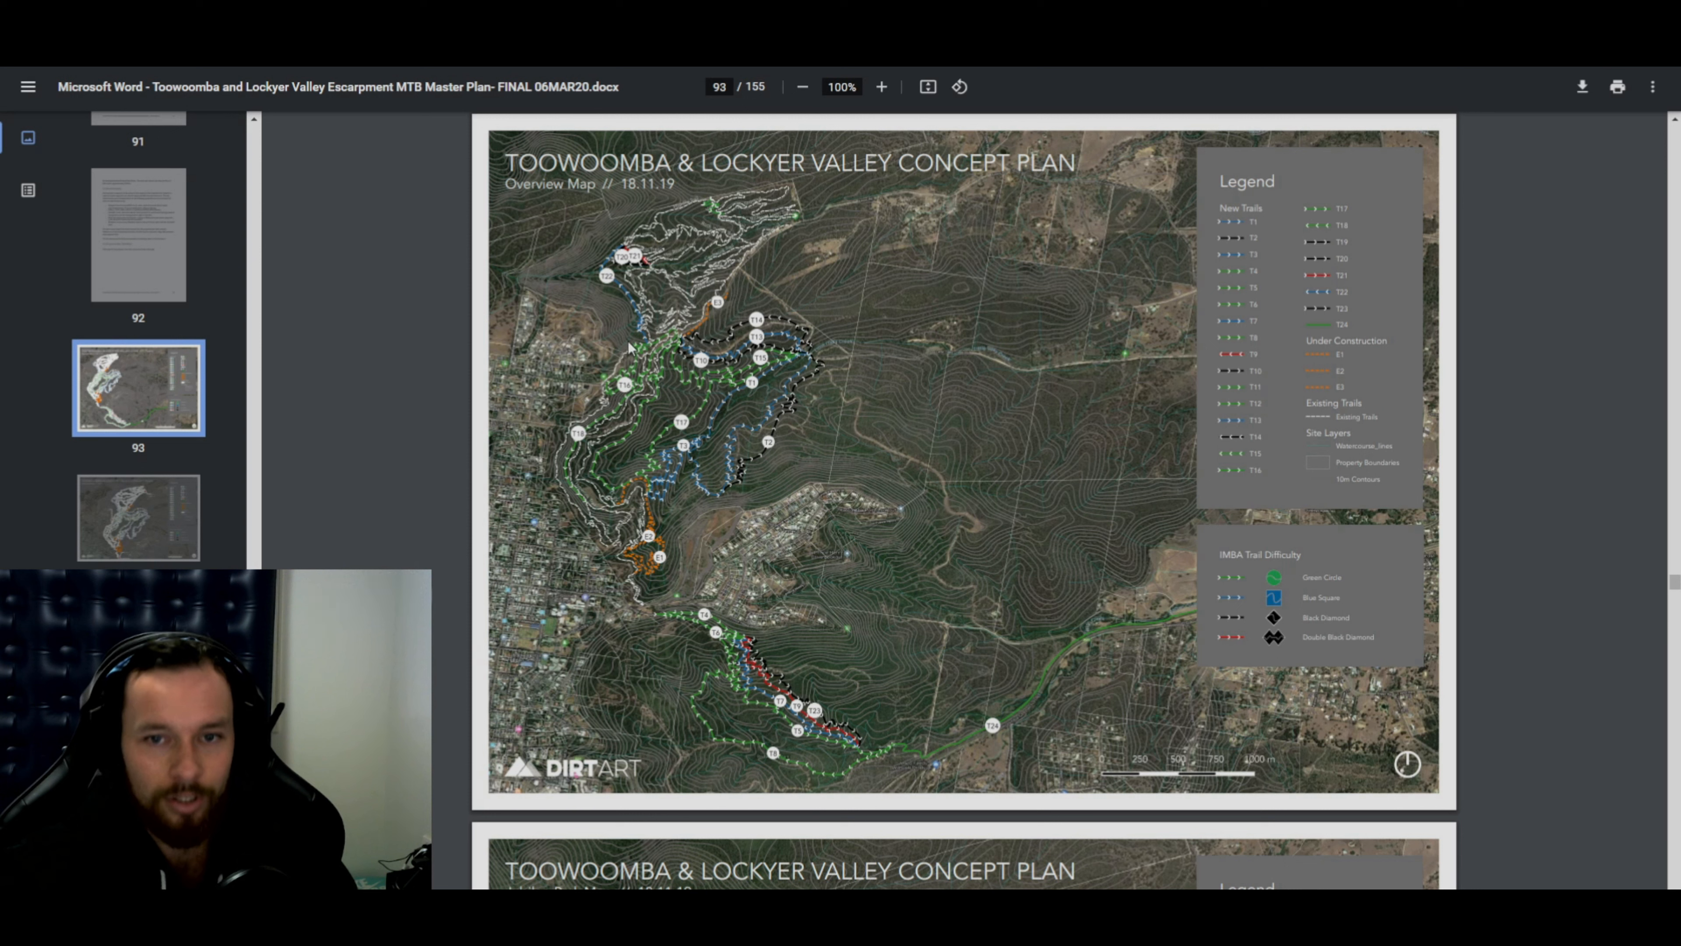
pyautogui.moveTo(799, 524)
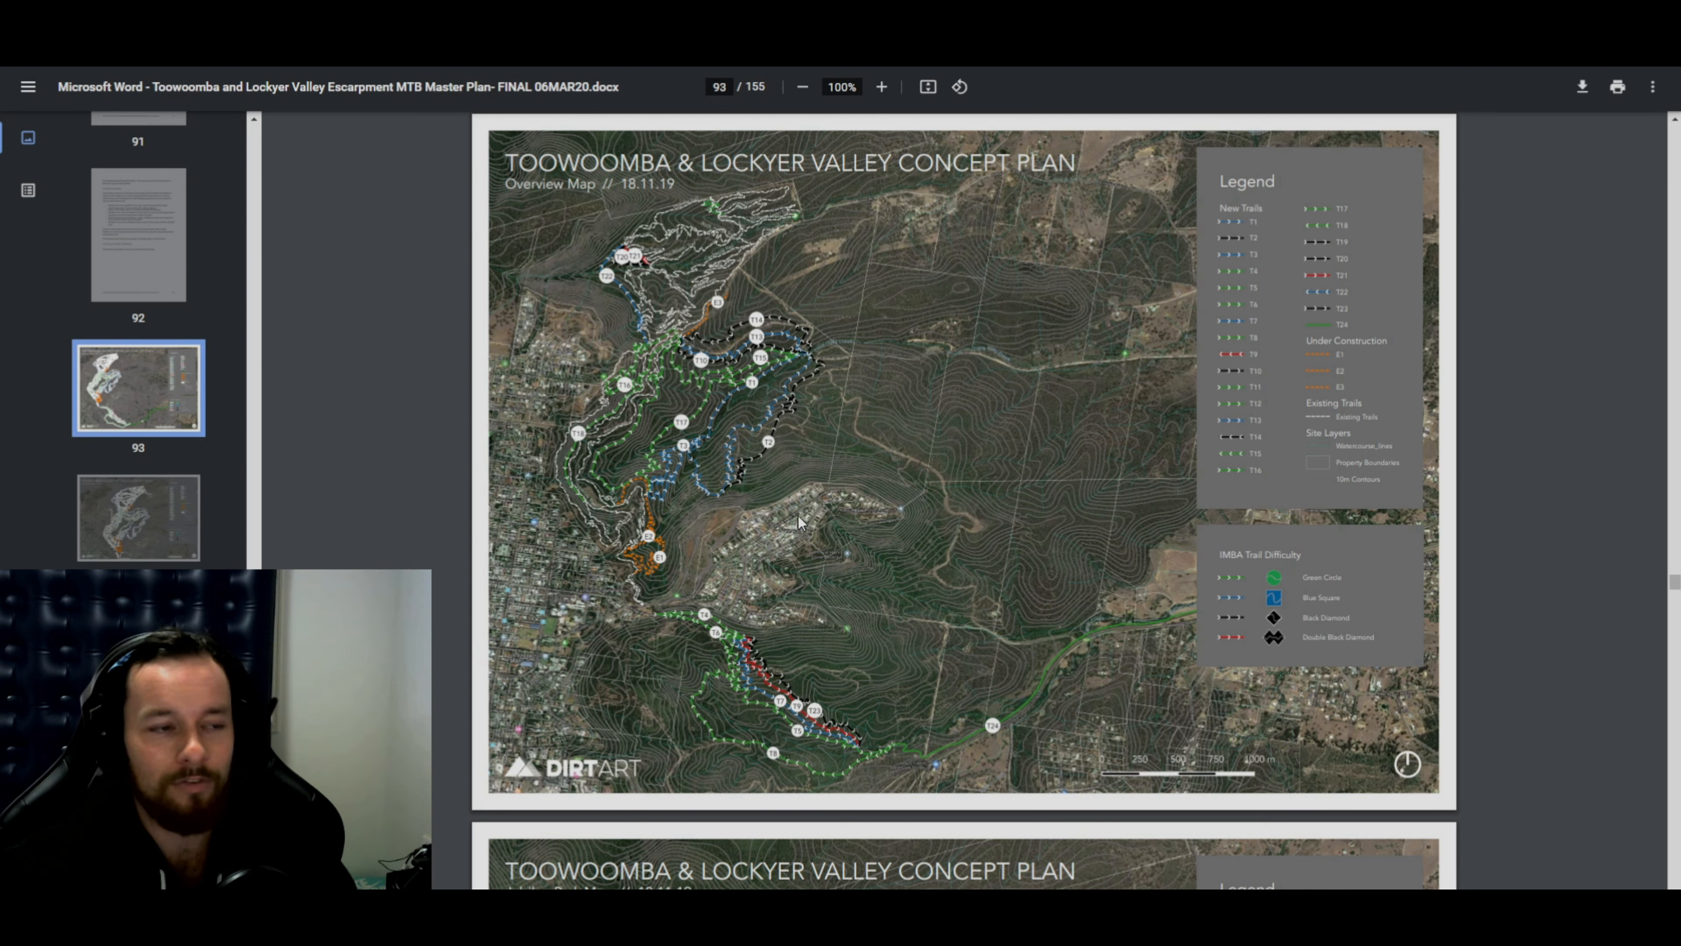
pyautogui.moveTo(633, 545)
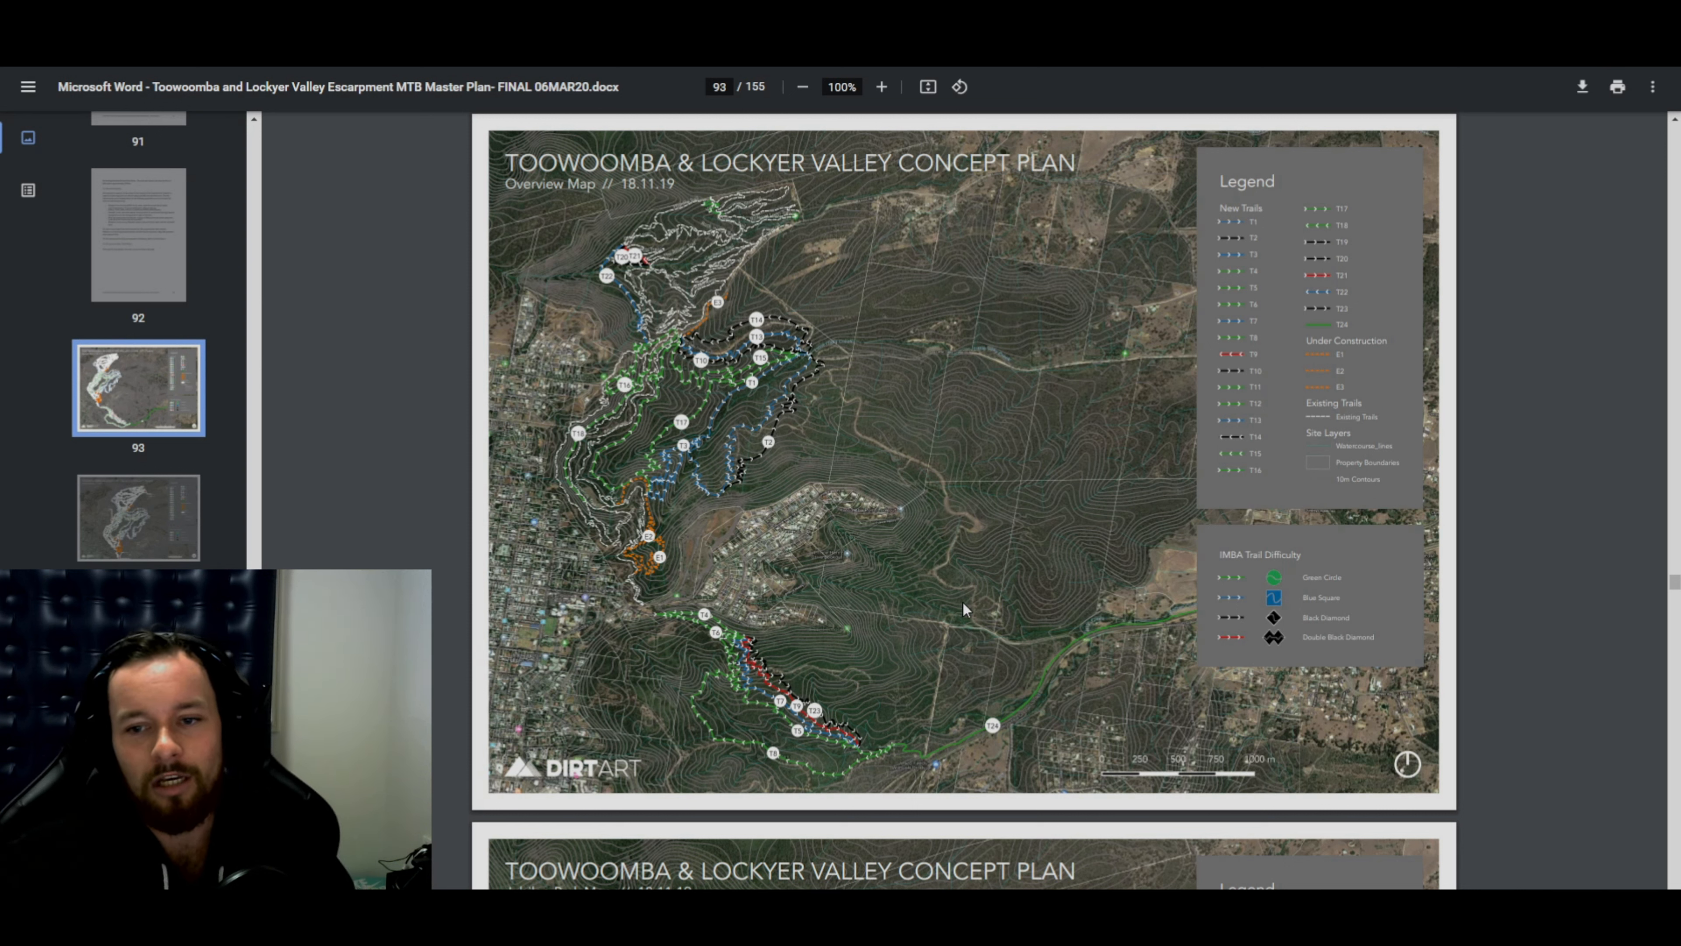
pyautogui.moveTo(868, 516)
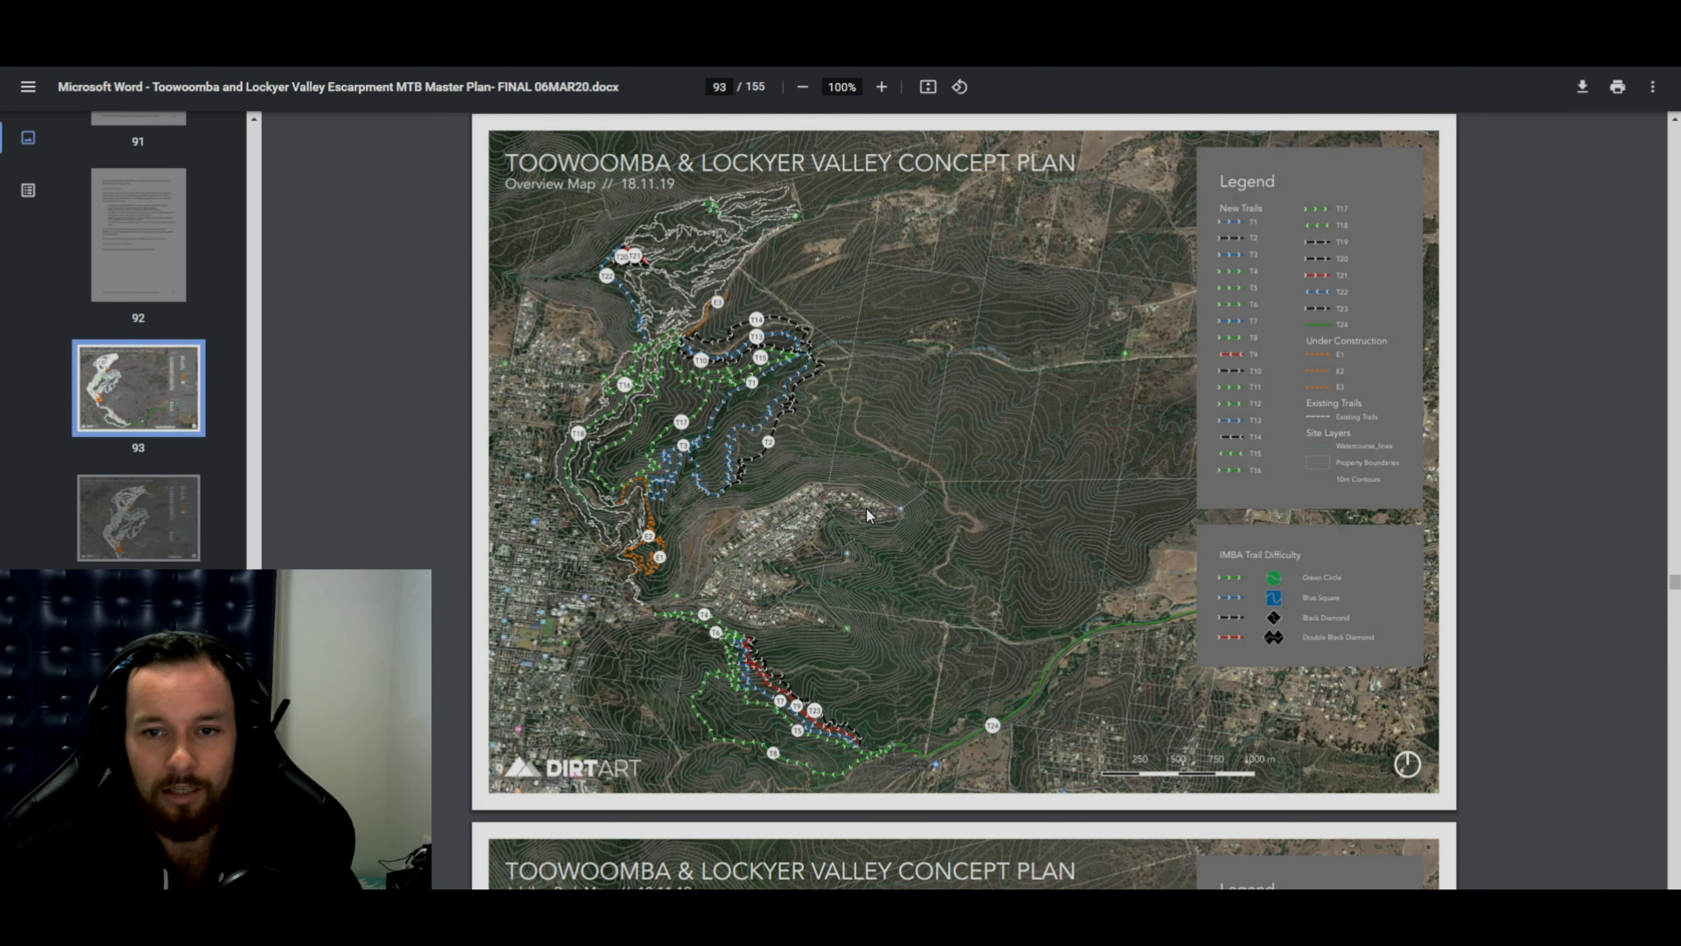
pyautogui.moveTo(1110, 658)
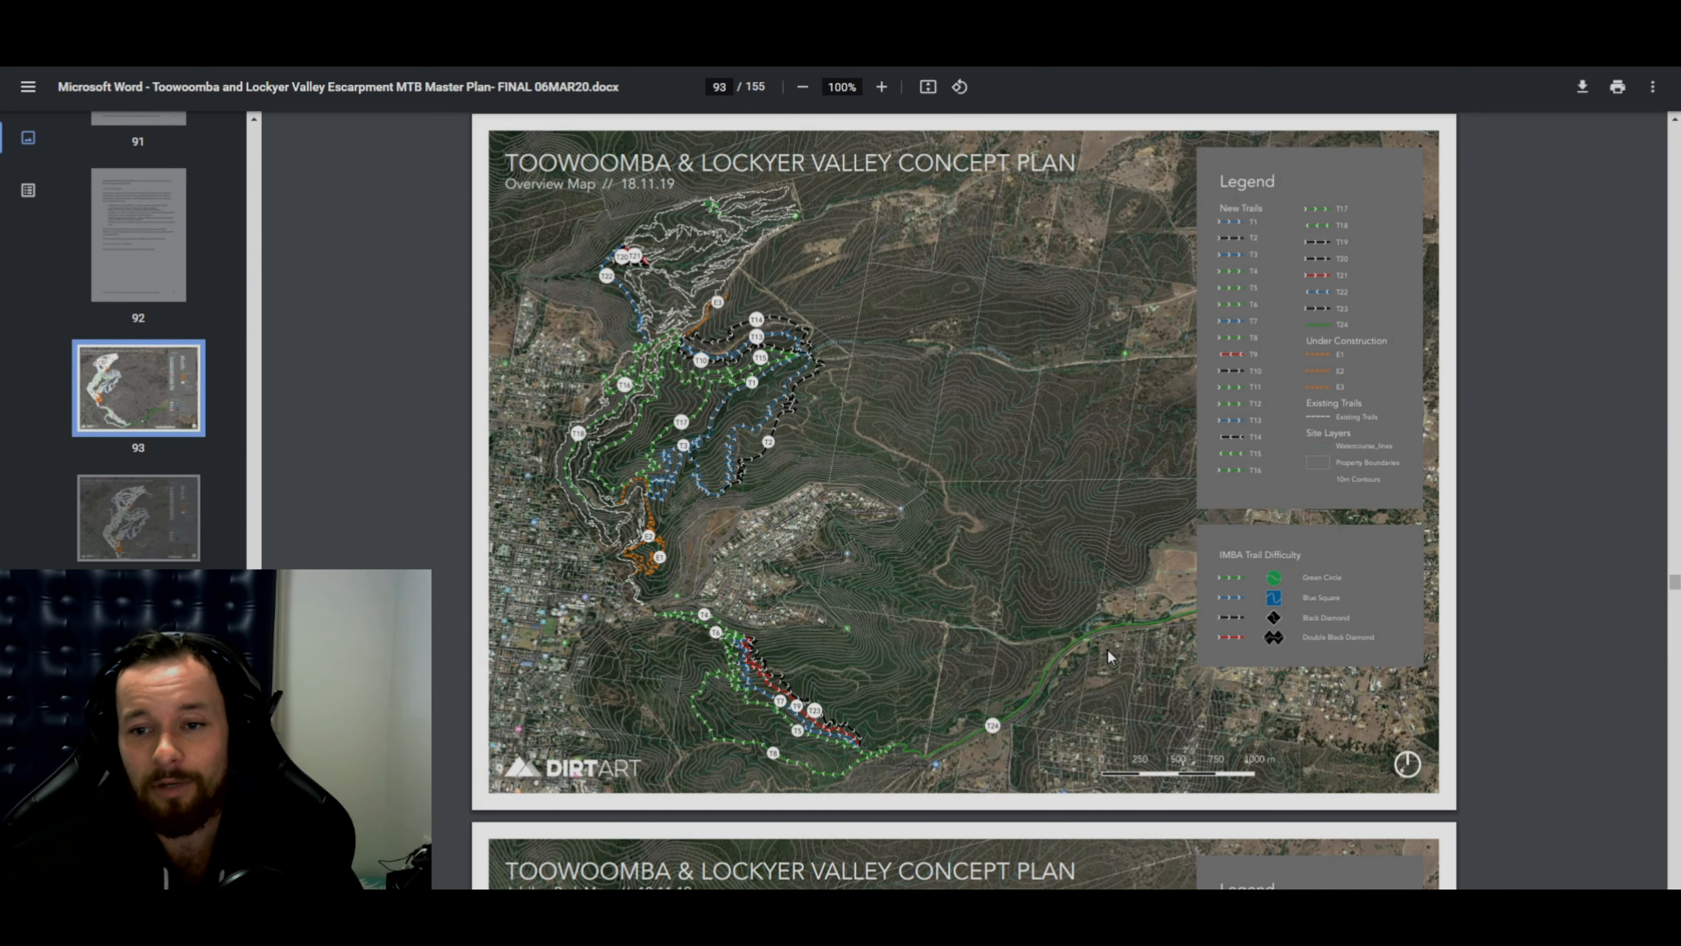
pyautogui.moveTo(1035, 632)
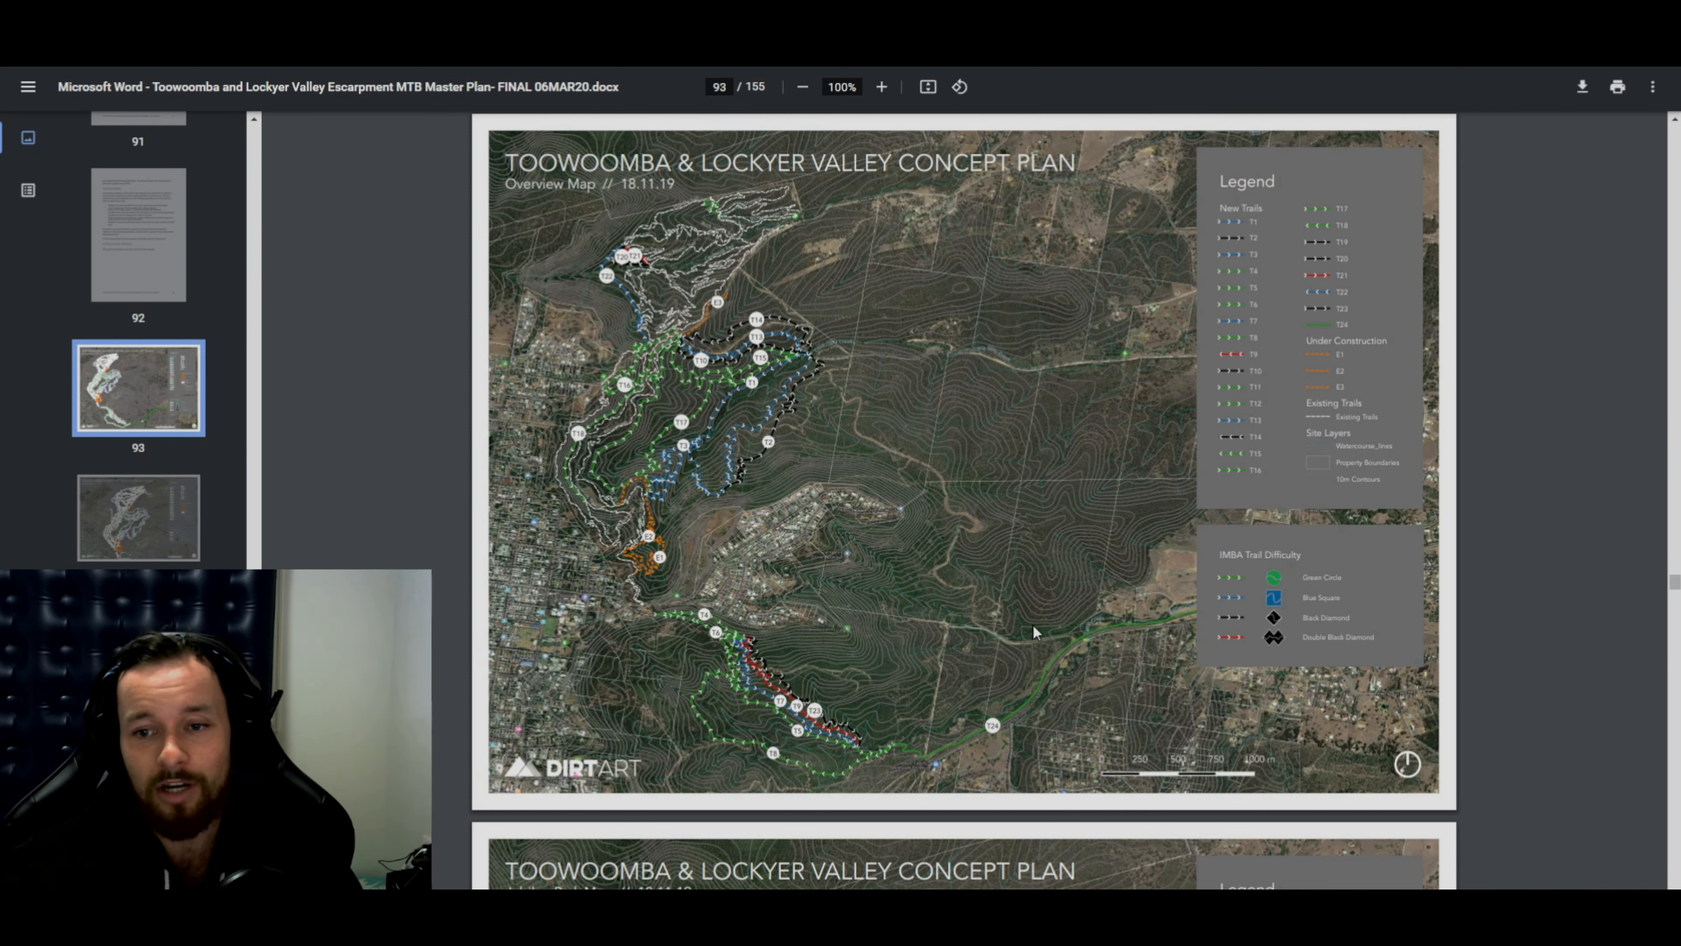
pyautogui.scroll(-3)
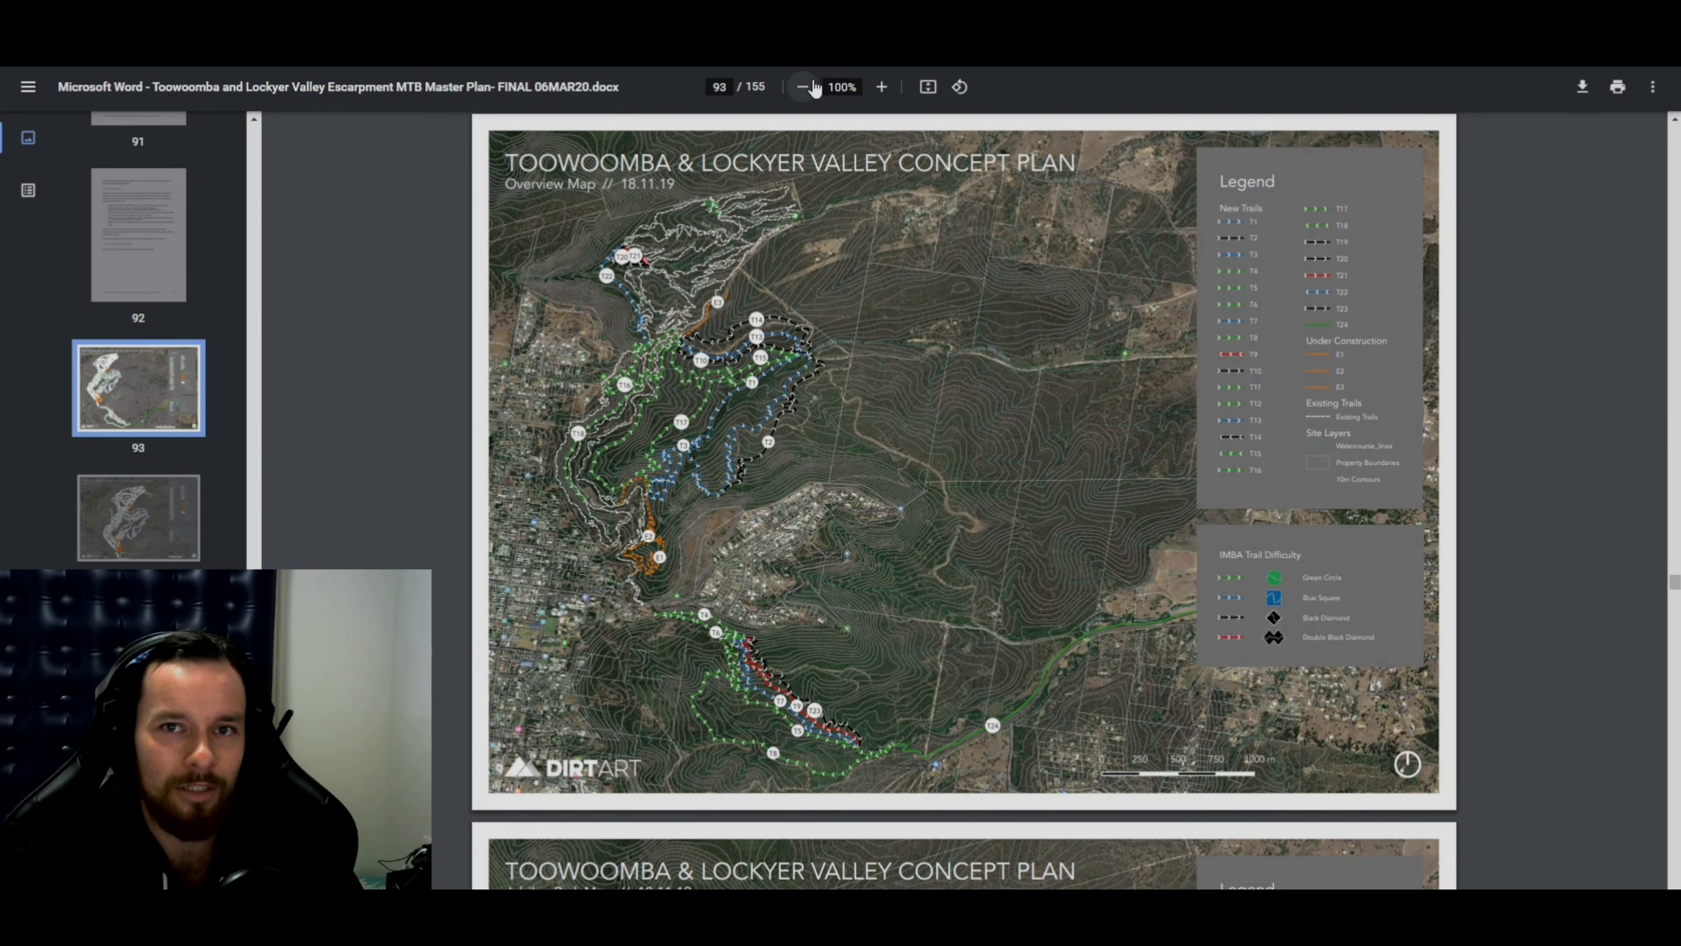
# Step: Zoom the overview map to 175% and move to the northern trail network markers
pyautogui.click(880, 87)
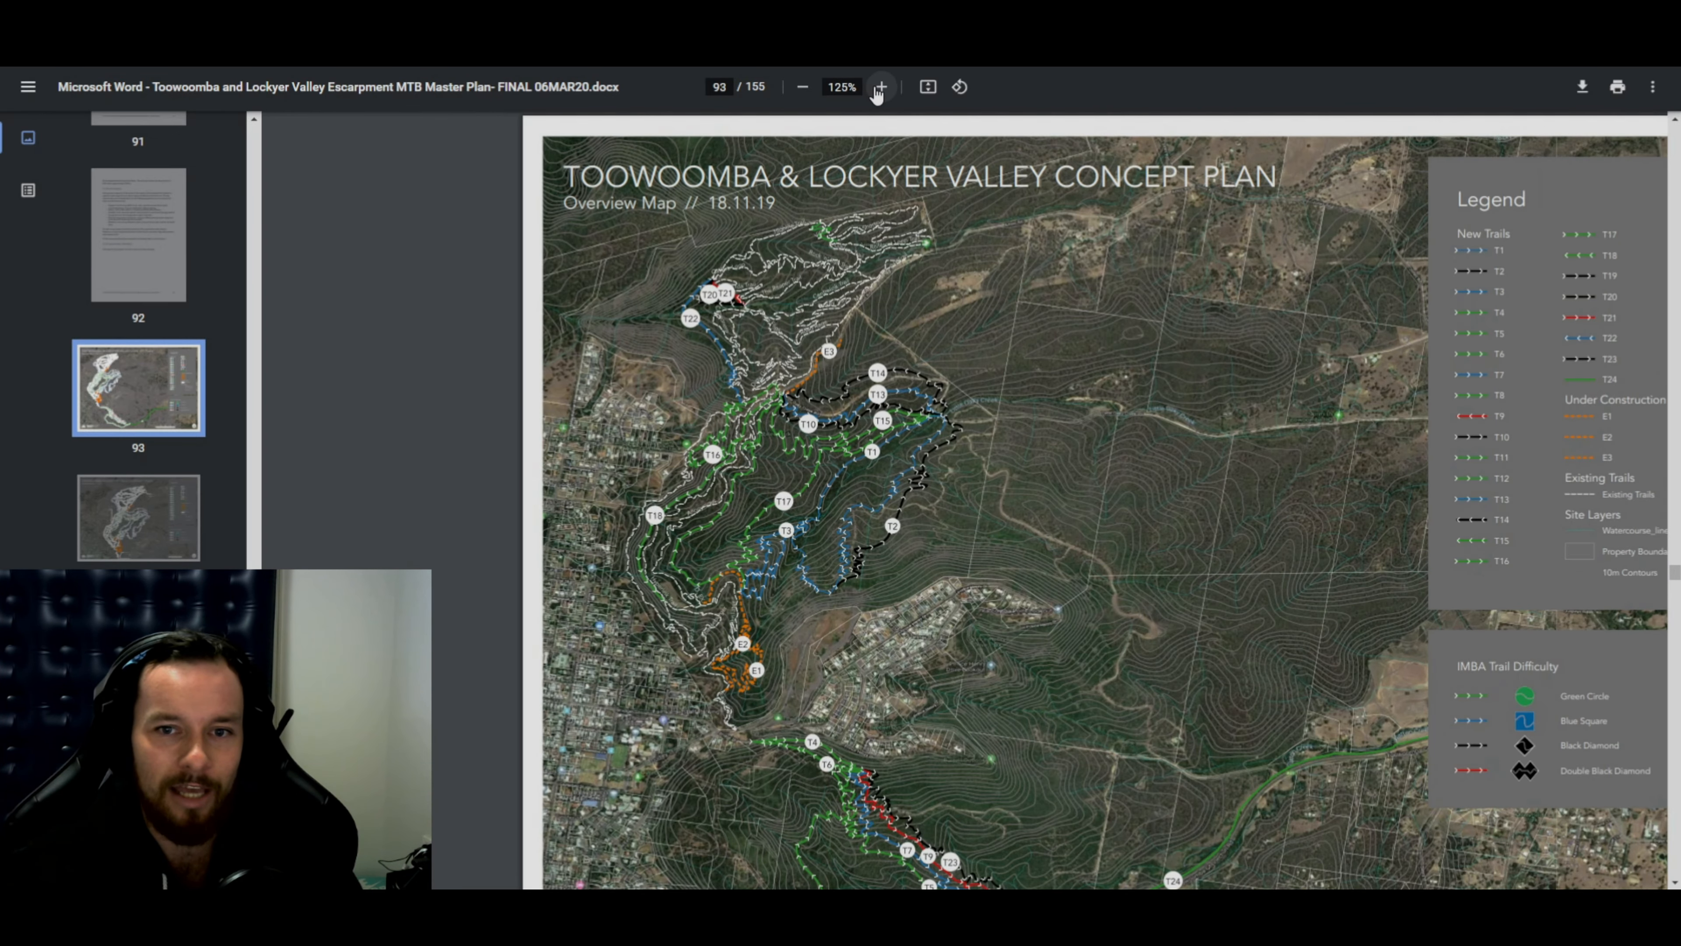
pyautogui.click(880, 87)
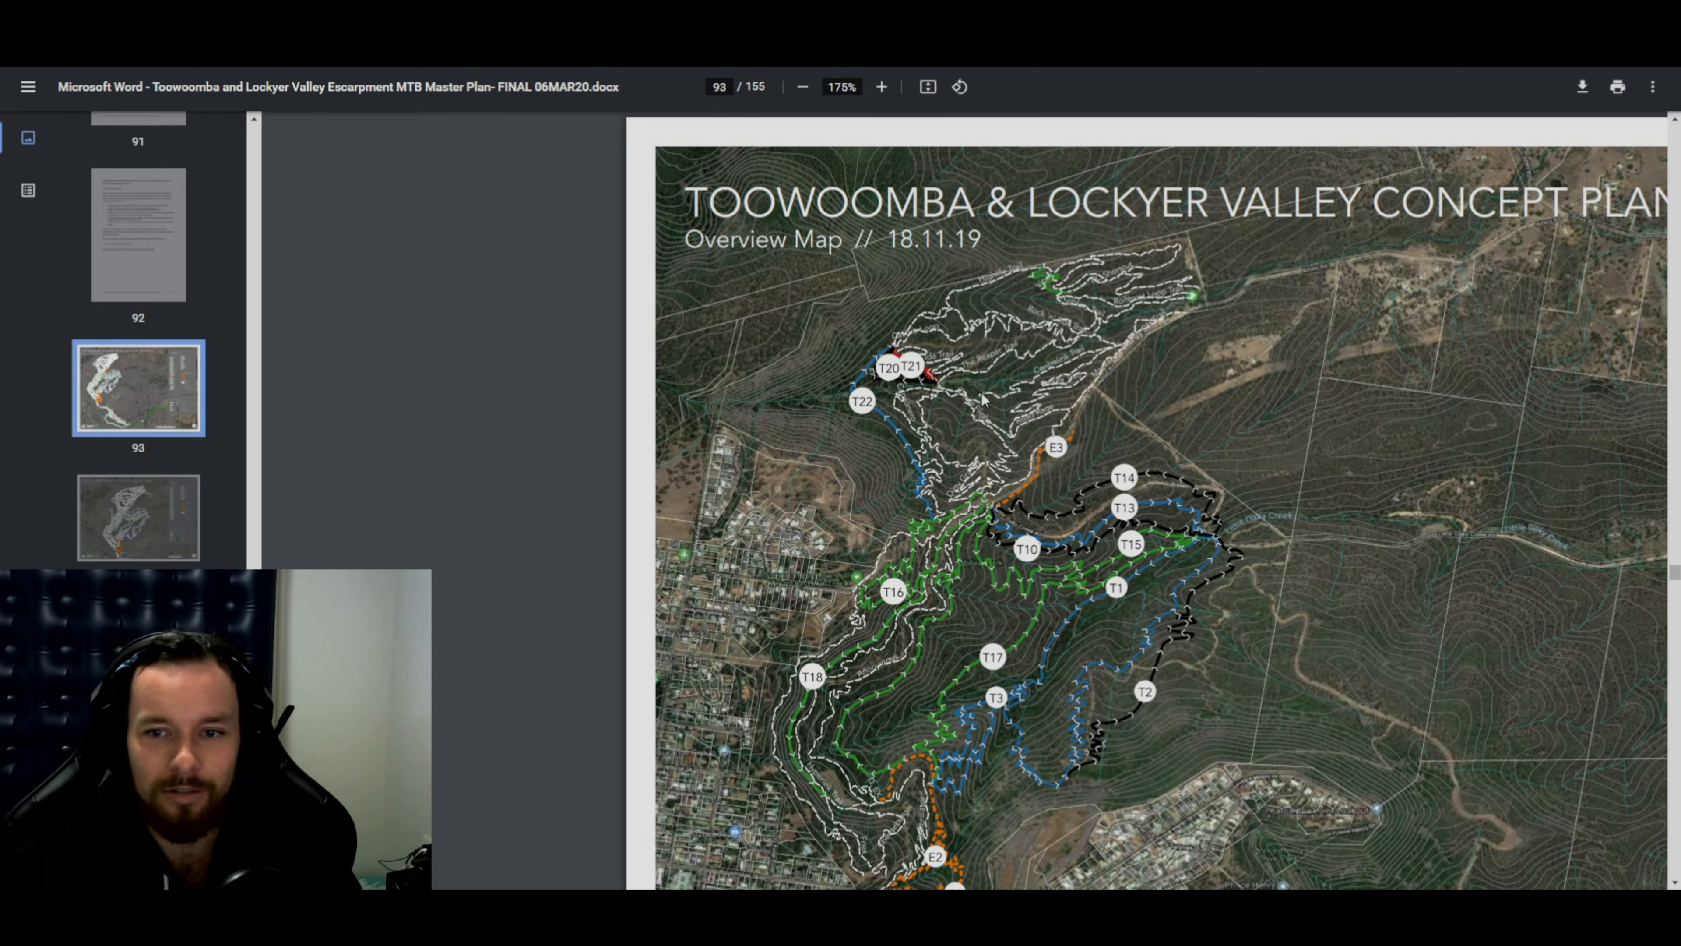
pyautogui.scroll(-3)
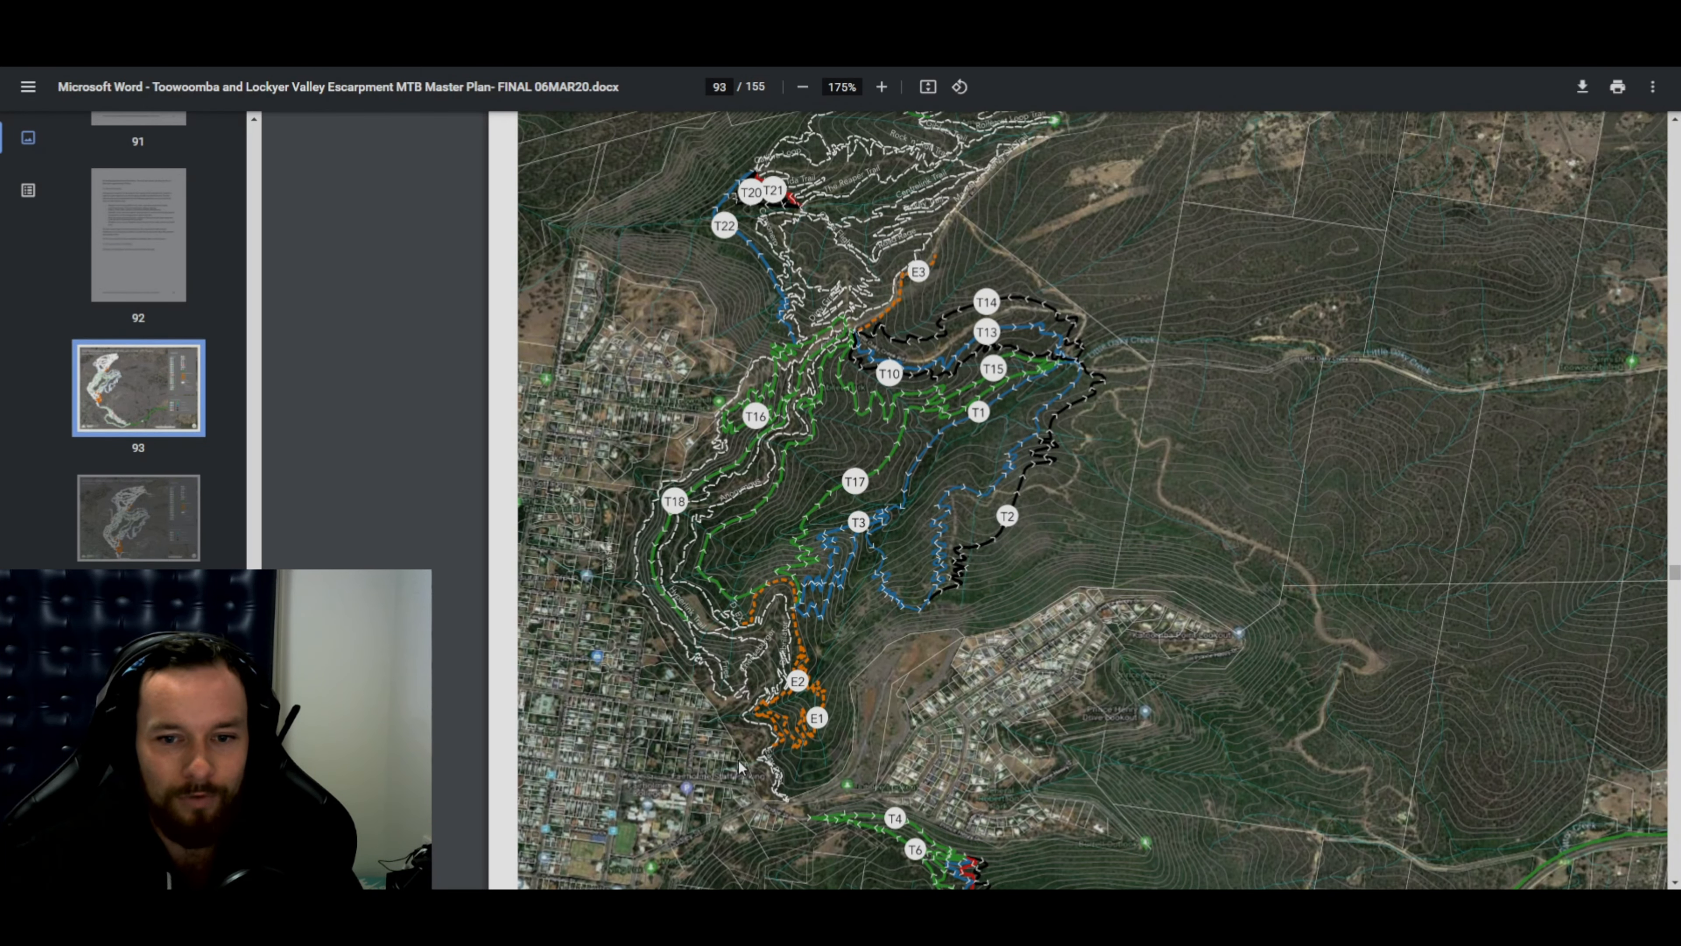
pyautogui.moveTo(750, 484)
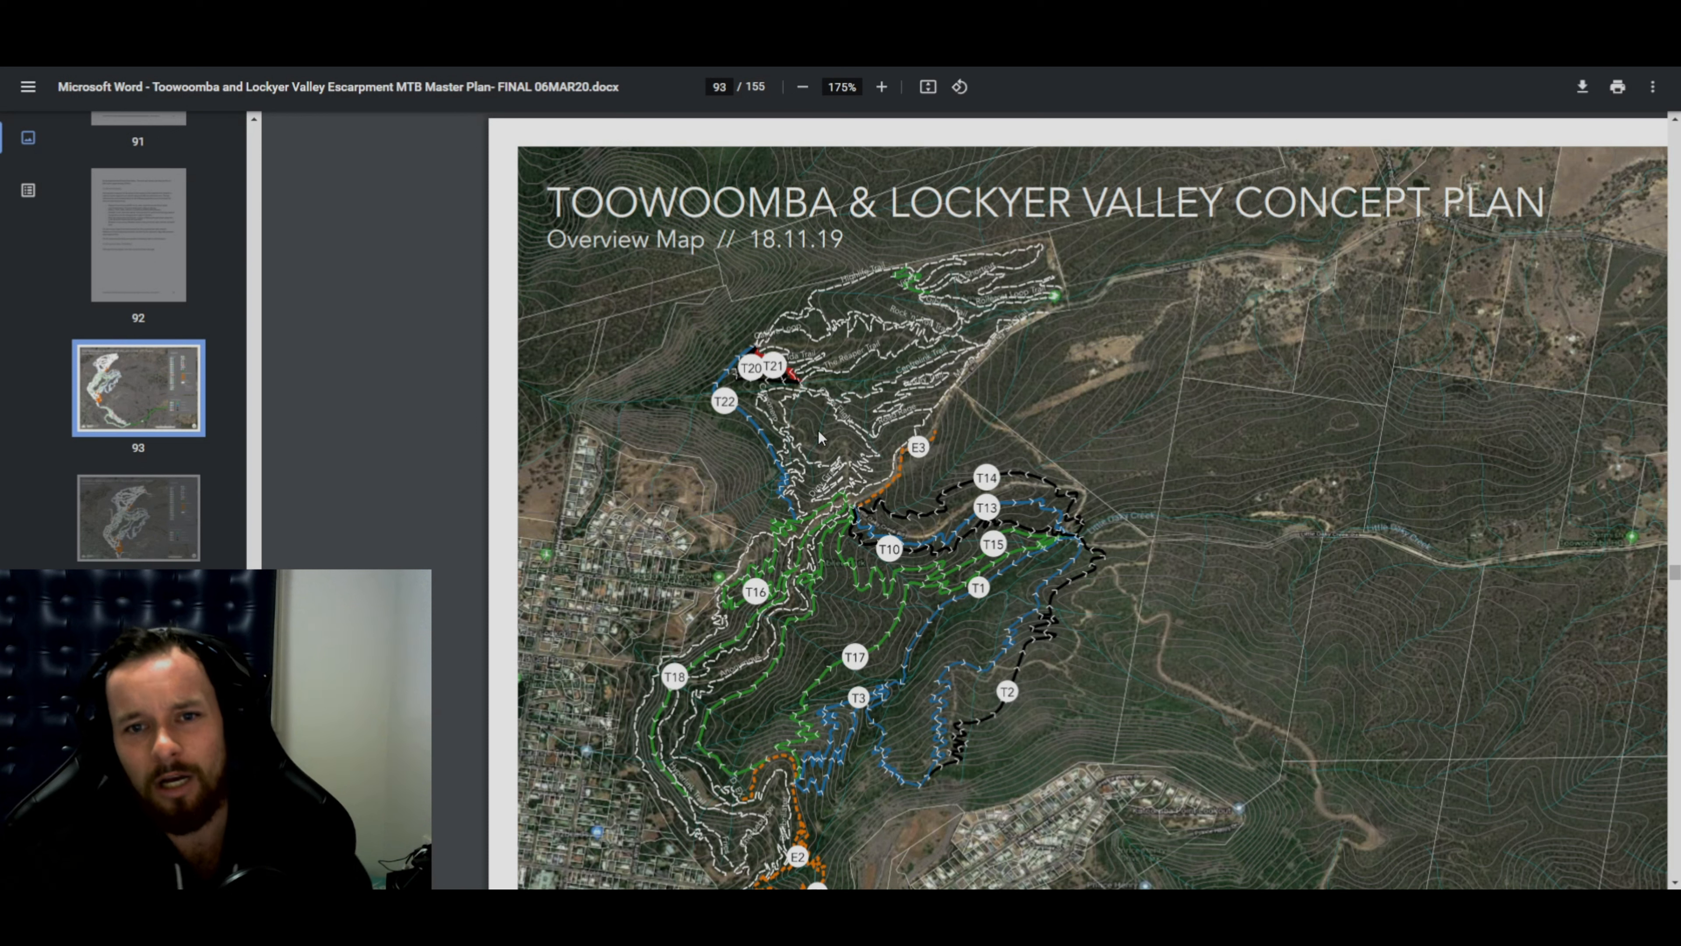
pyautogui.moveTo(783, 501)
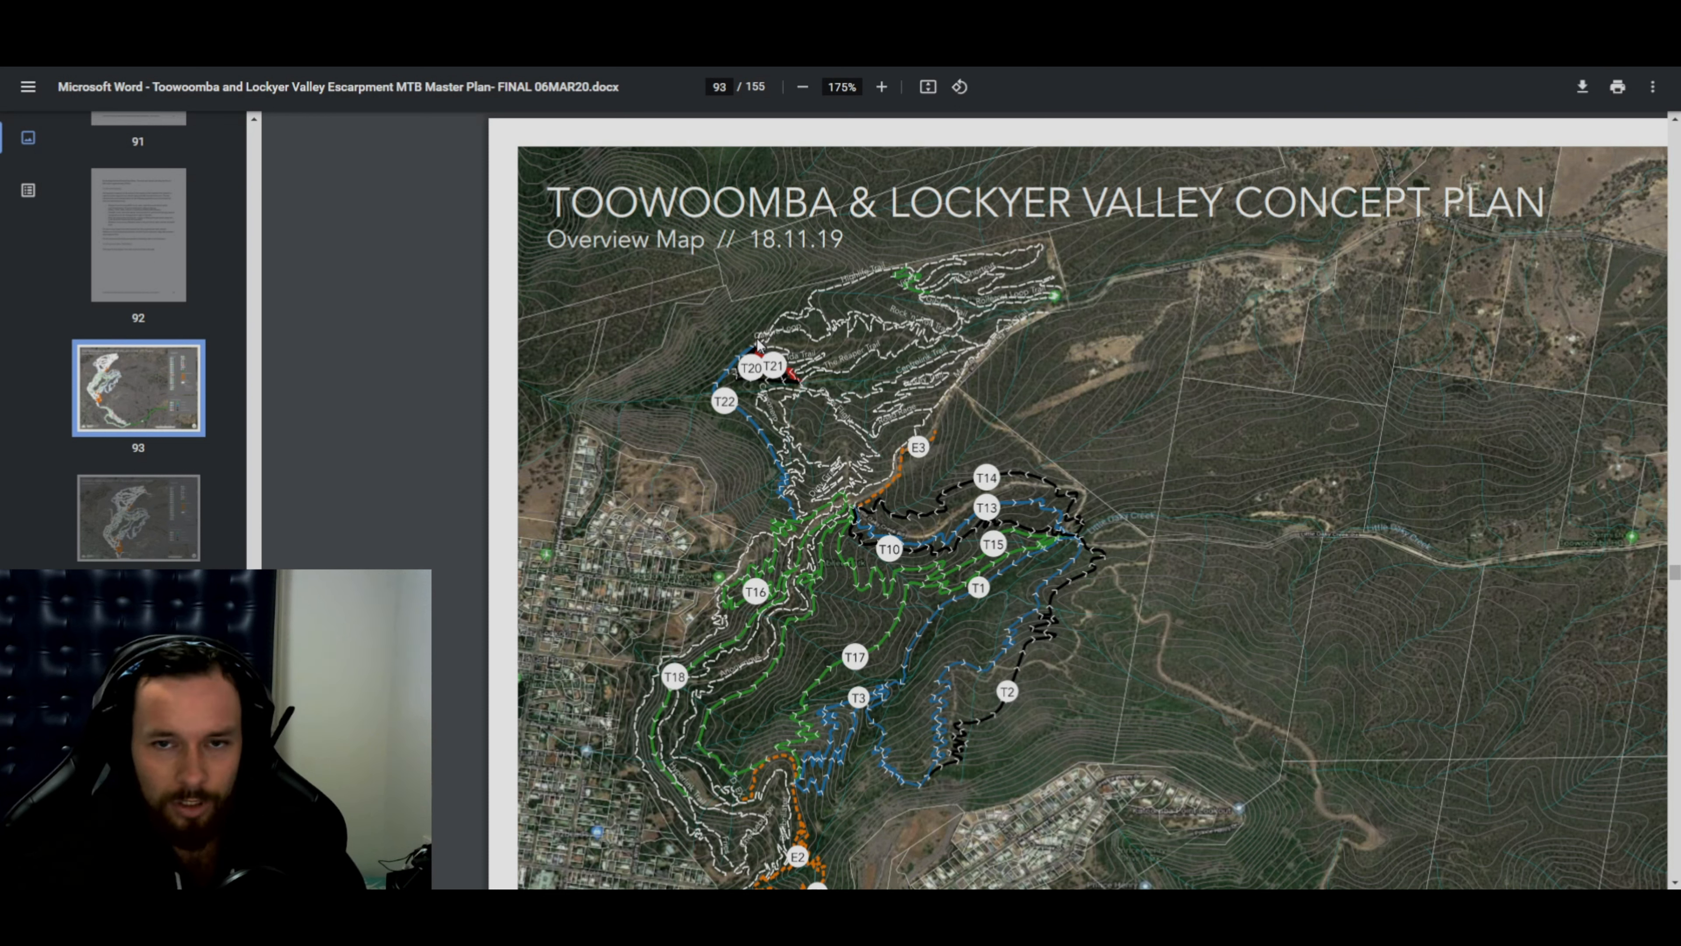
pyautogui.moveTo(773, 343)
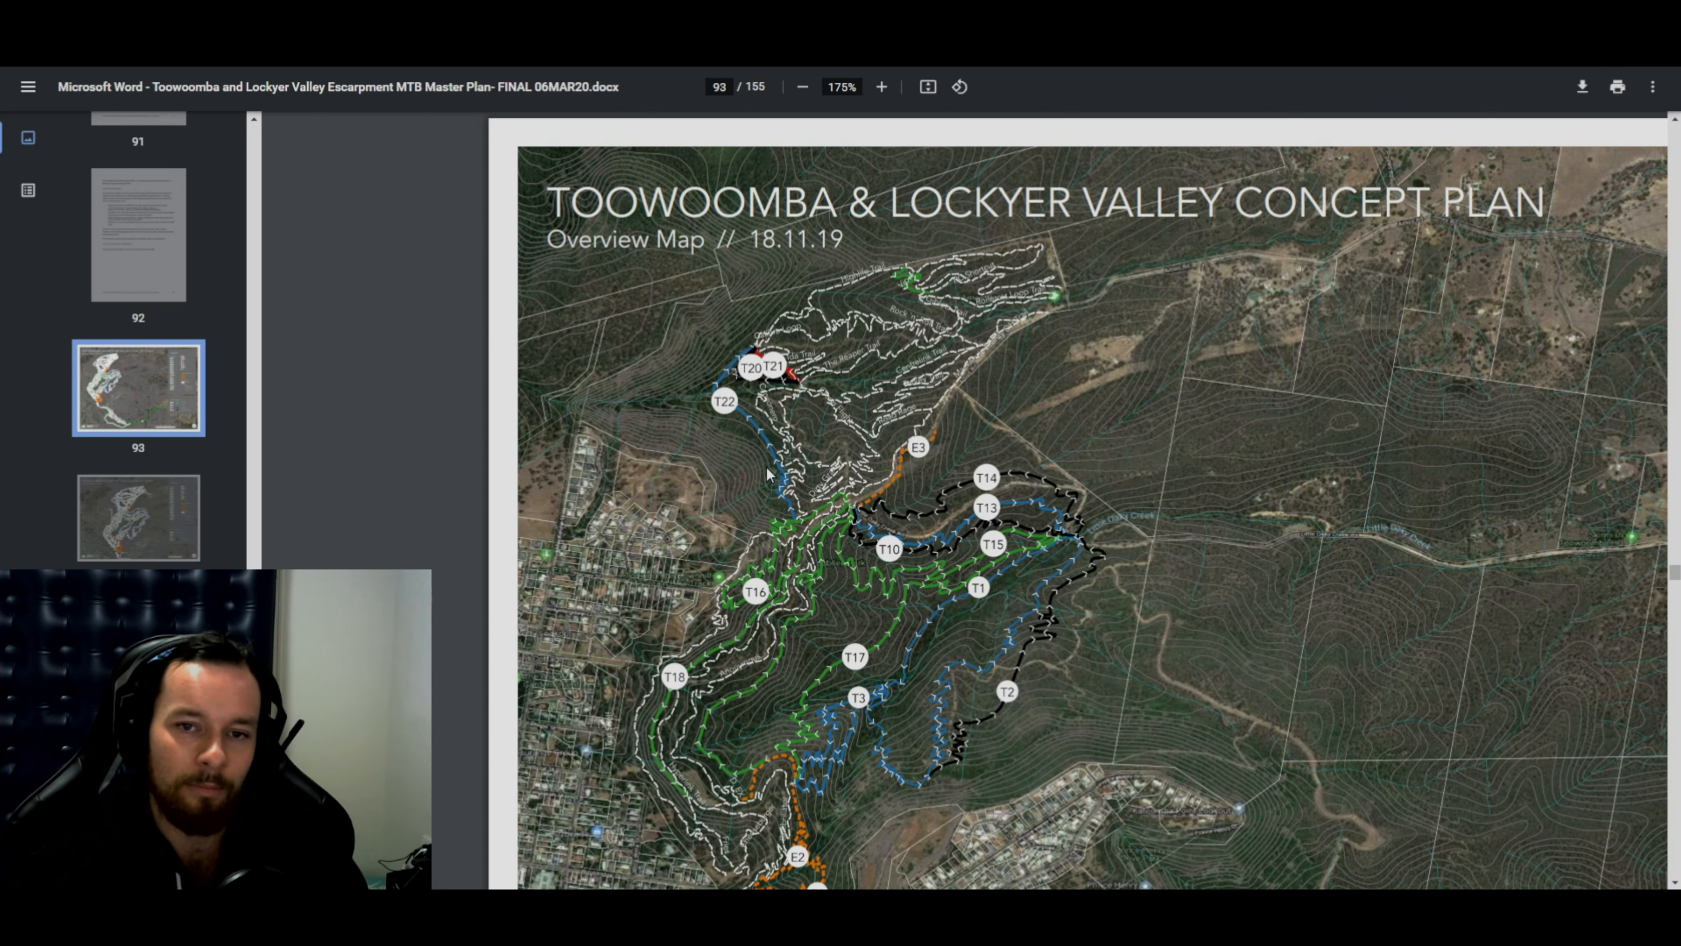
pyautogui.moveTo(739, 362)
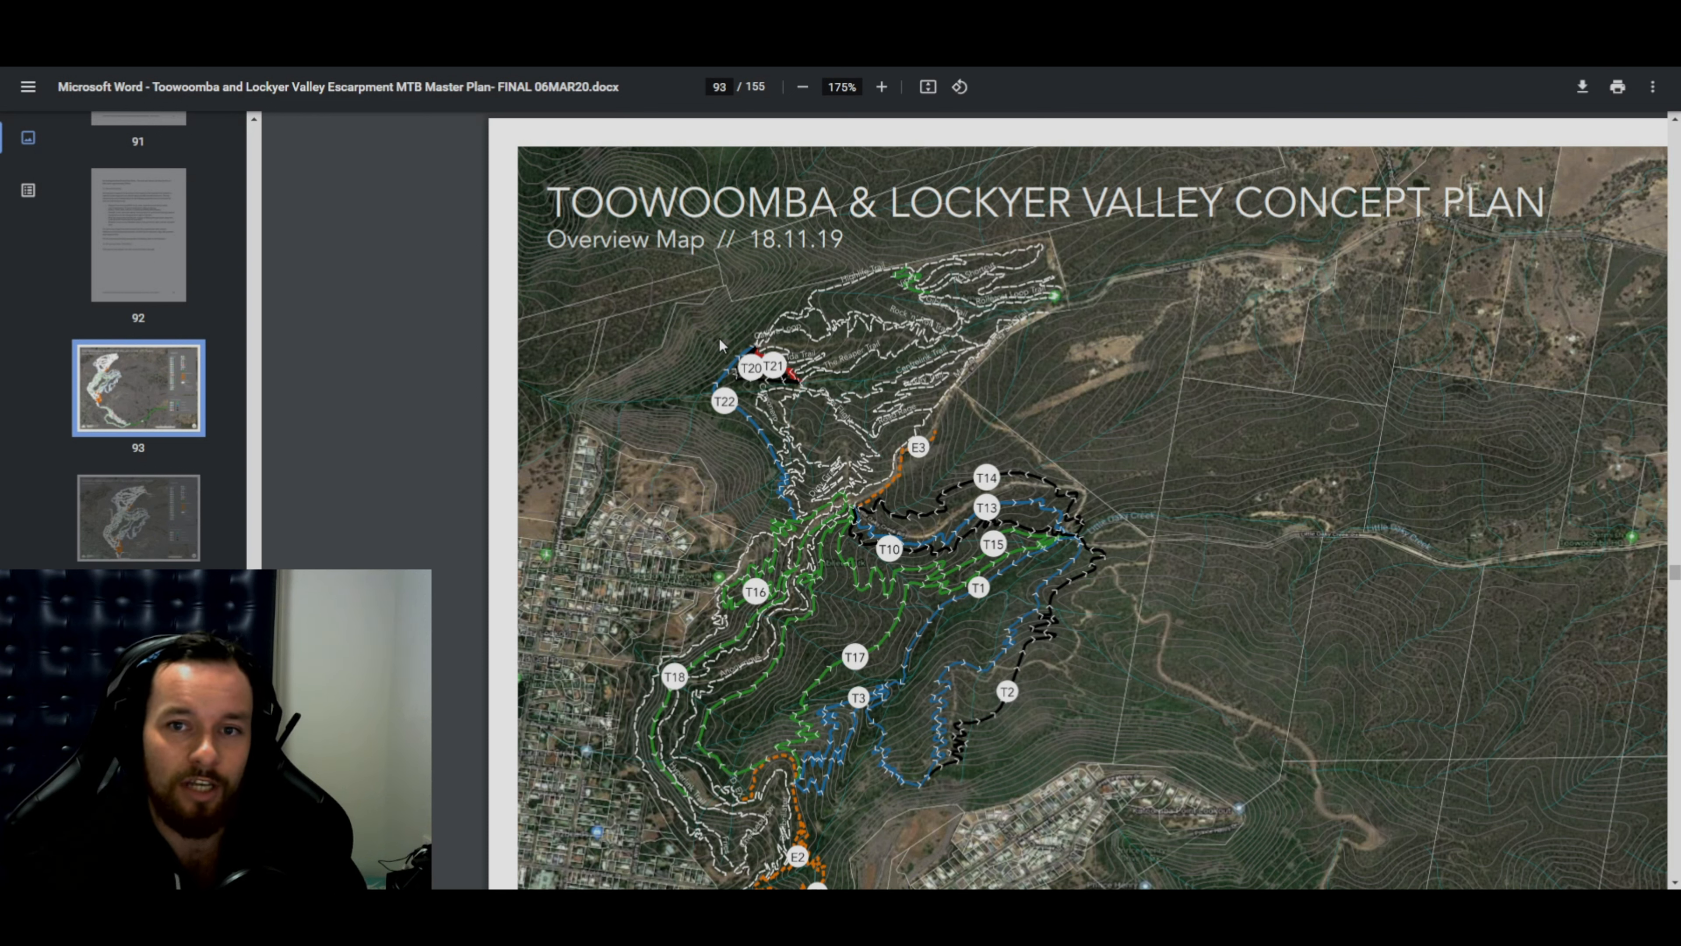
pyautogui.moveTo(879, 281)
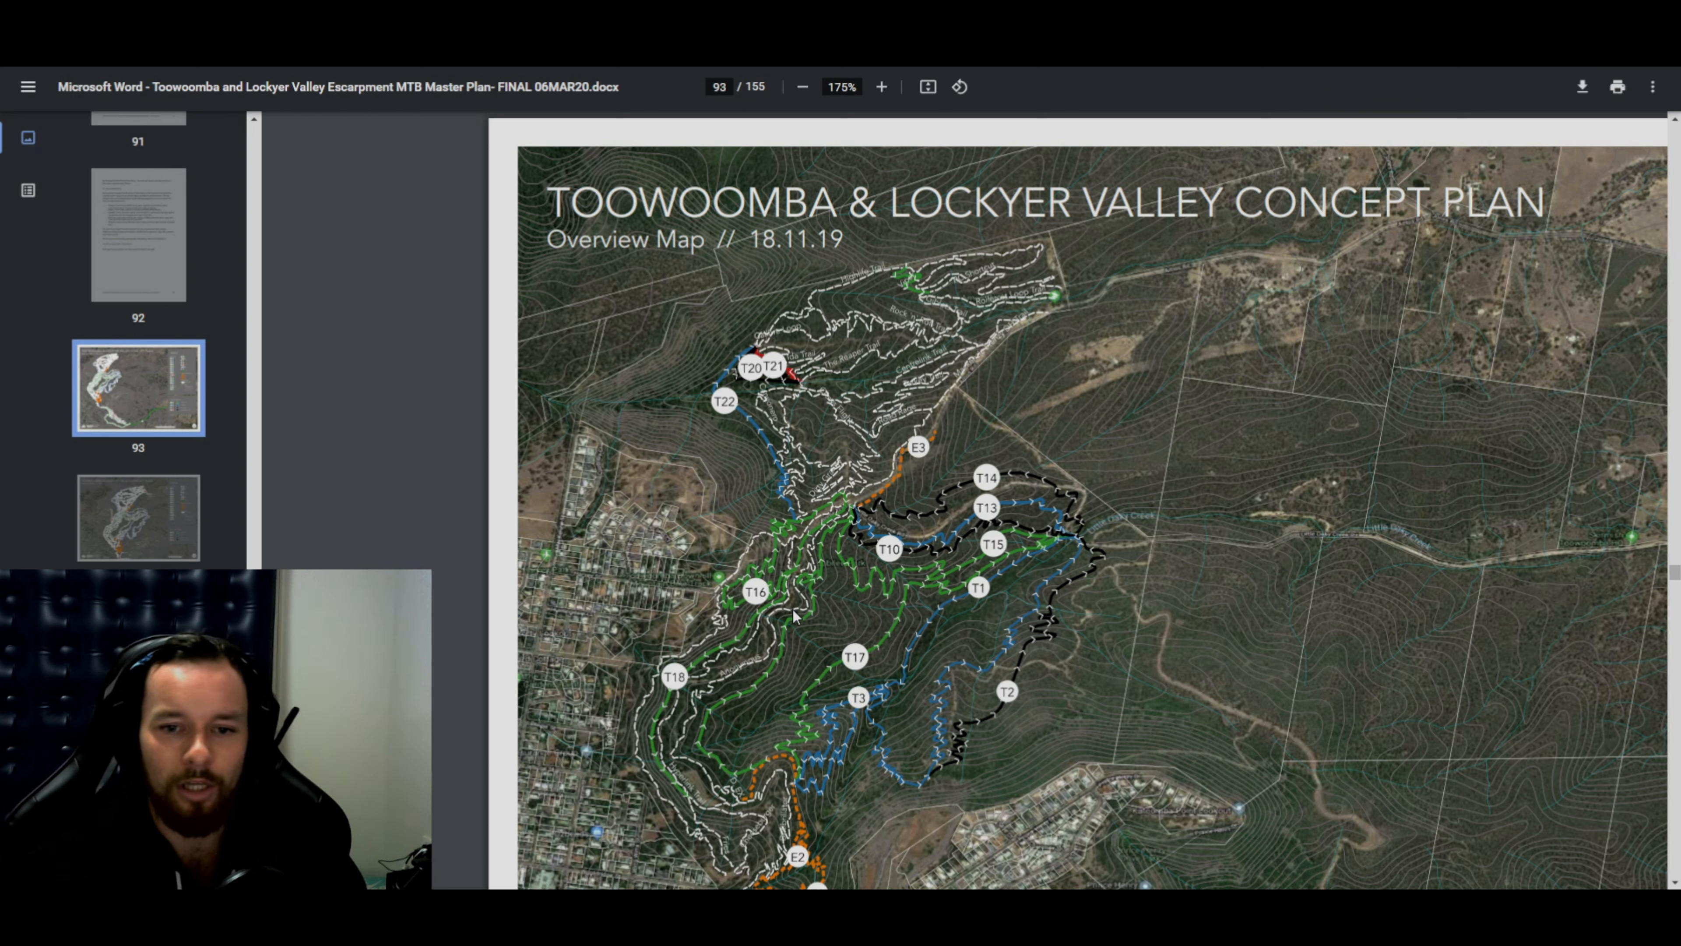
pyautogui.moveTo(826, 455)
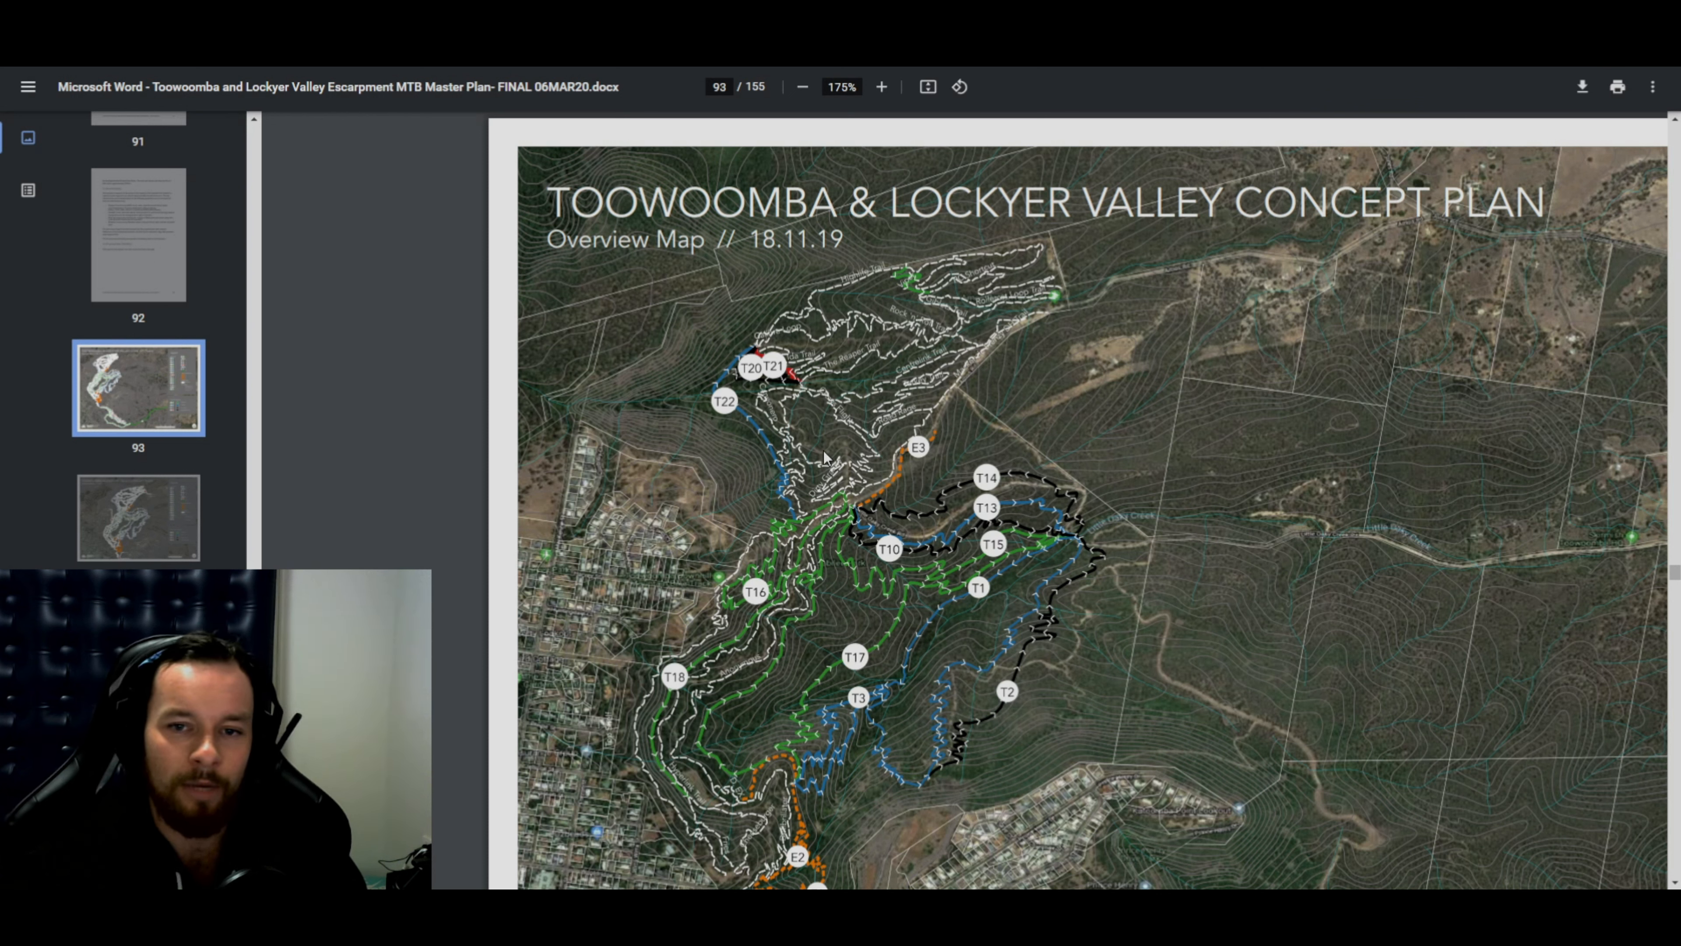
pyautogui.moveTo(860, 416)
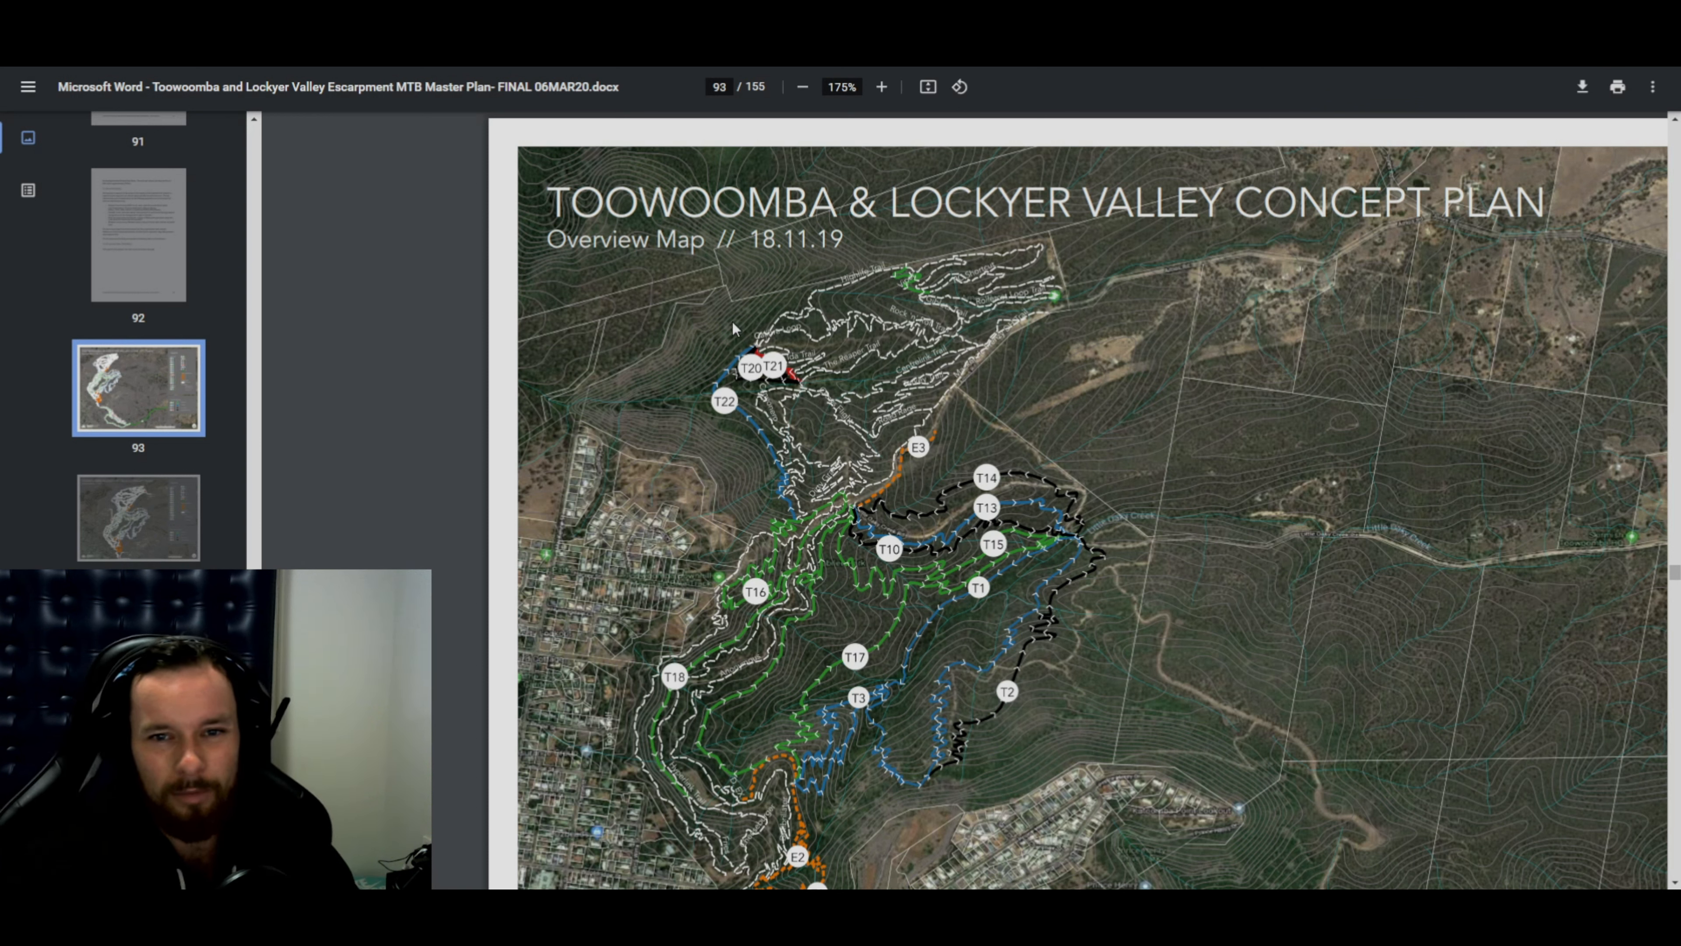
pyautogui.moveTo(828, 364)
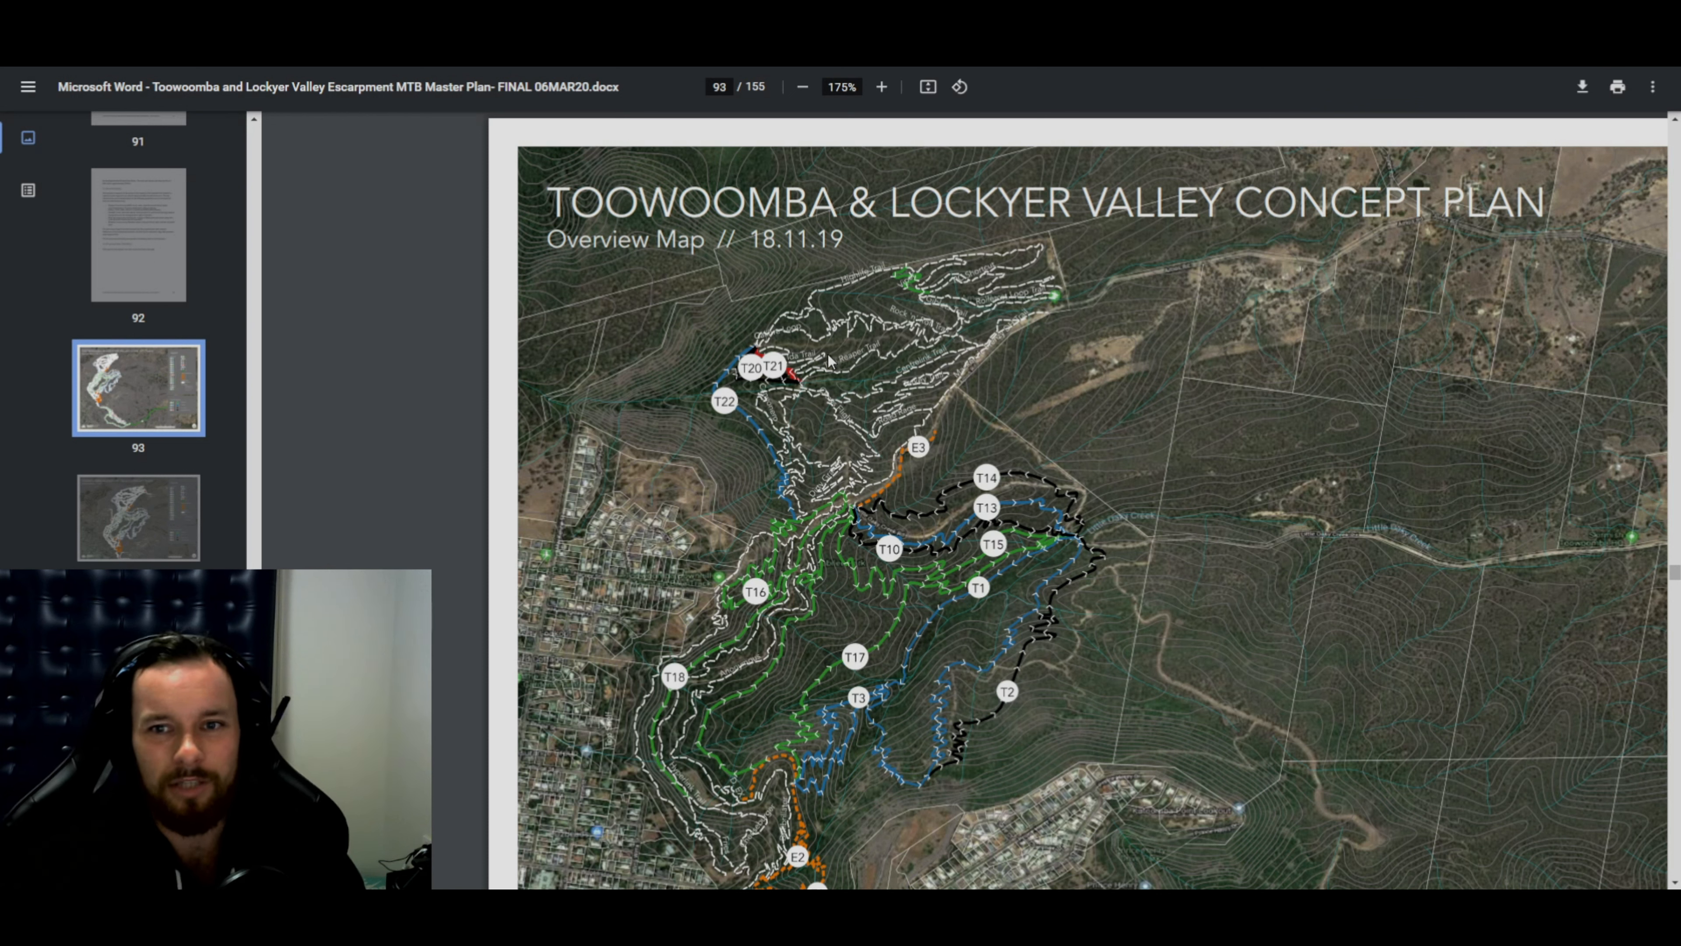
pyautogui.moveTo(933, 343)
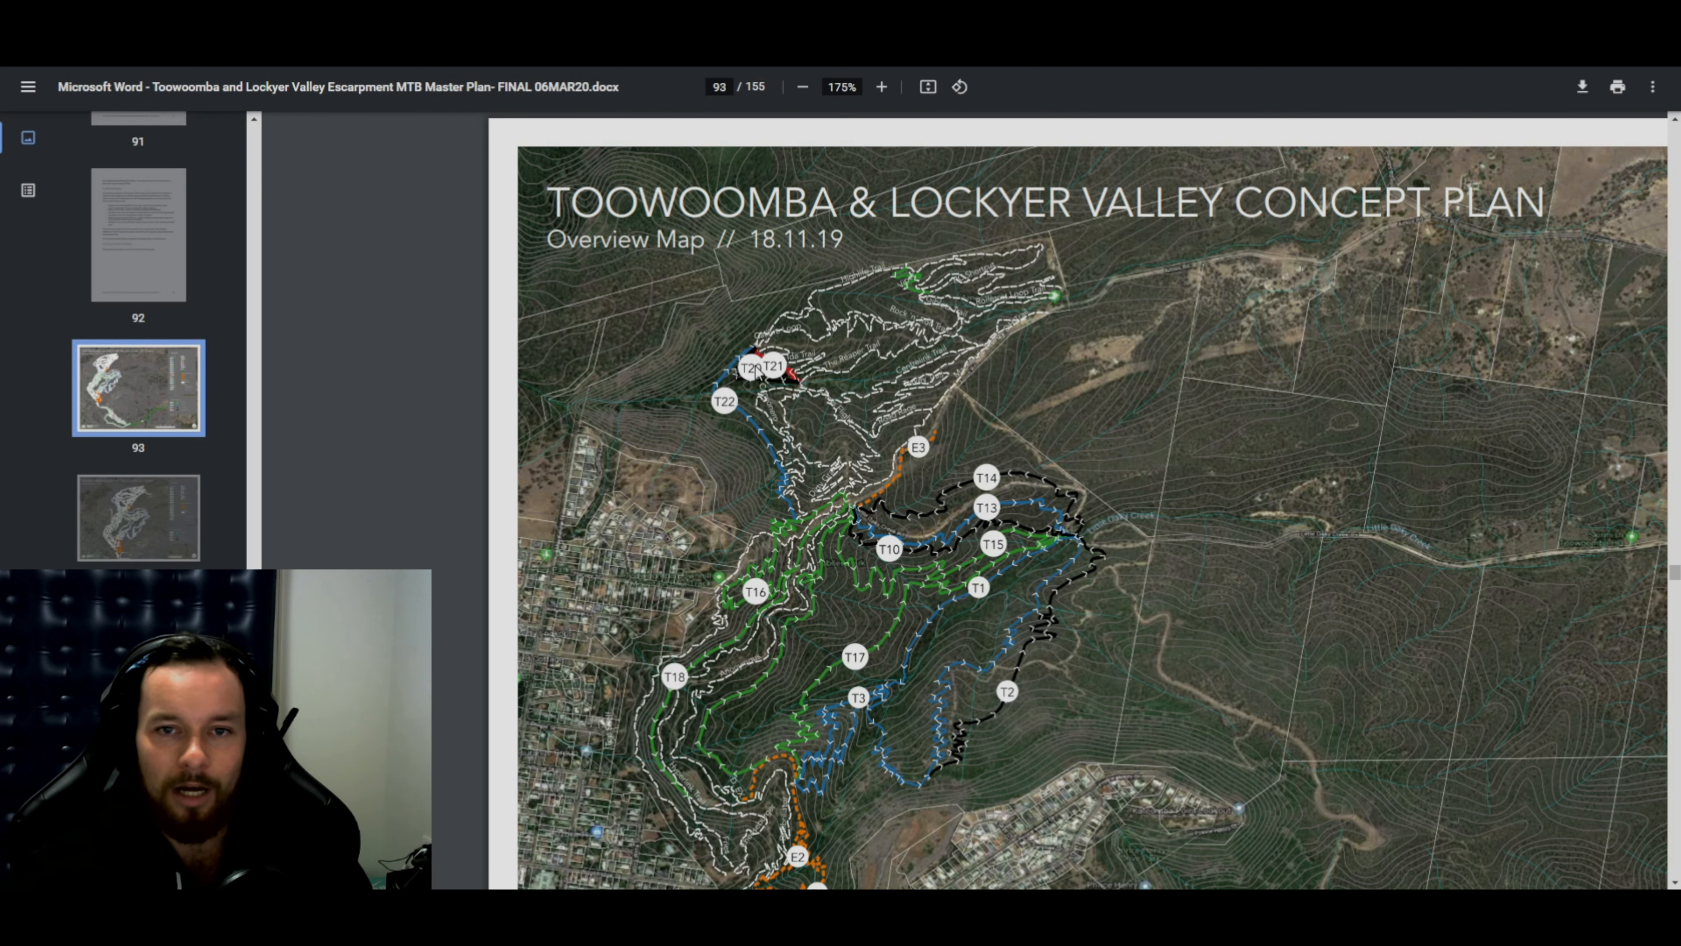
pyautogui.moveTo(801, 482)
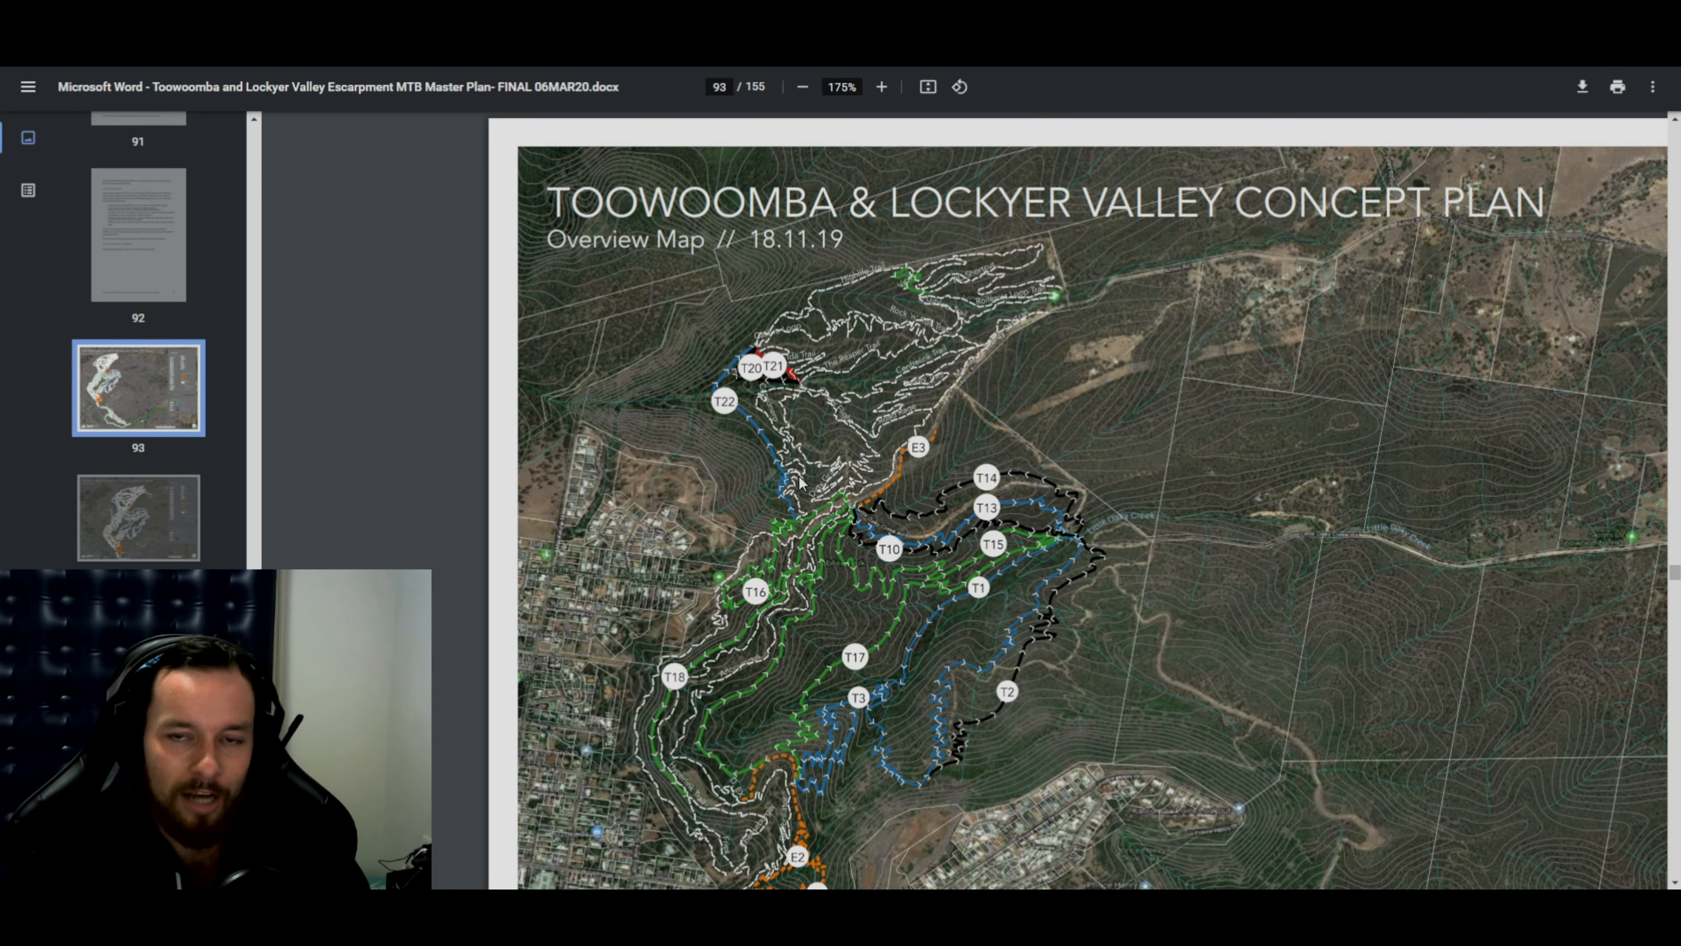
pyautogui.scroll(-3)
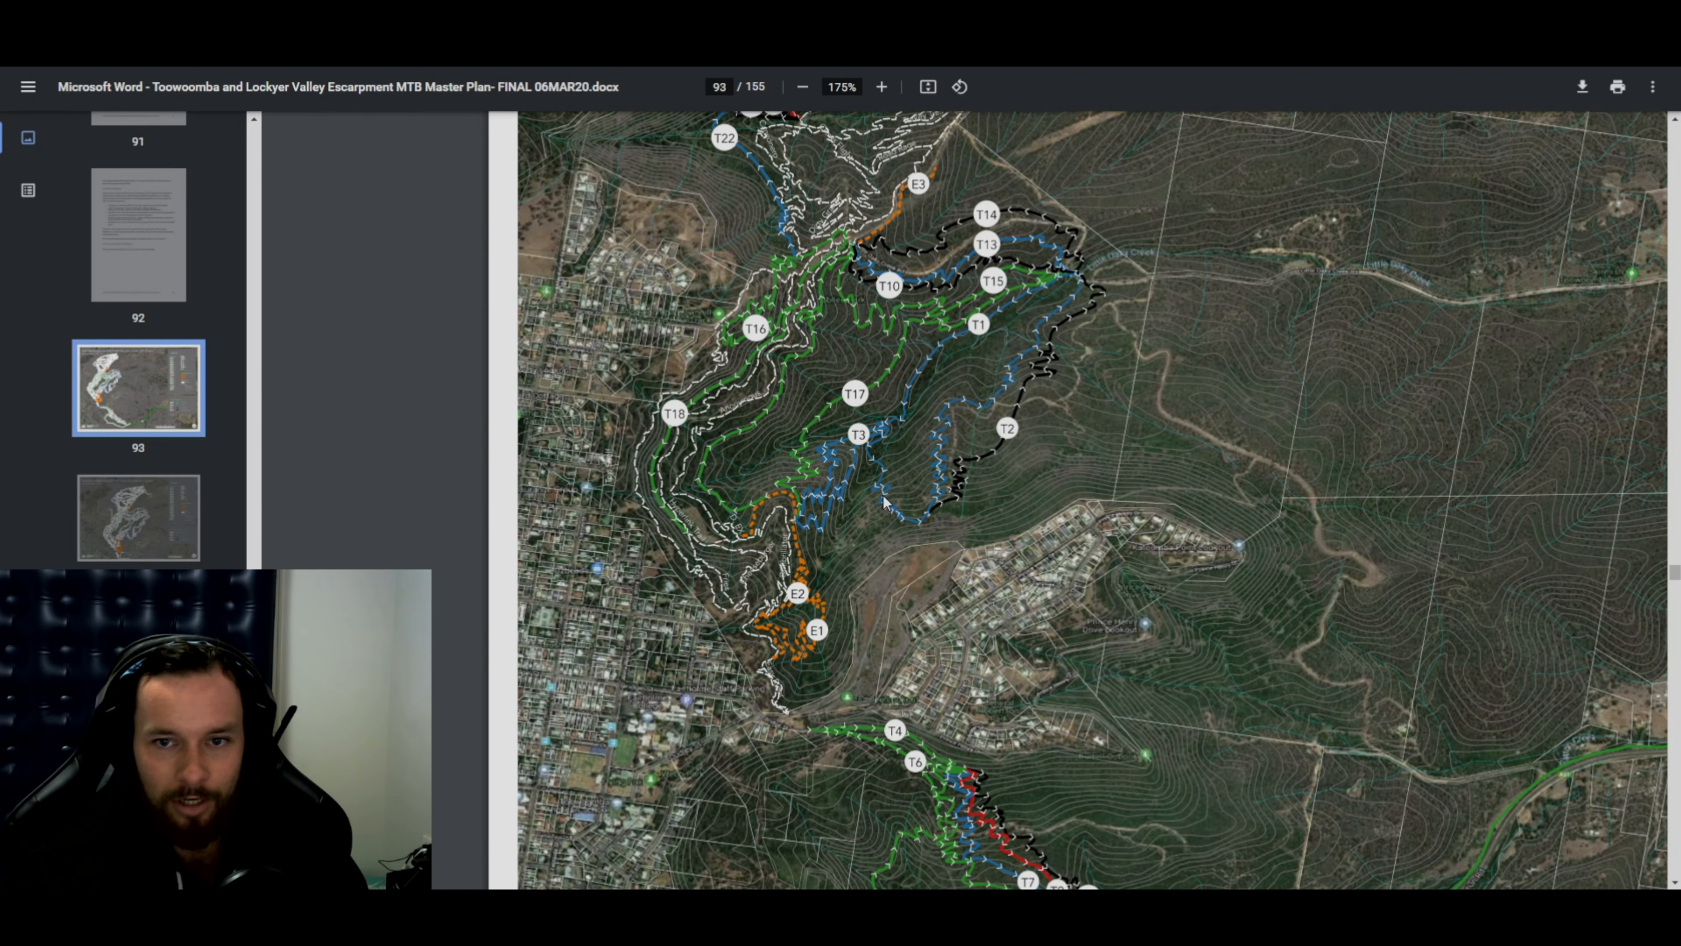
pyautogui.moveTo(866, 627)
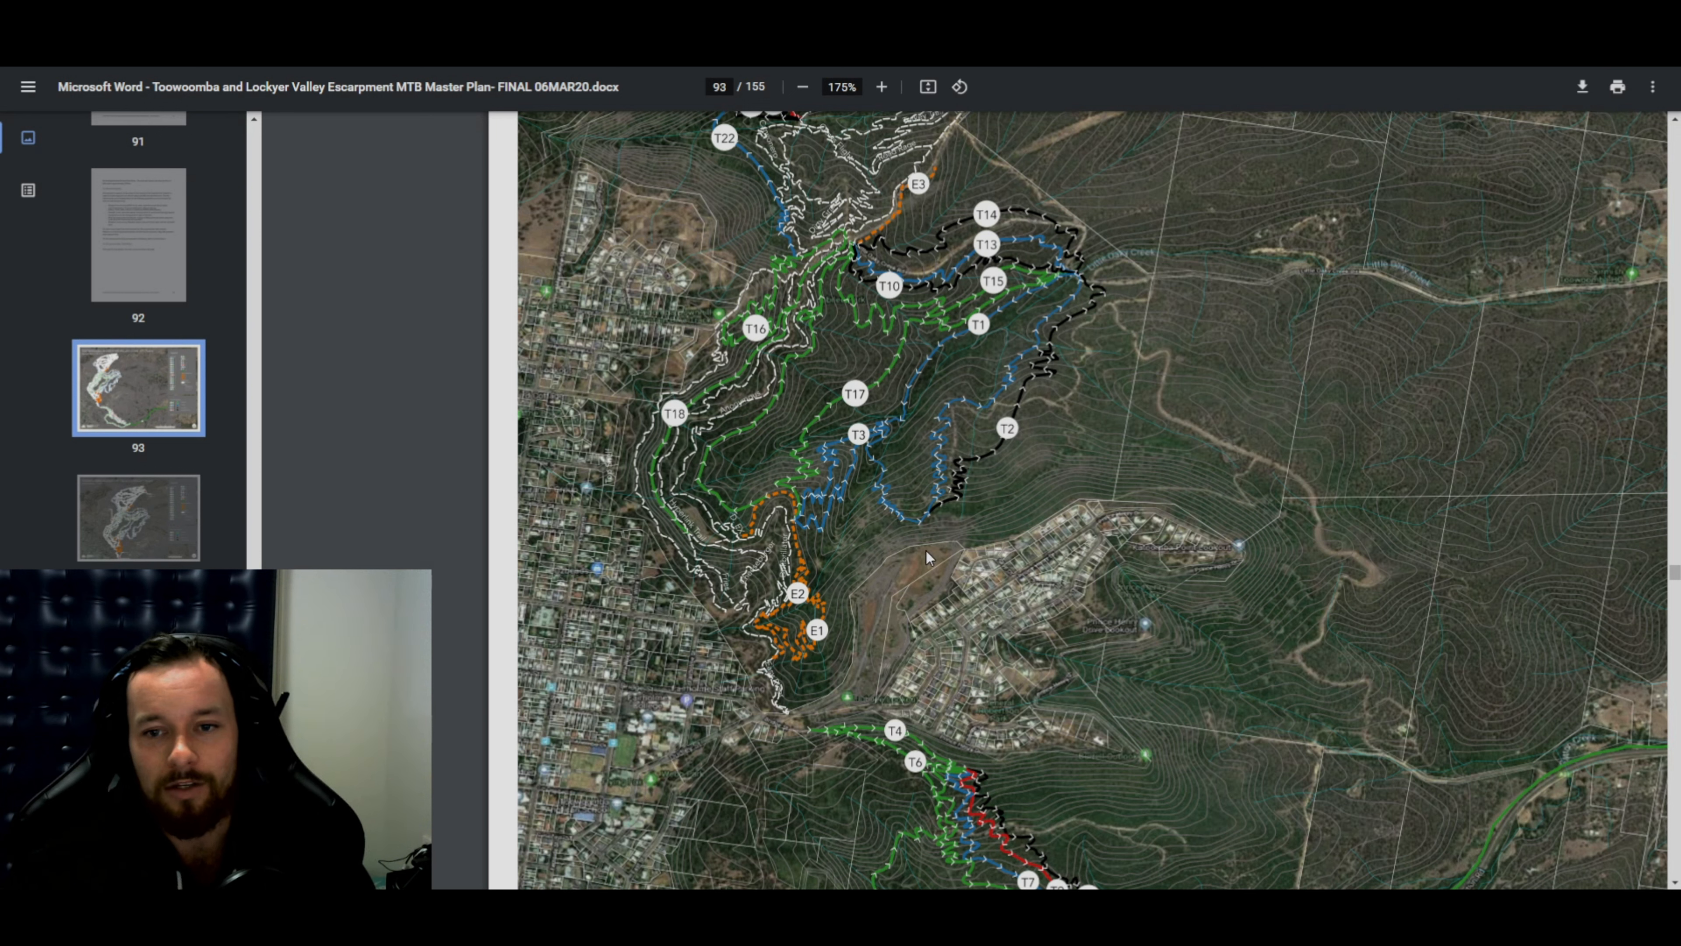
pyautogui.moveTo(888, 706)
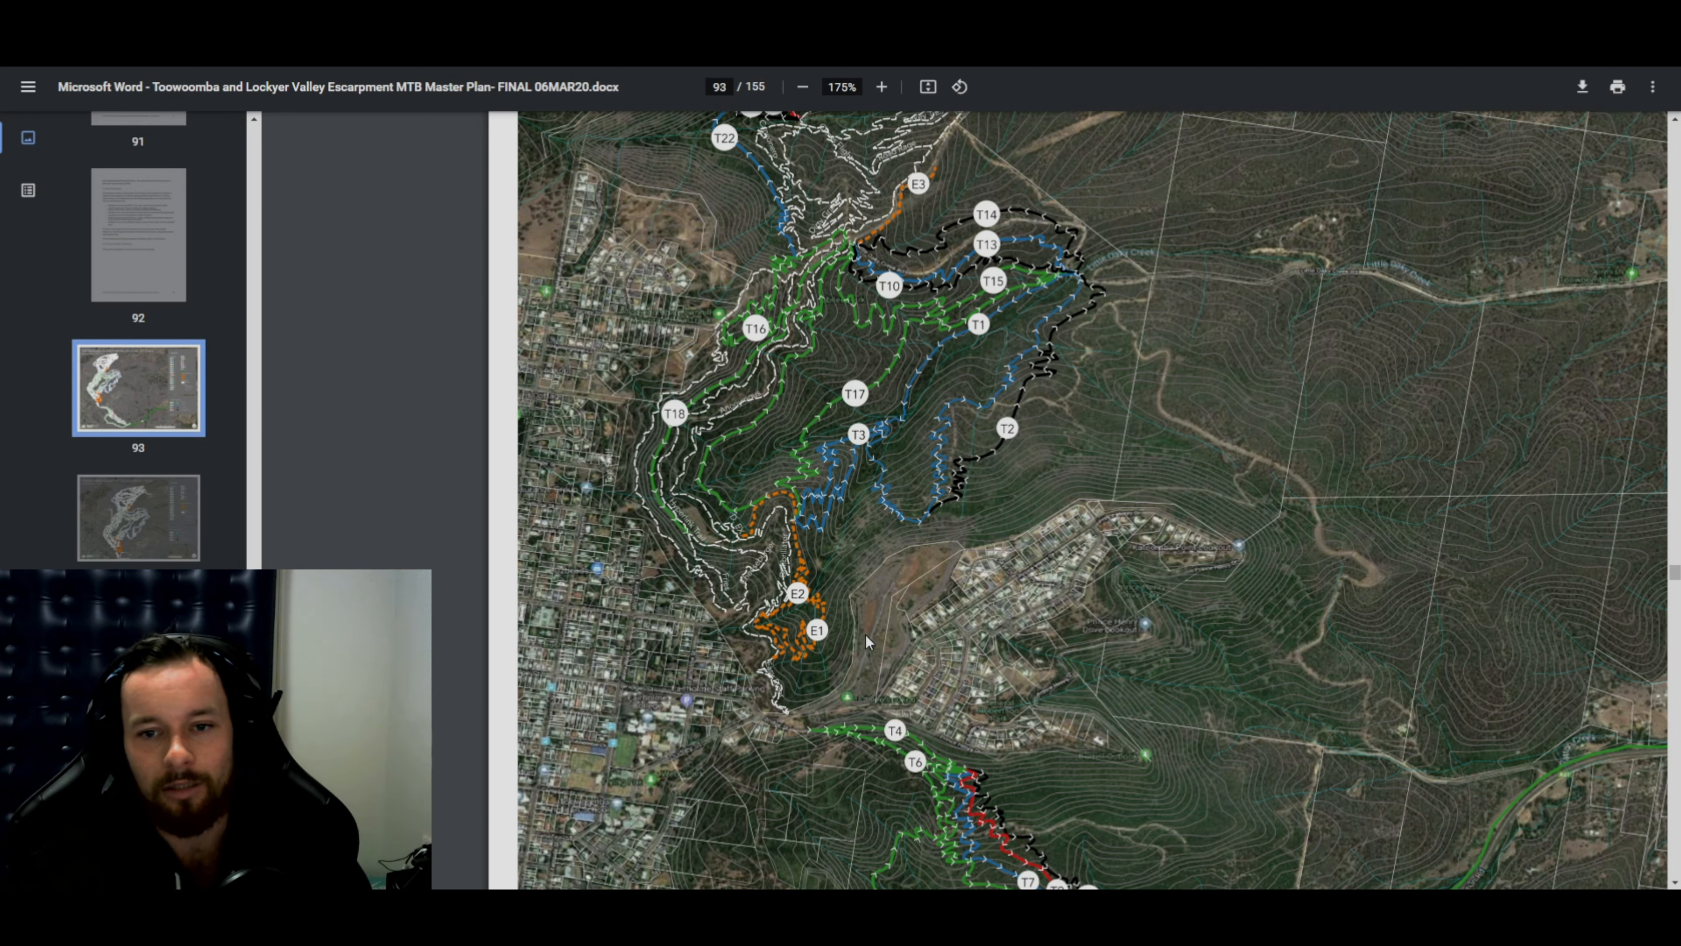
pyautogui.moveTo(883, 576)
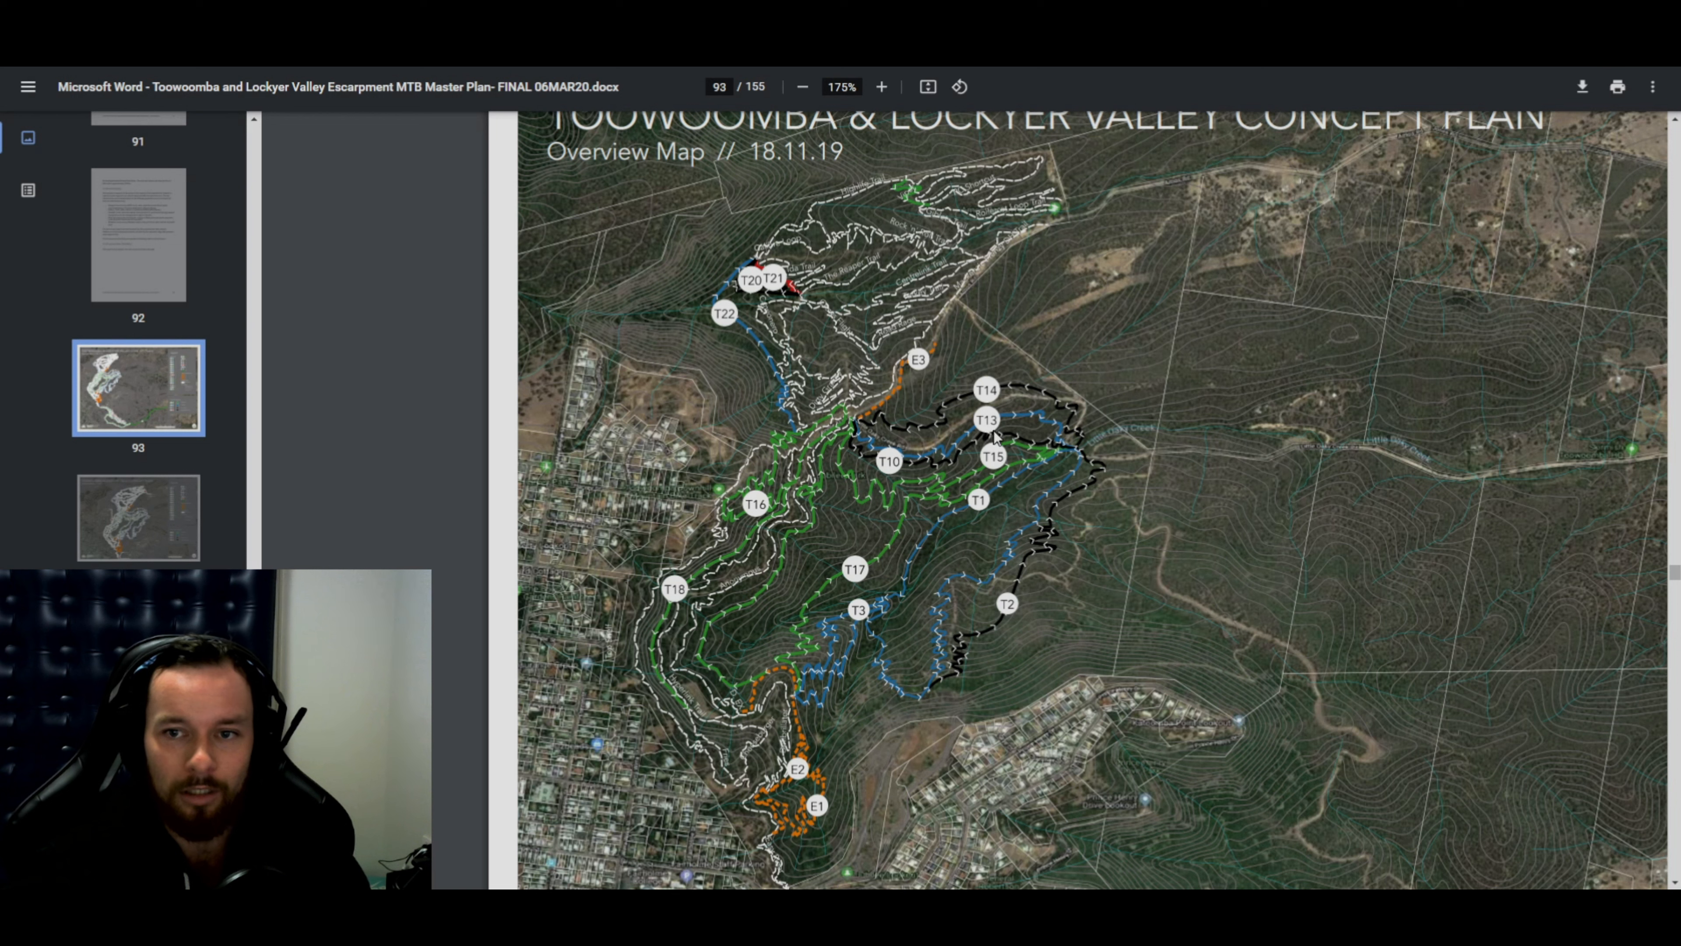
pyautogui.moveTo(955, 465)
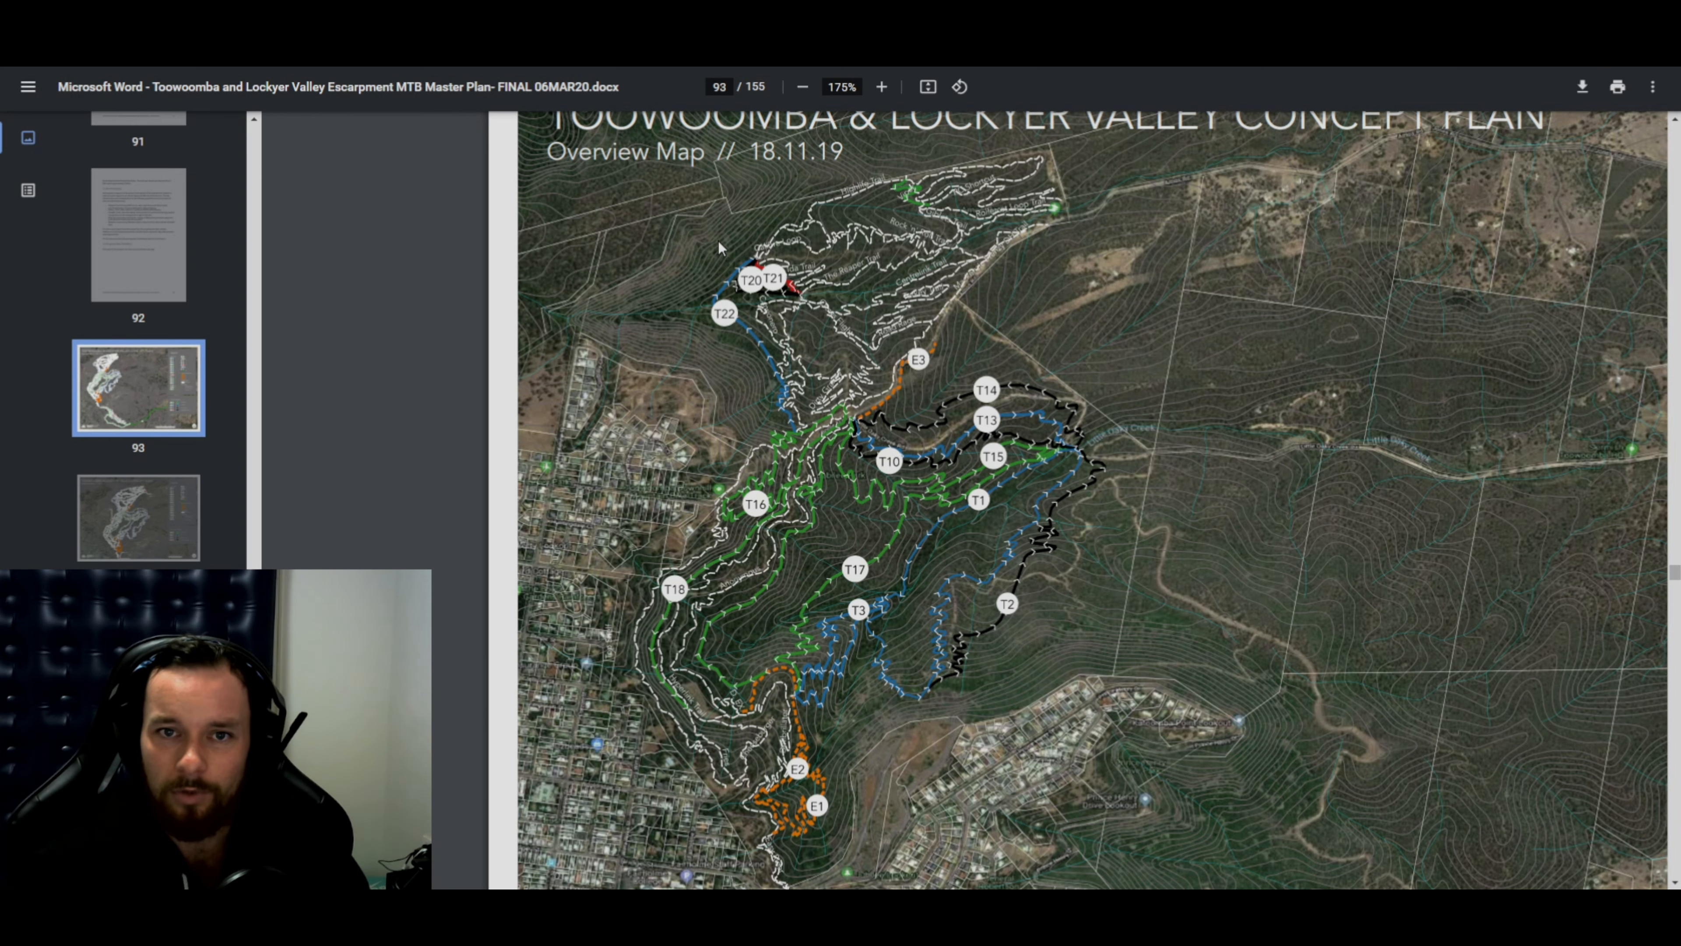
pyautogui.scroll(-3)
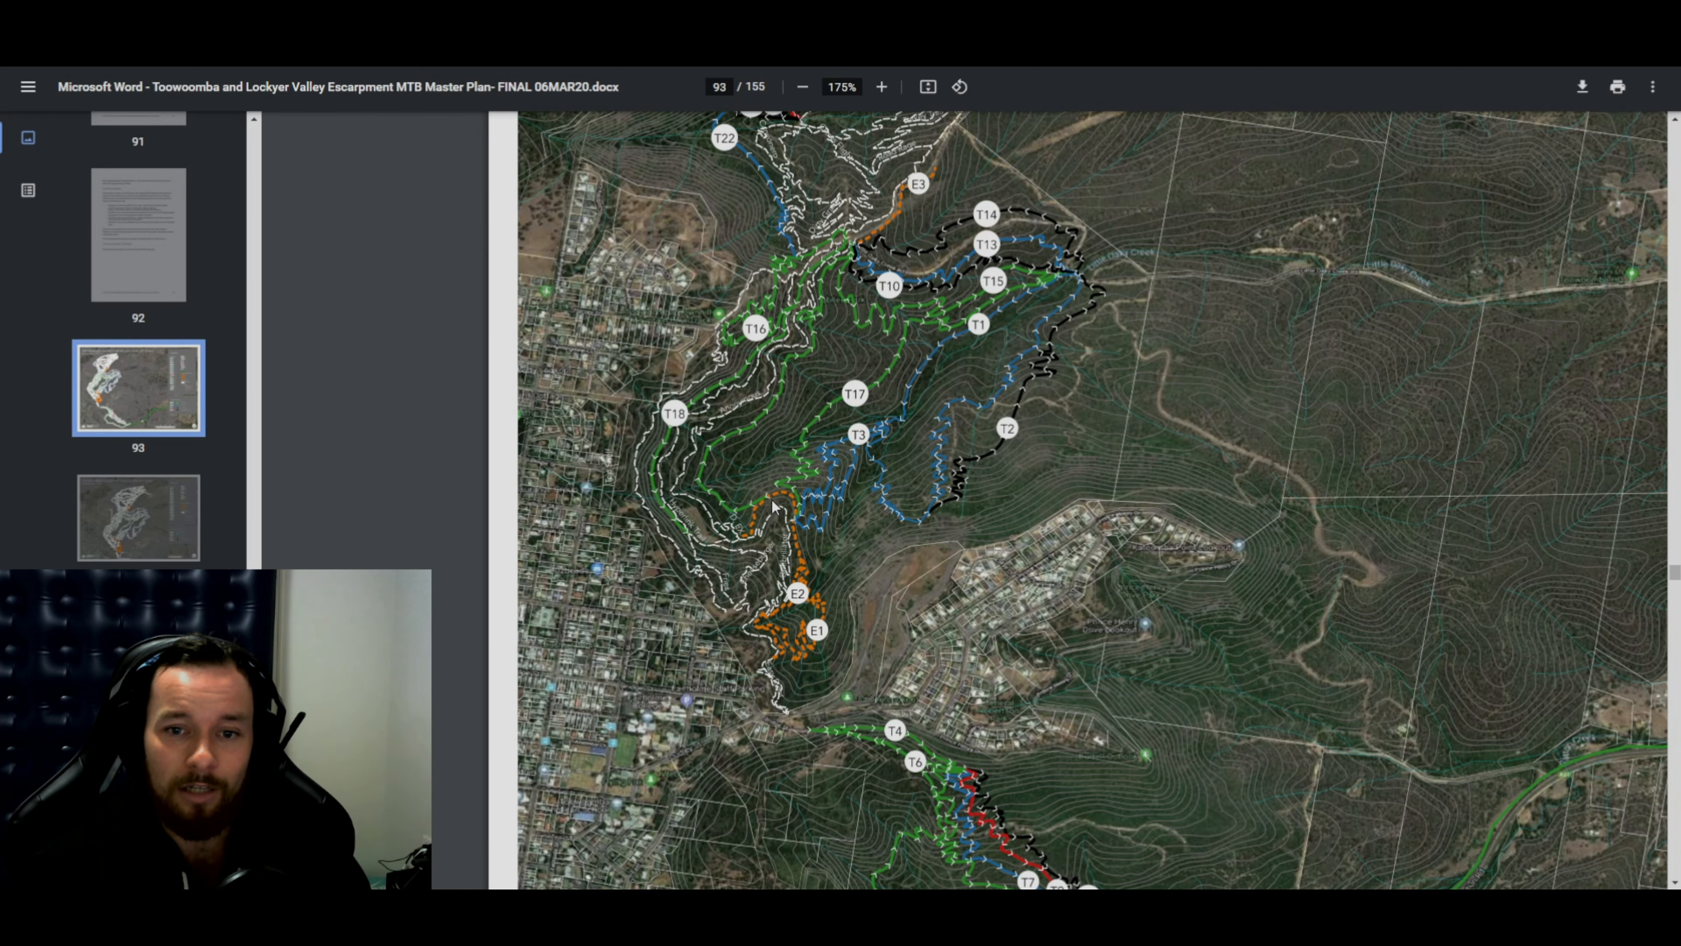
pyautogui.scroll(-3)
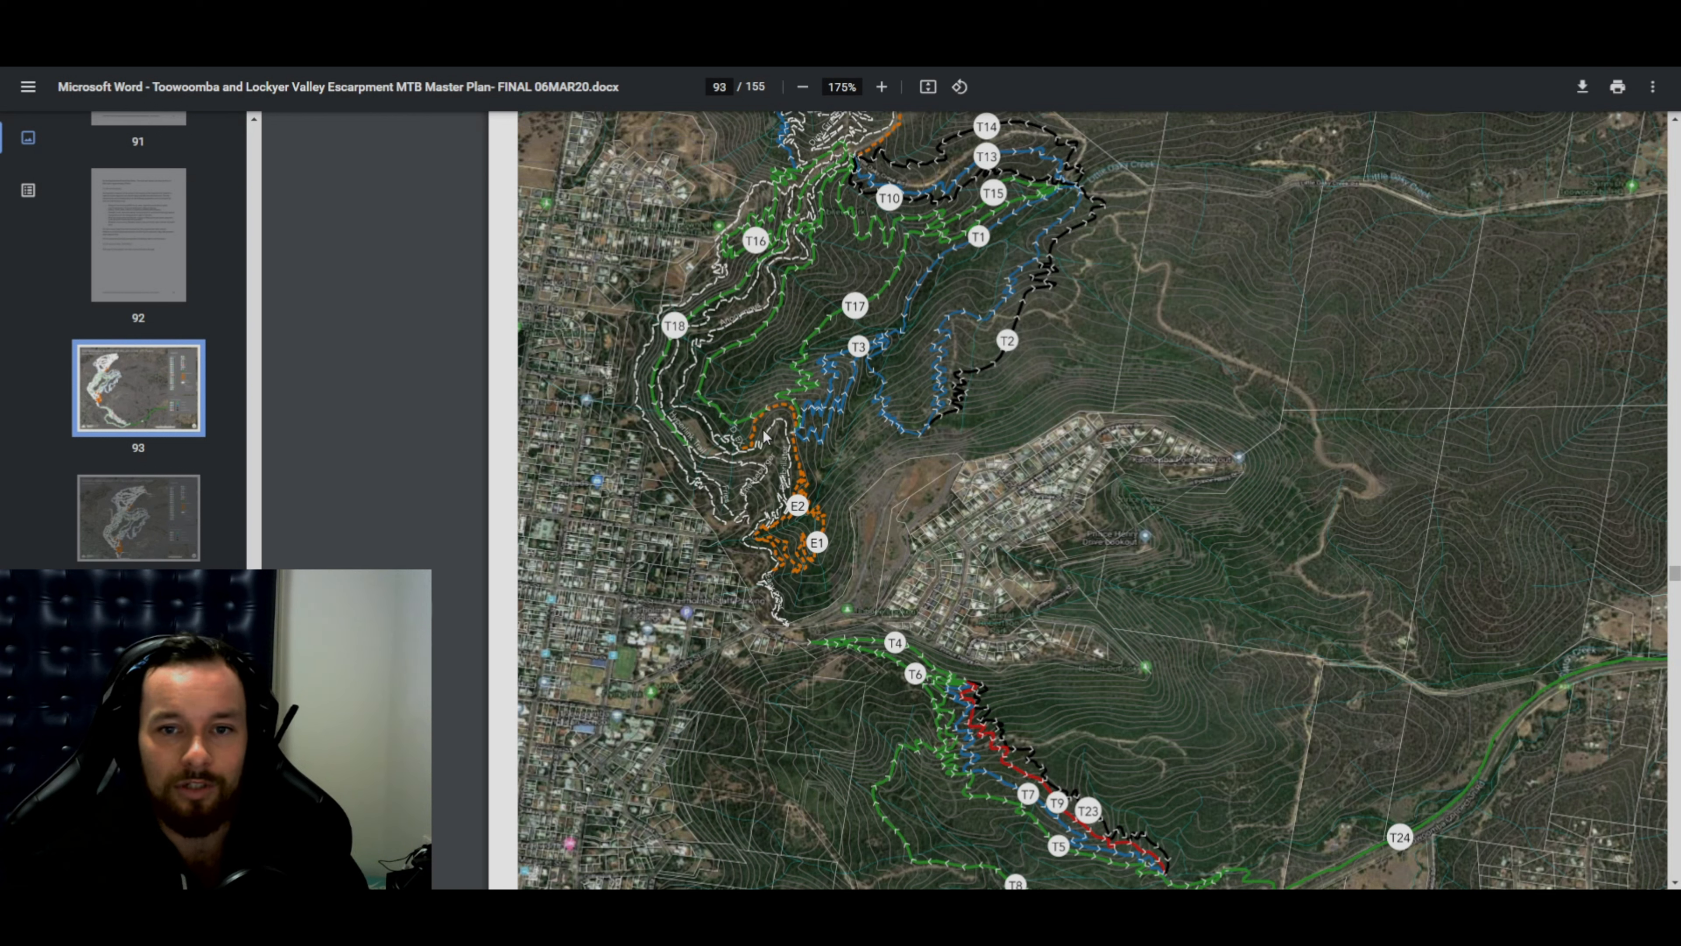
pyautogui.moveTo(774, 568)
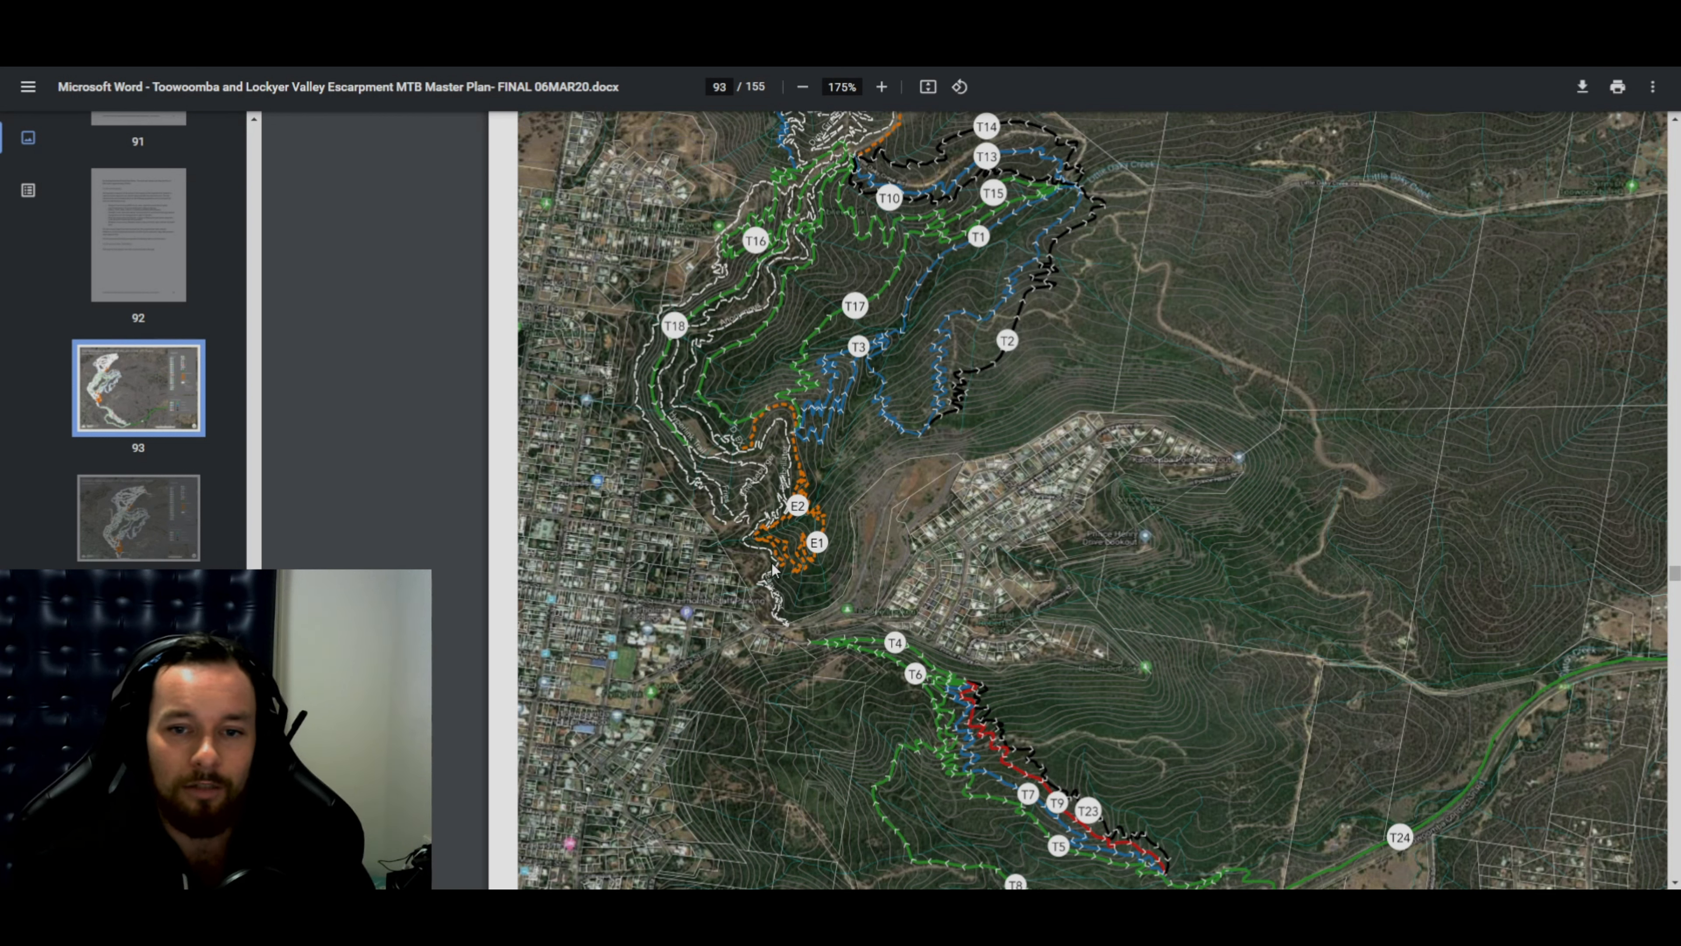
pyautogui.moveTo(740, 435)
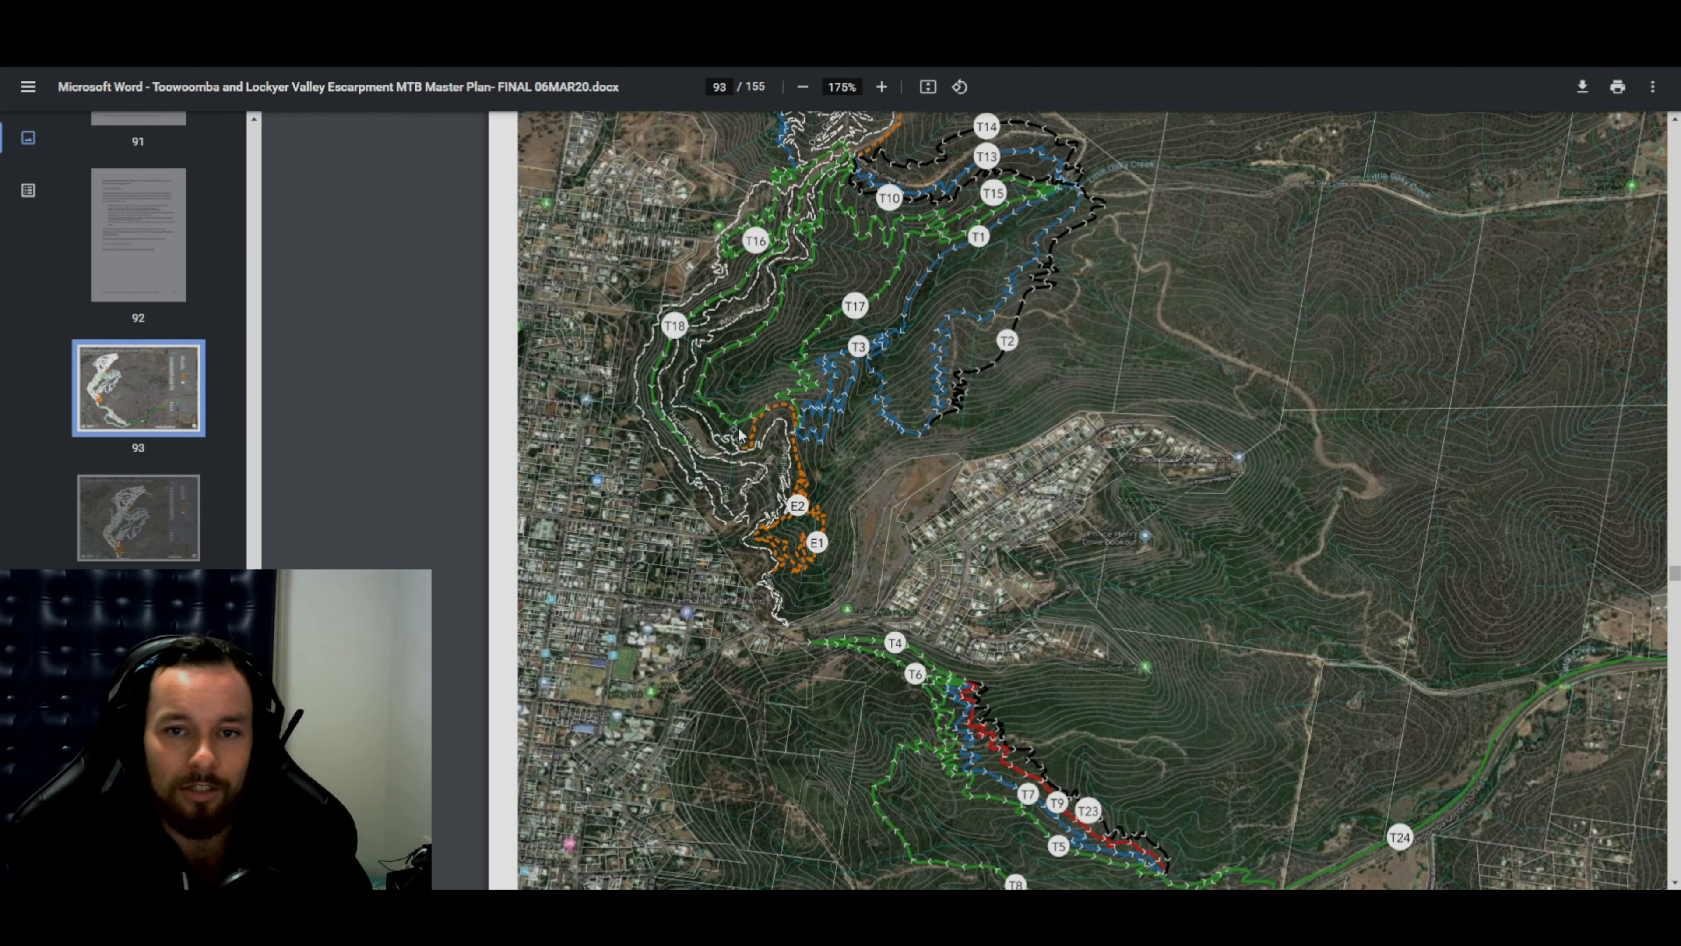
pyautogui.scroll(-3)
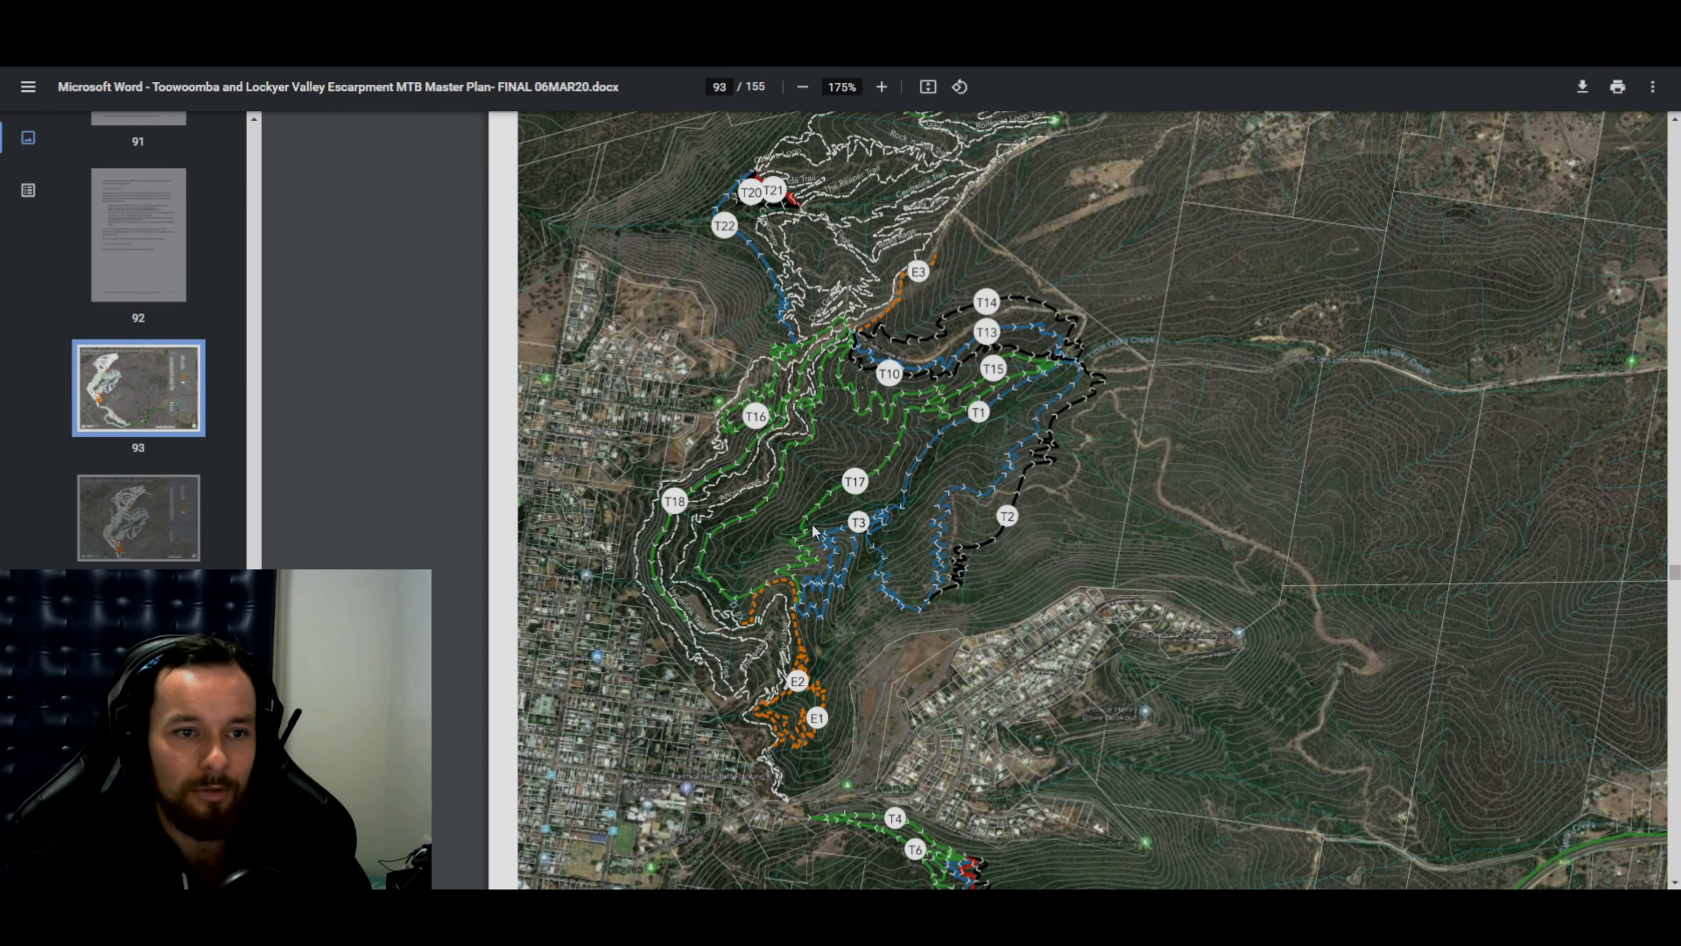
pyautogui.scroll(-3)
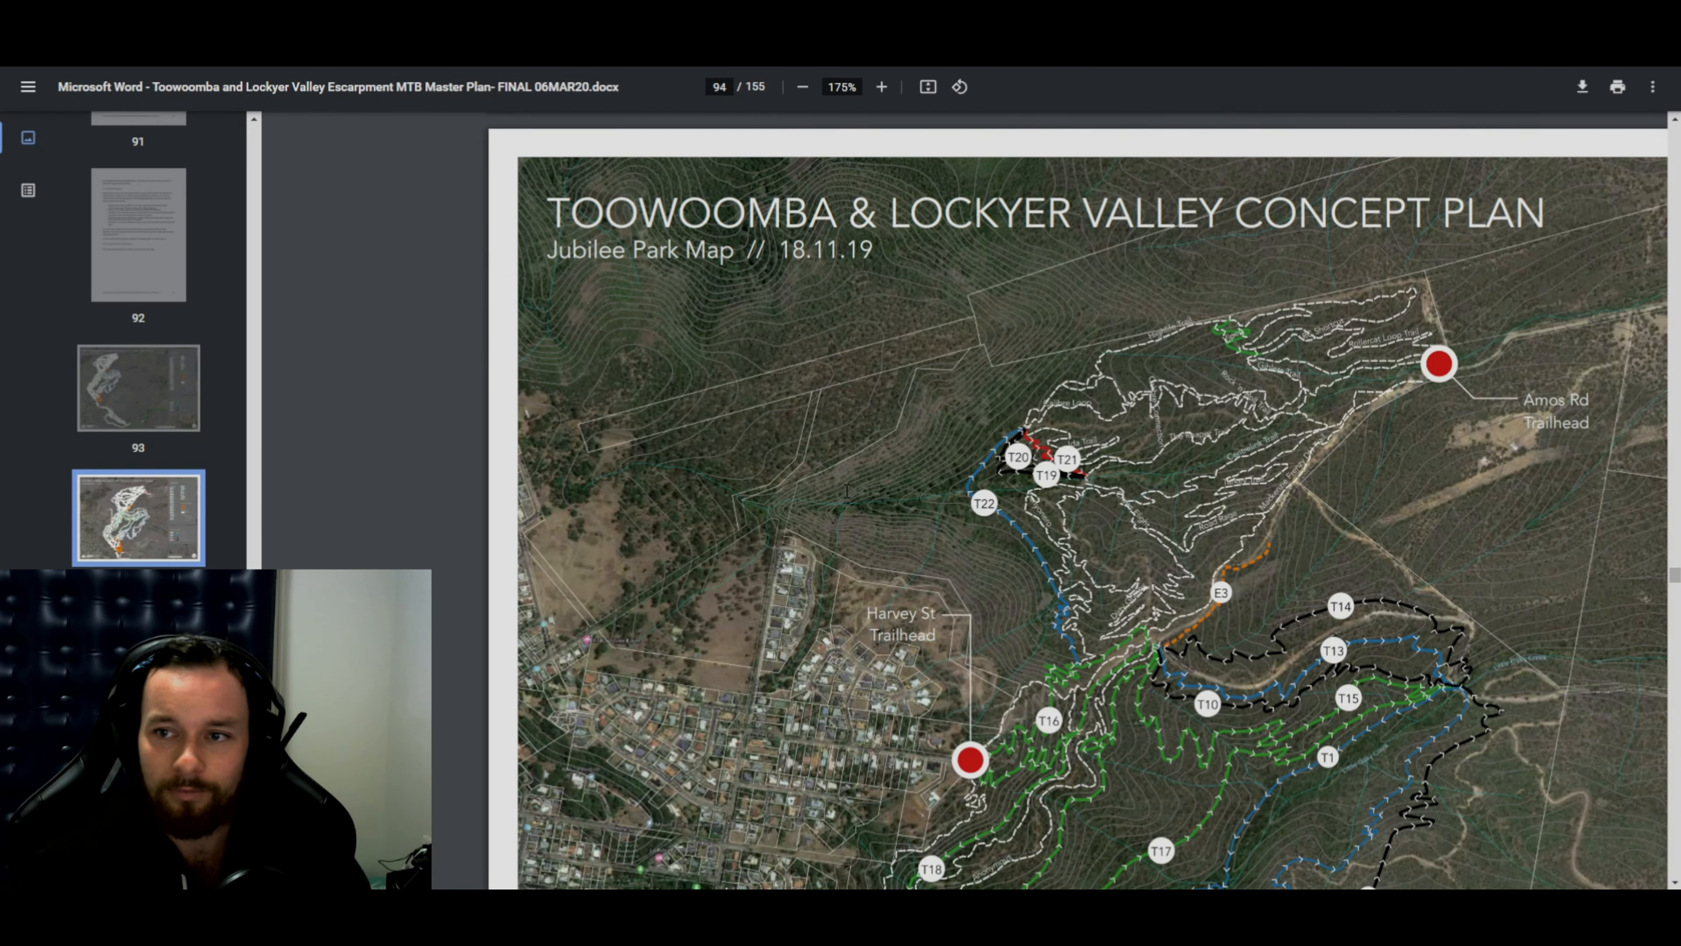
pyautogui.scroll(-3)
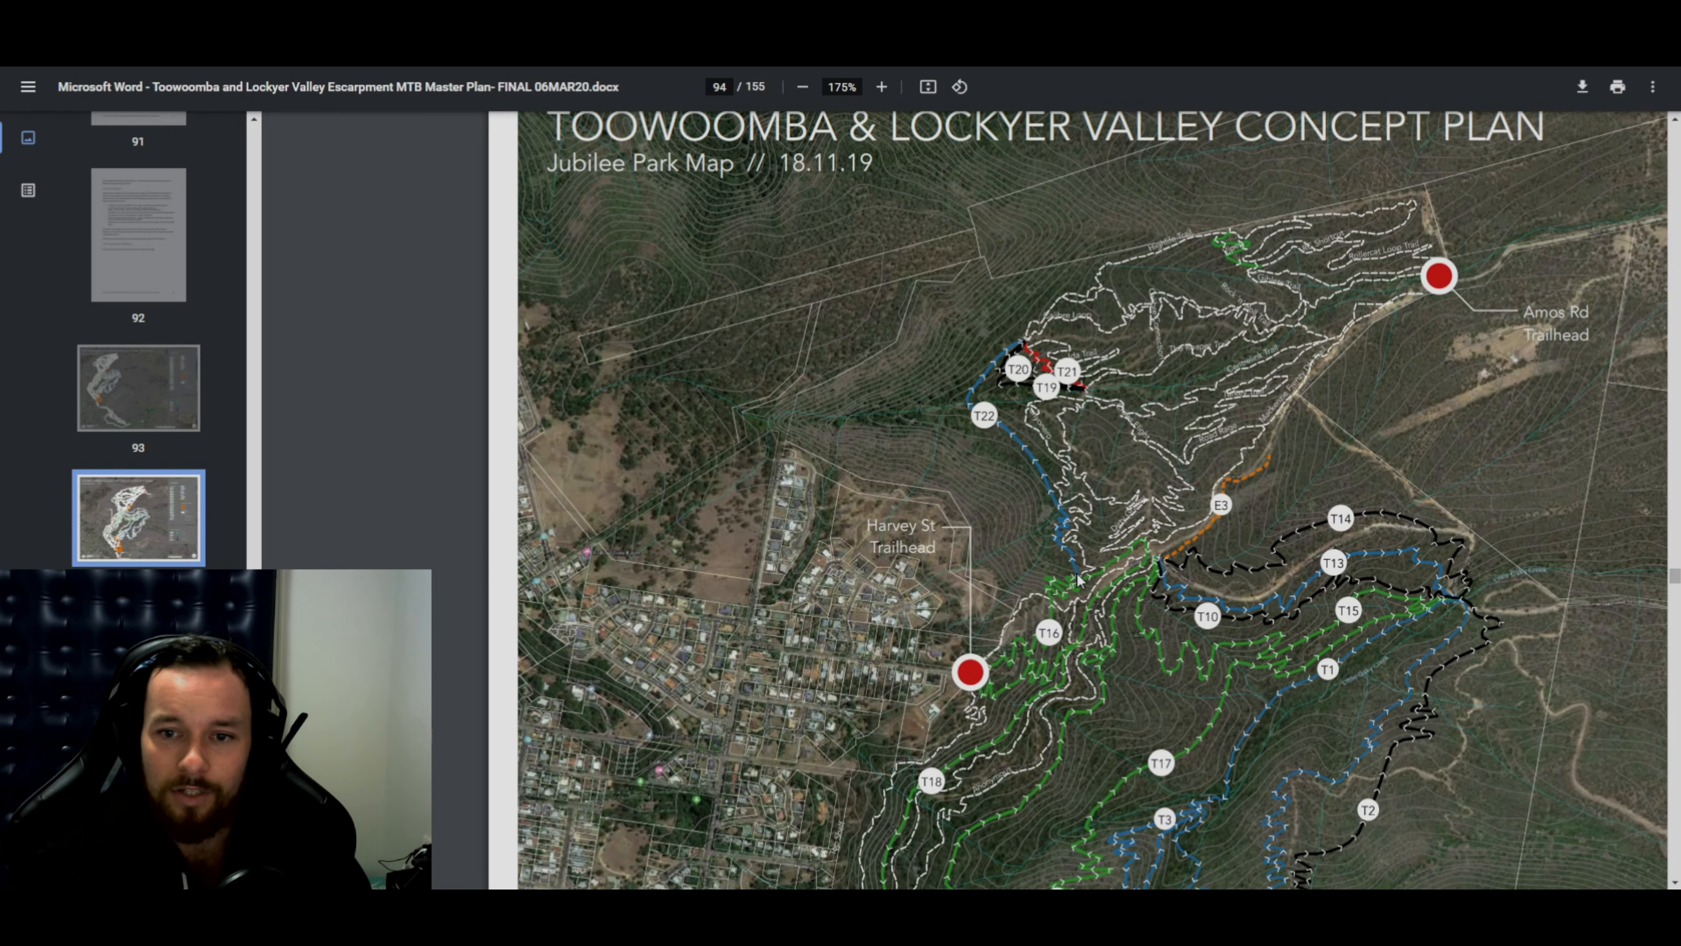
pyautogui.scroll(-3)
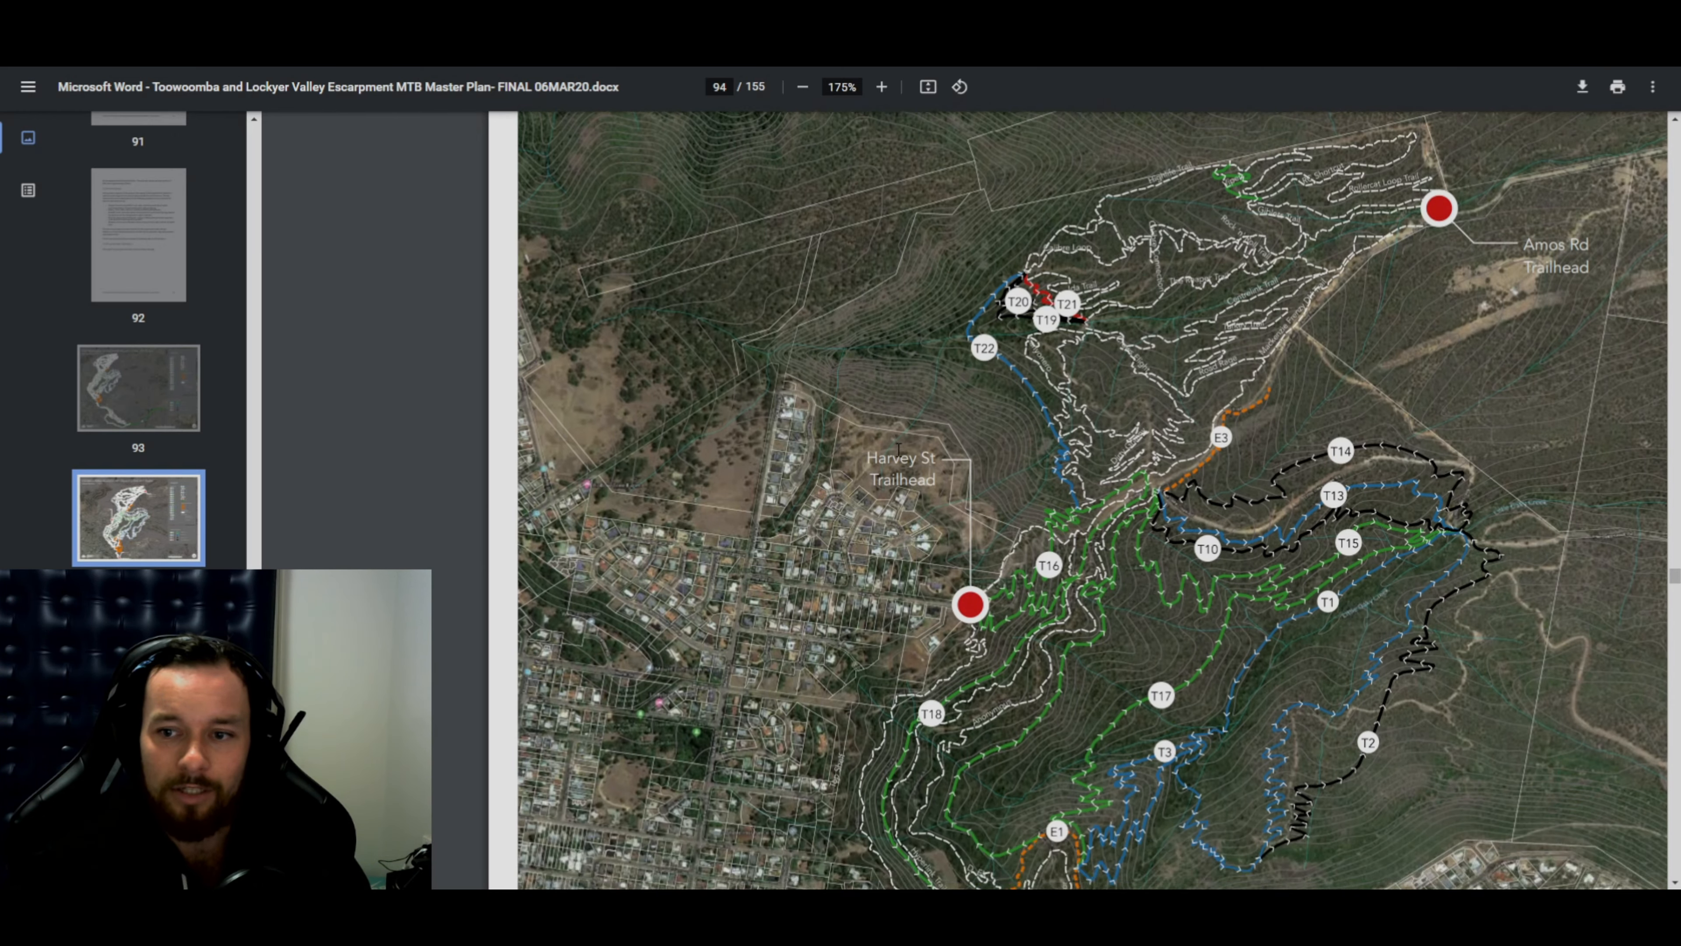
pyautogui.scroll(-3)
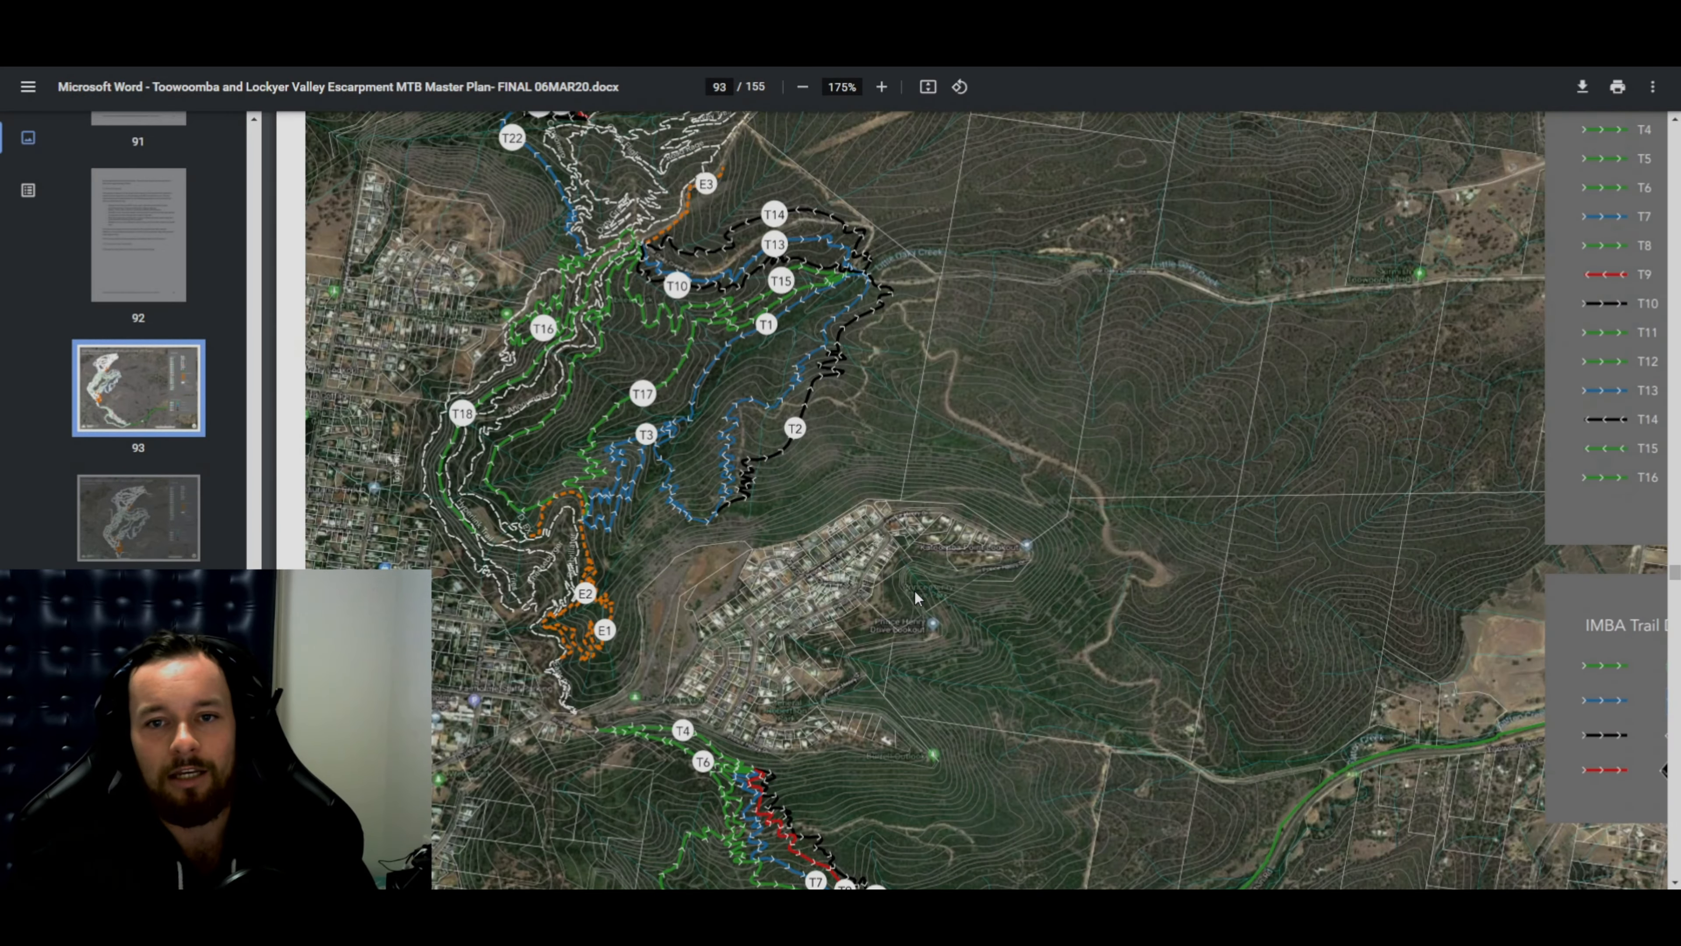
pyautogui.scroll(-3)
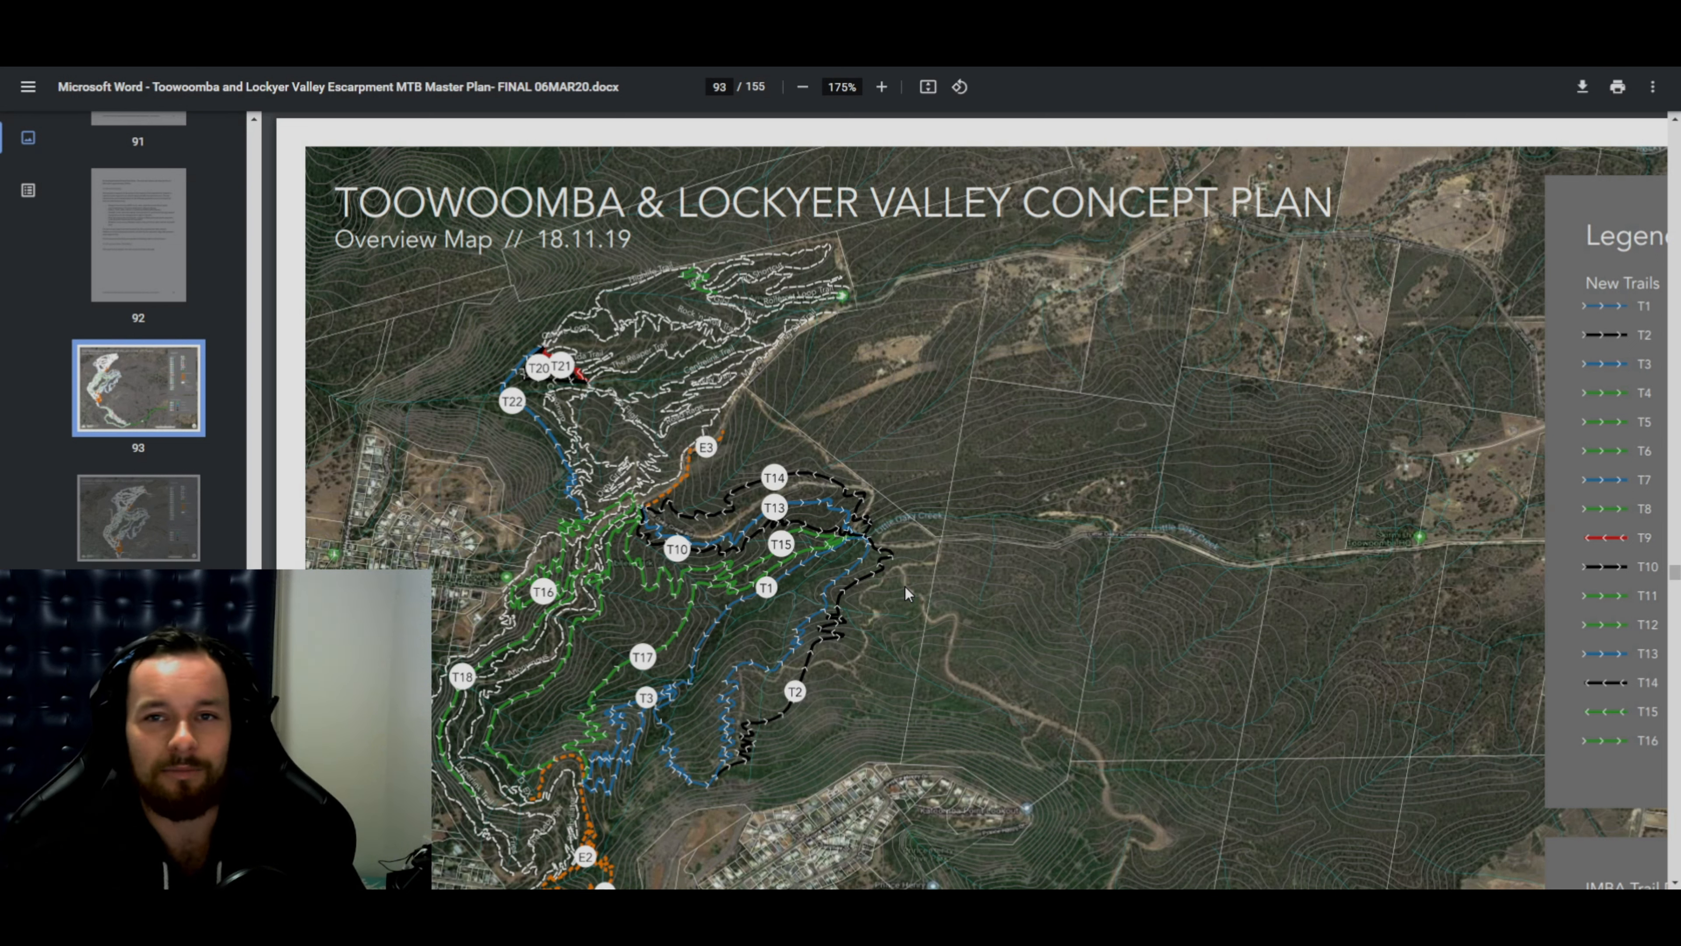
pyautogui.scroll(-3)
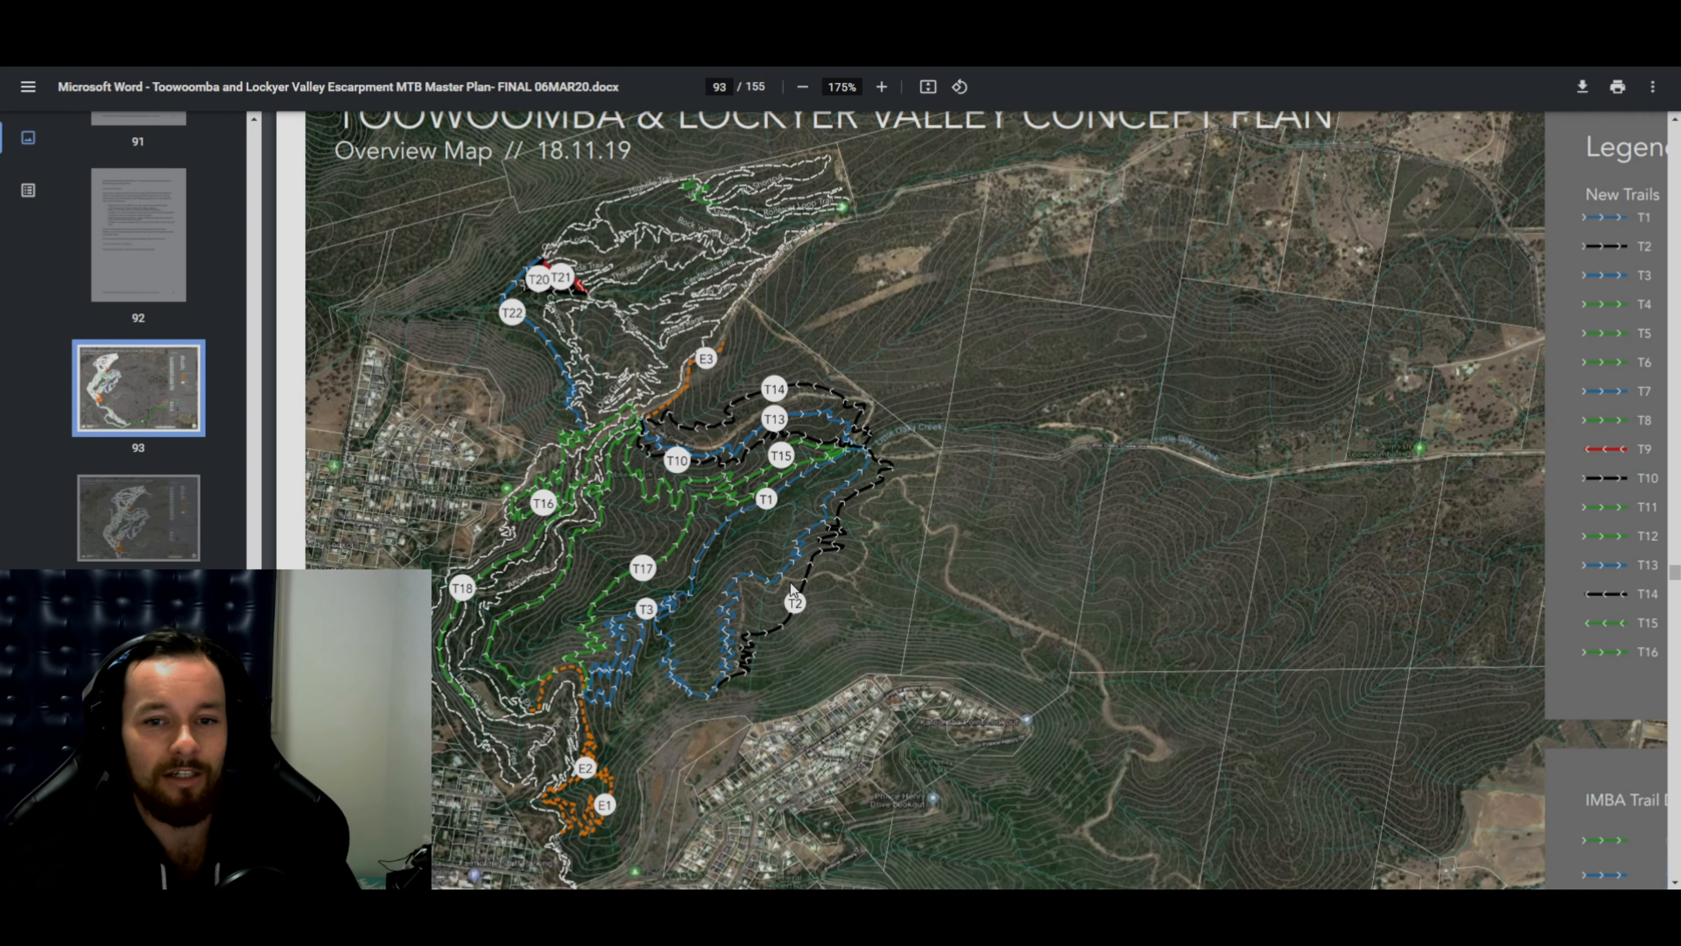
pyautogui.scroll(-3)
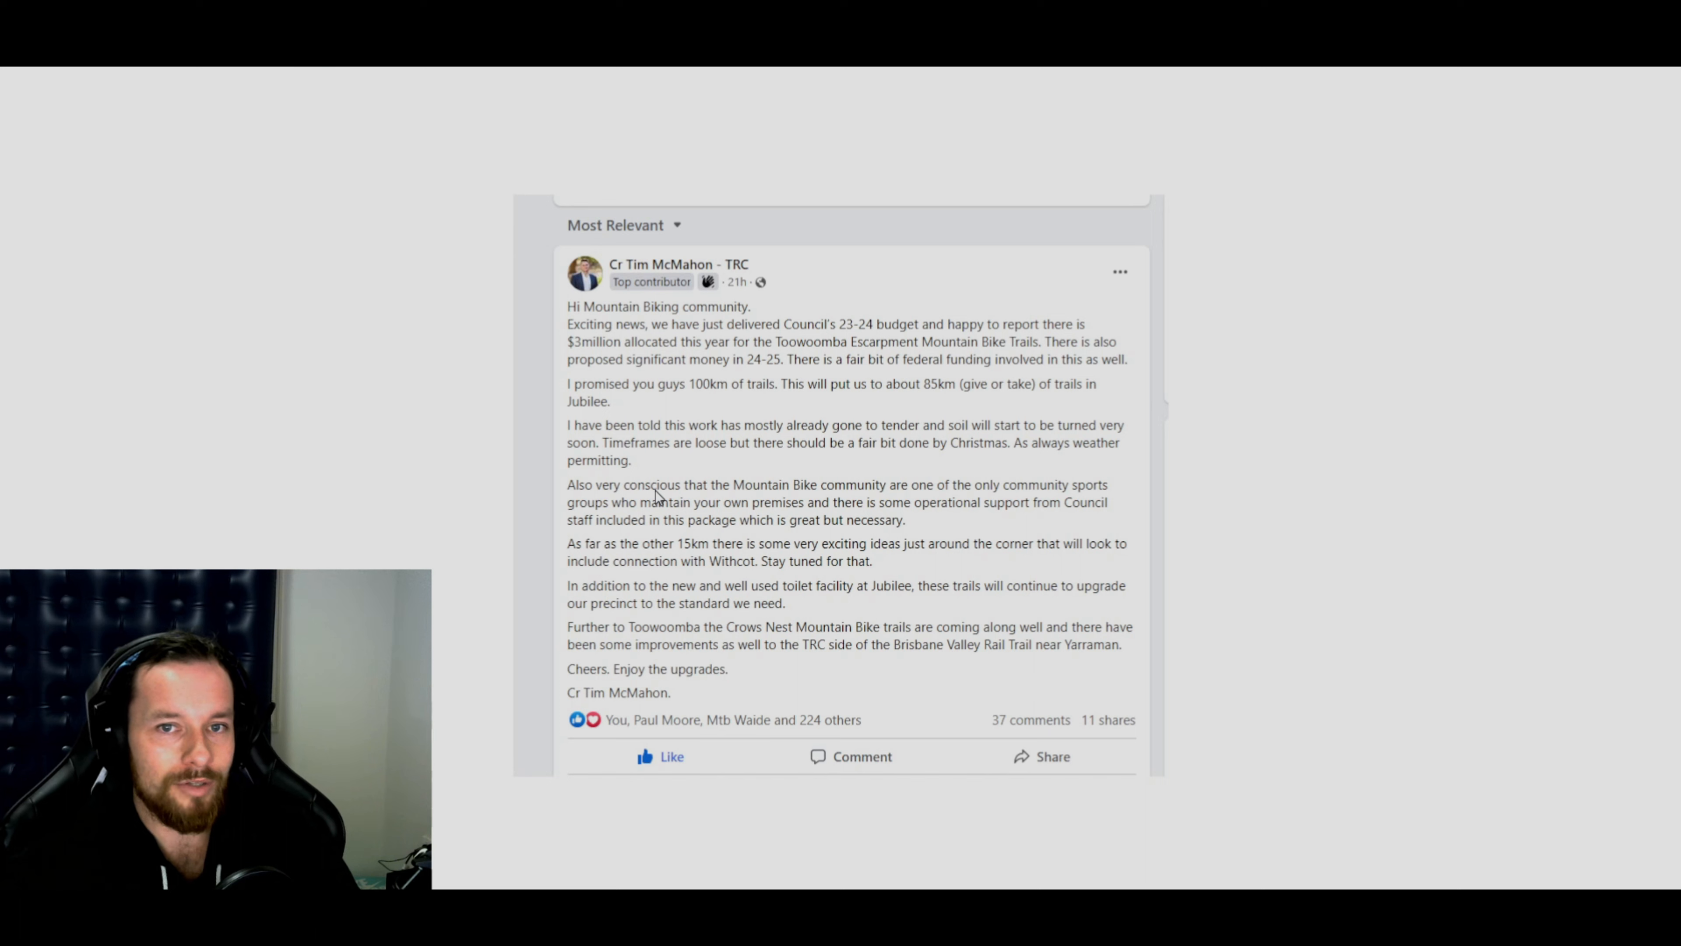
pyautogui.moveTo(687, 290)
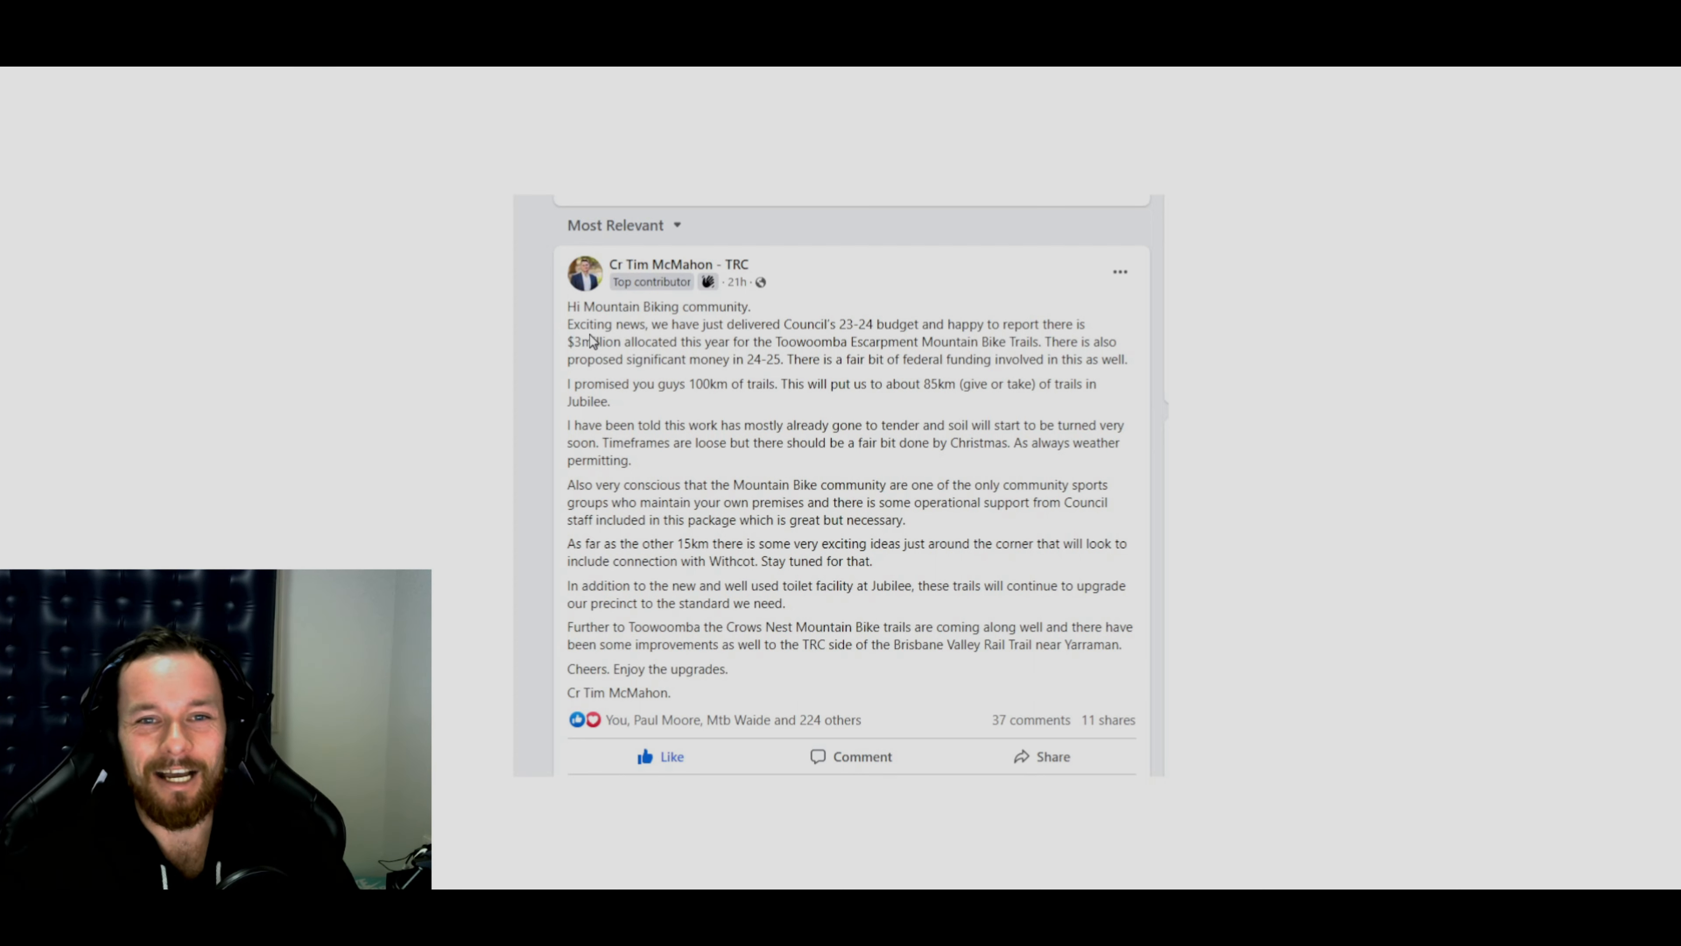
pyautogui.moveTo(997, 312)
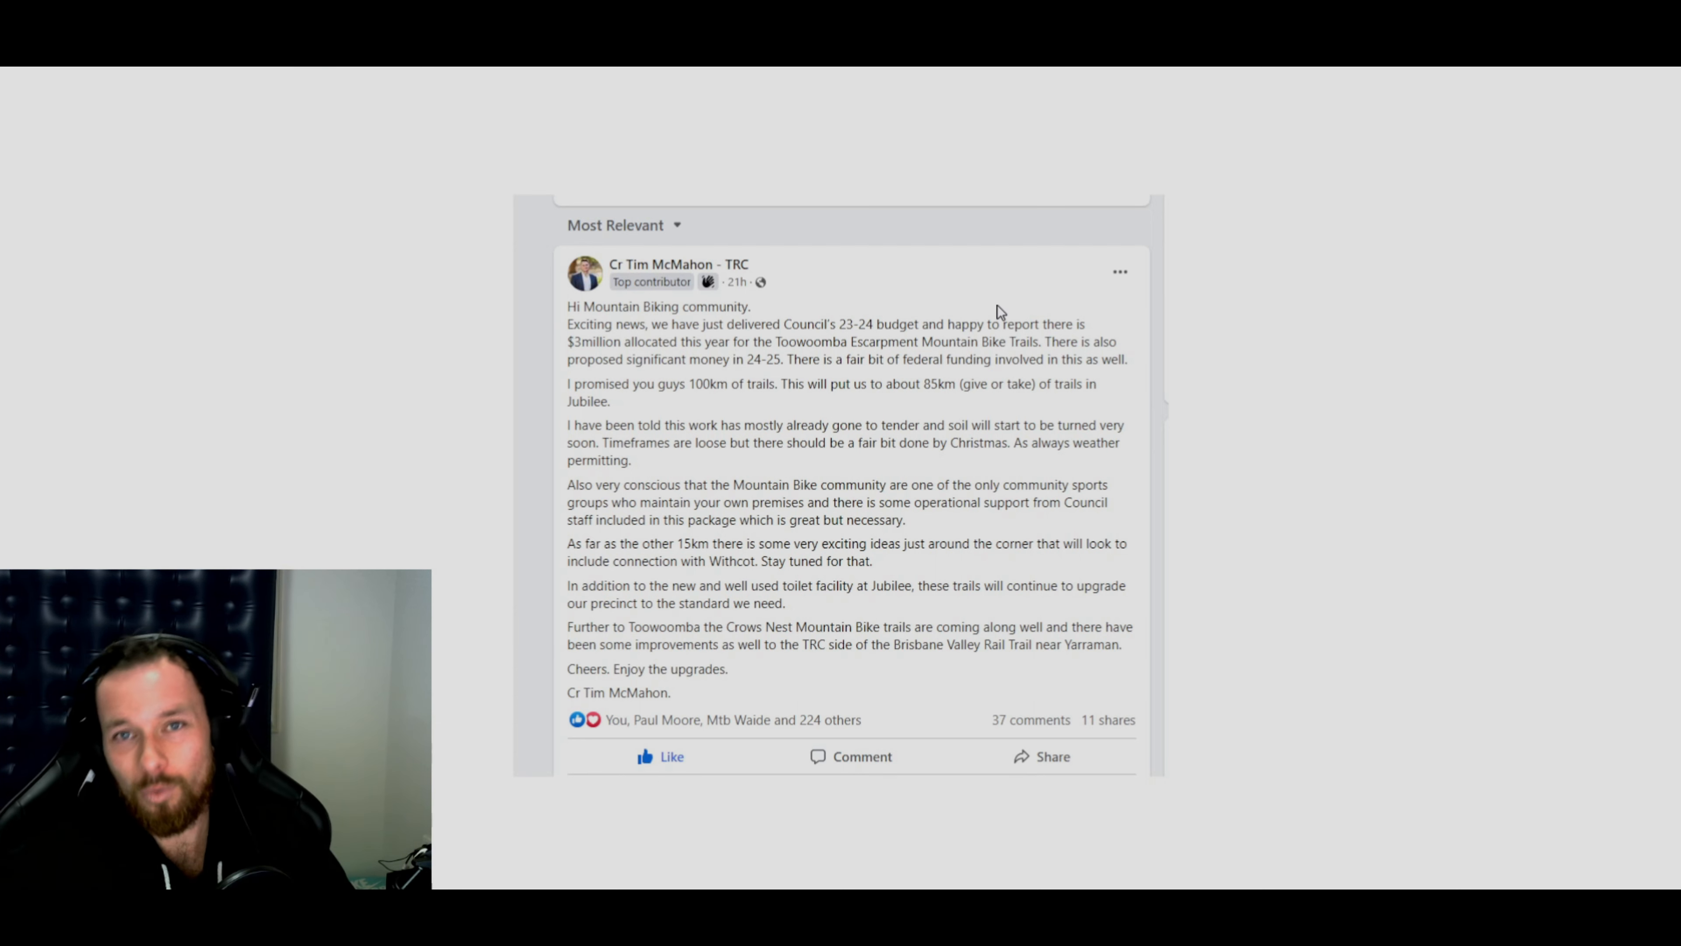
pyautogui.moveTo(549, 310)
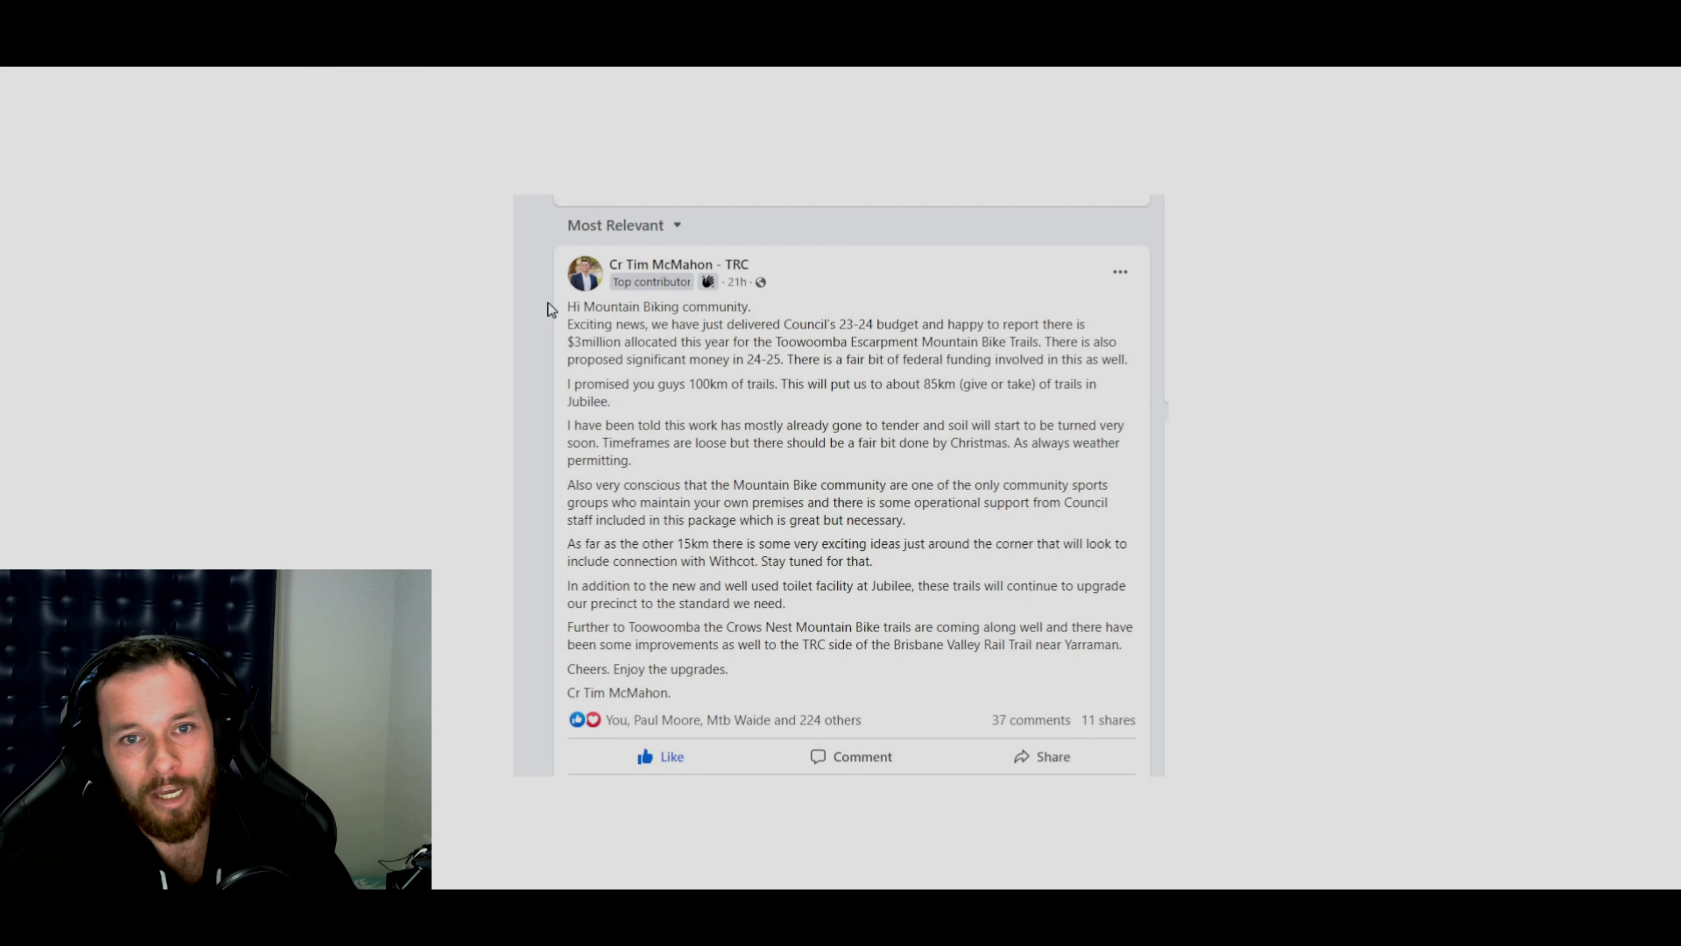
pyautogui.moveTo(685, 329)
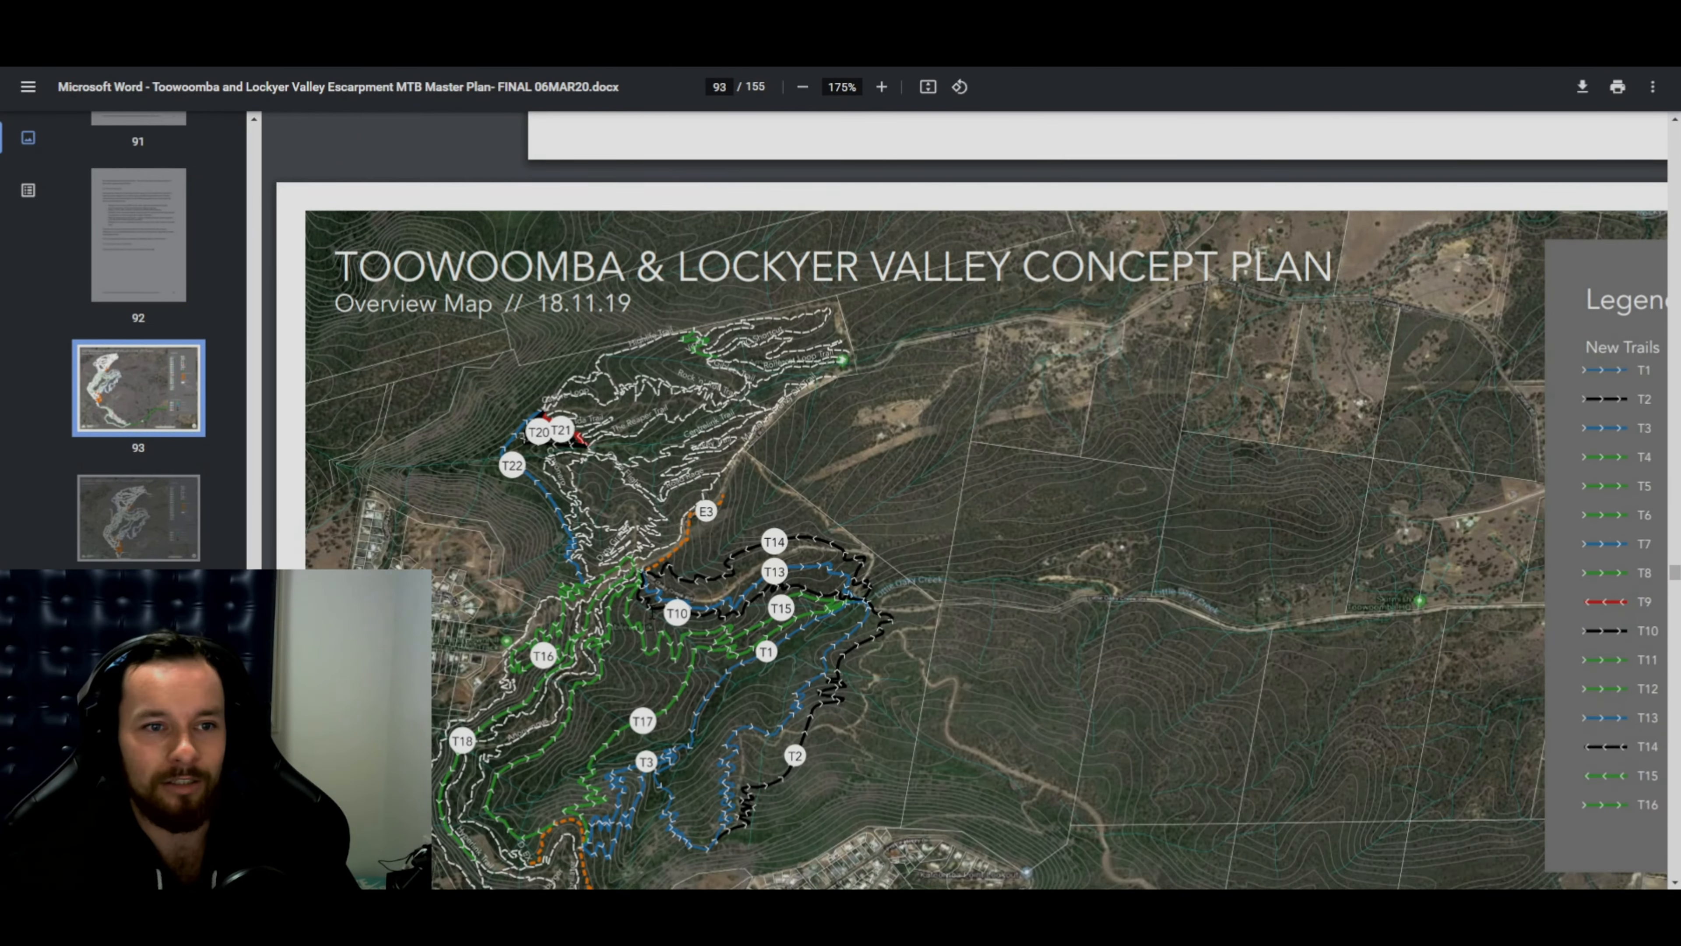
pyautogui.scroll(-3)
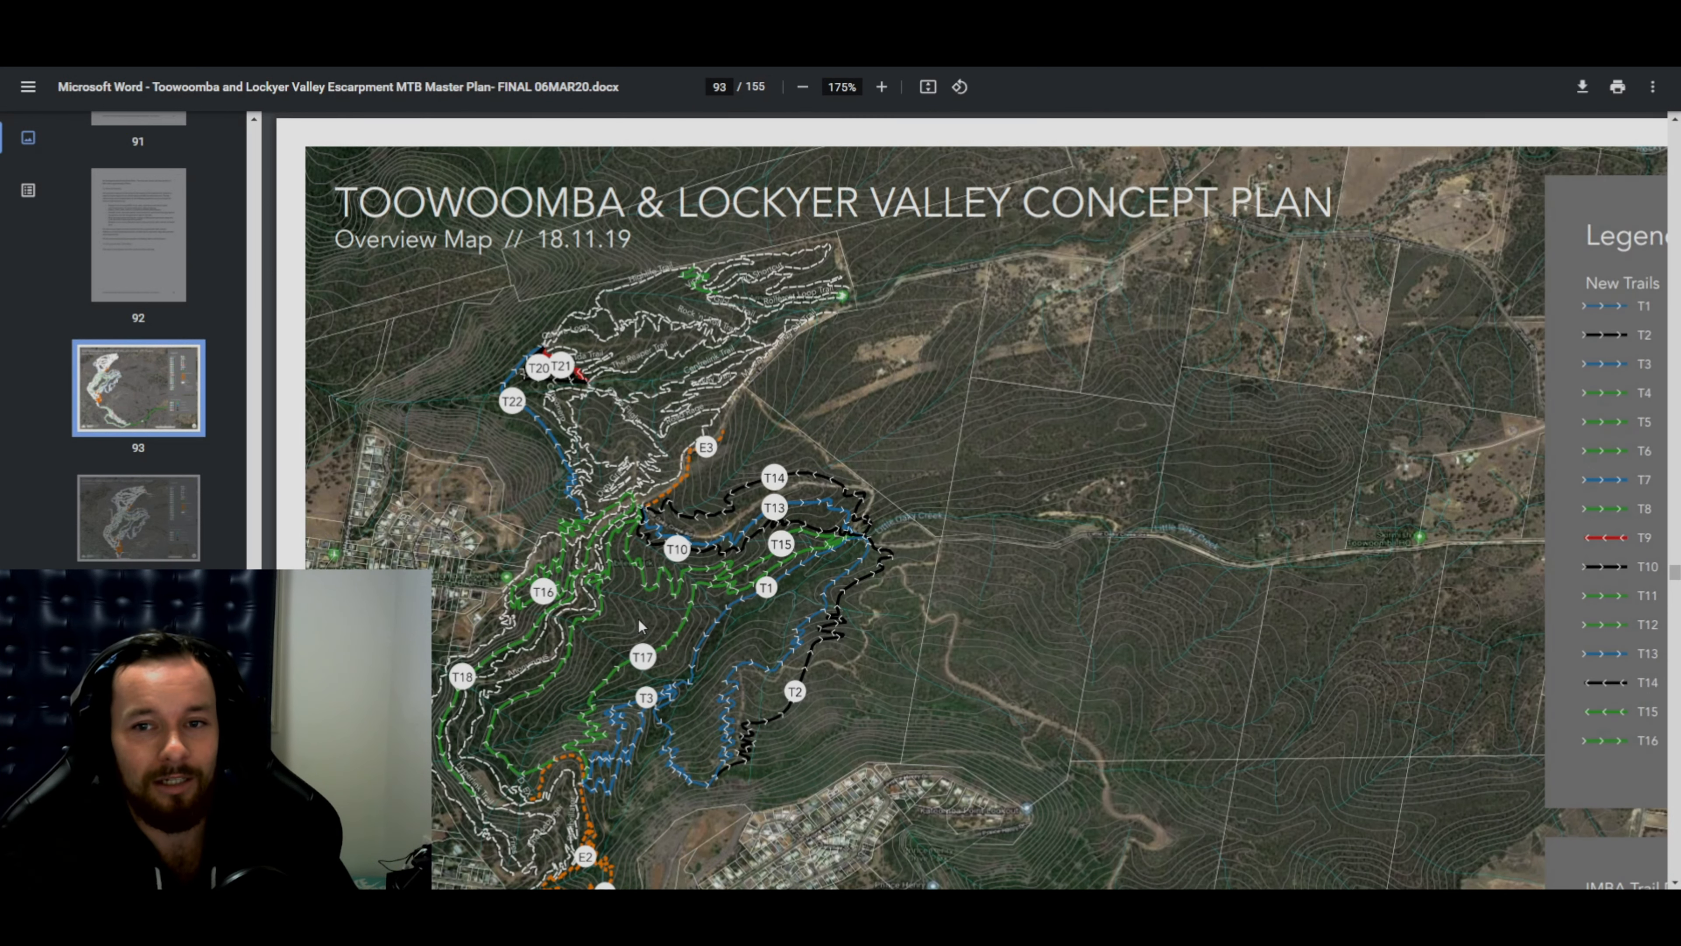
pyautogui.moveTo(627, 627)
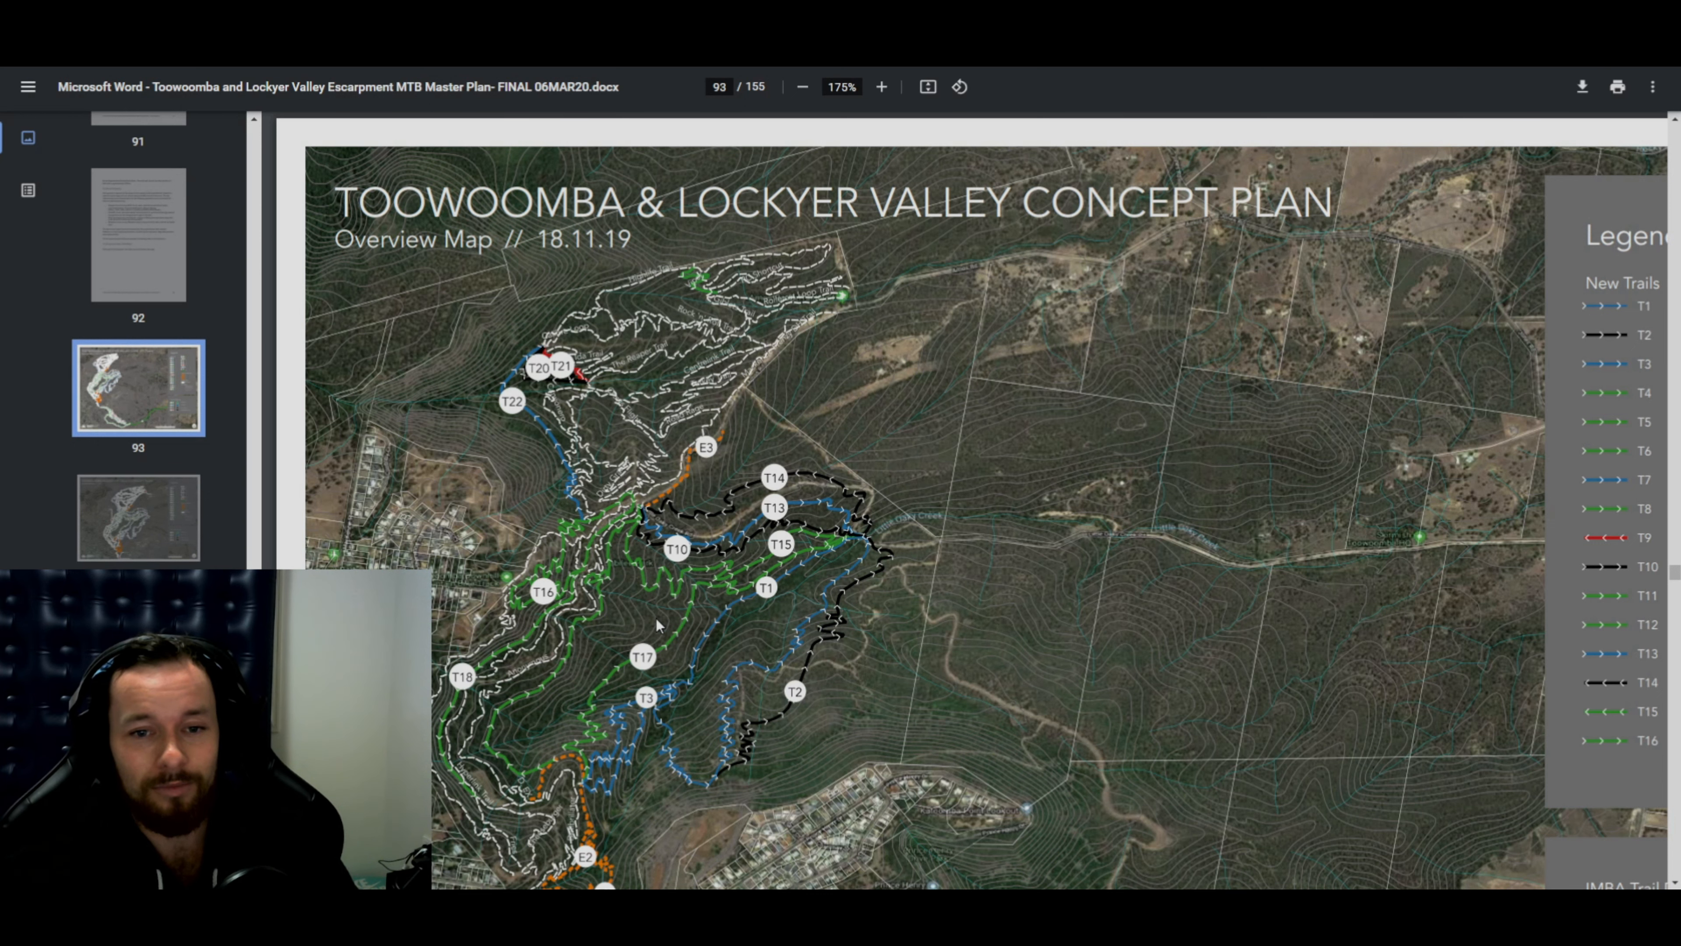
pyautogui.scroll(-3)
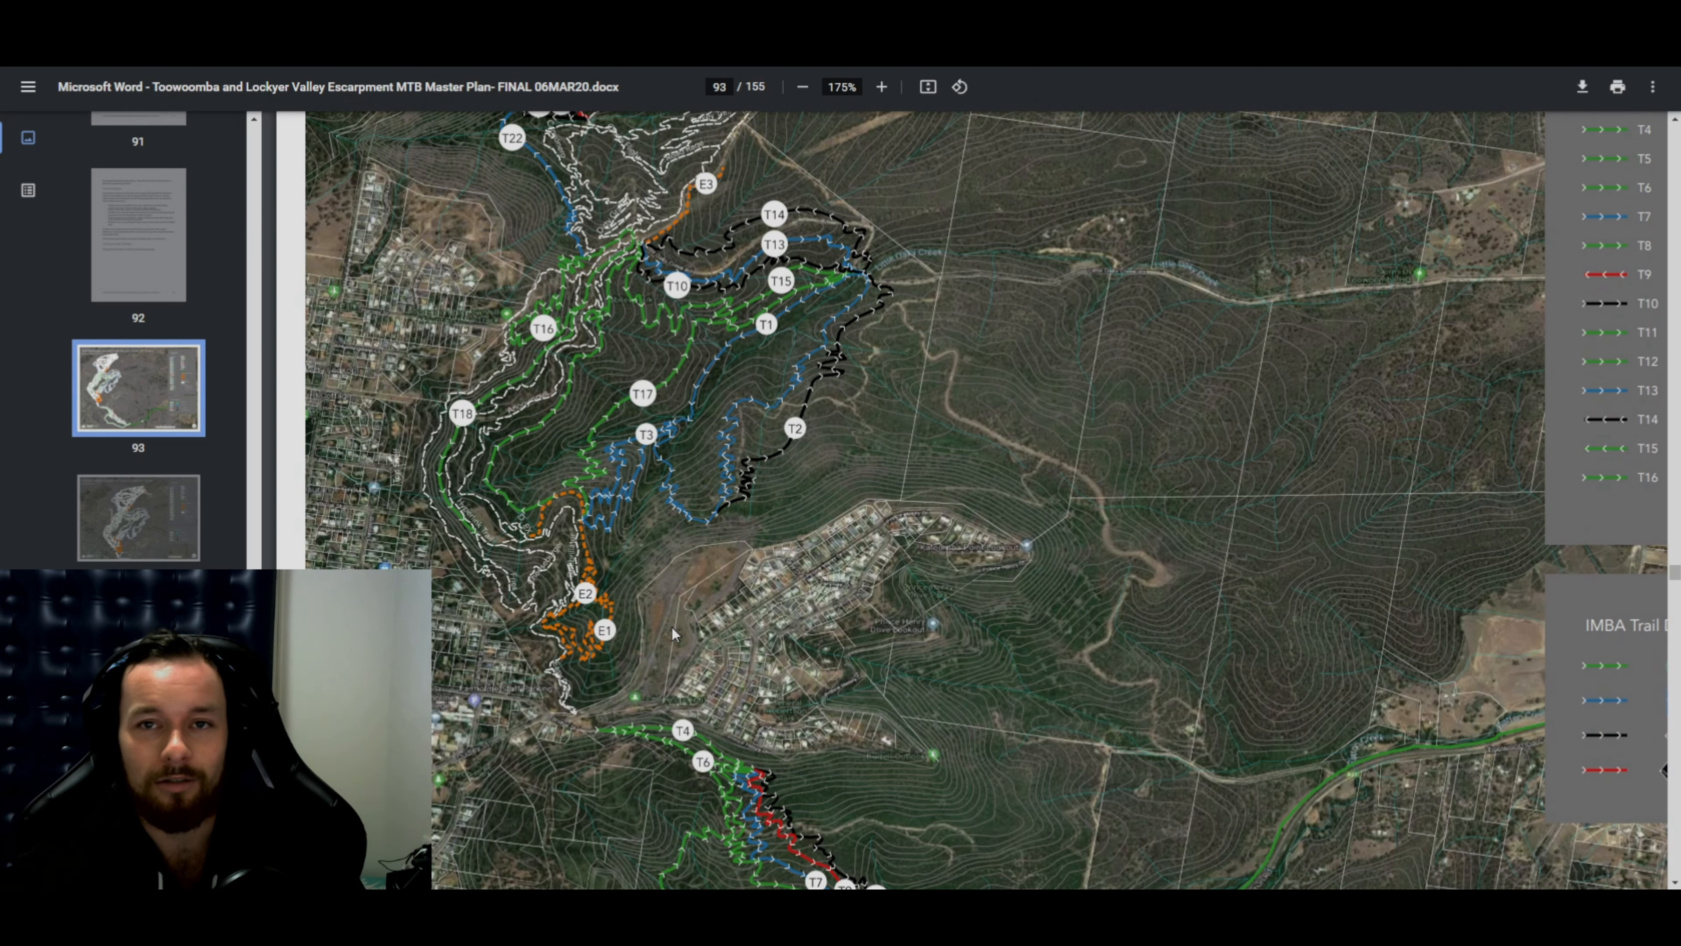